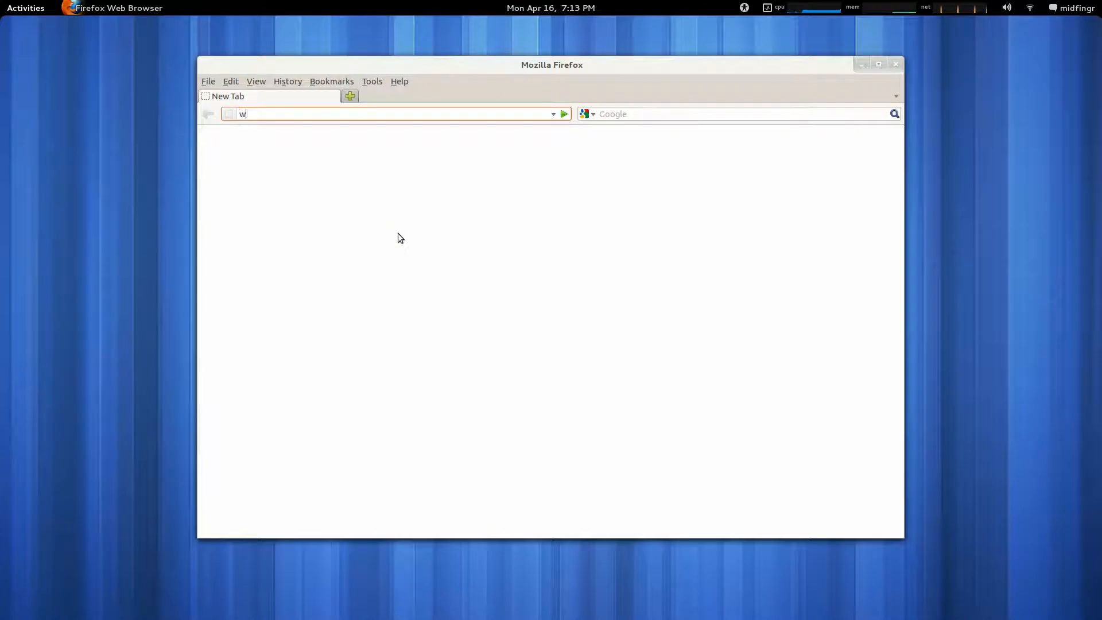
# Open the Web Upd8 blog from the address bar and search it for 'shell extensions'
pyautogui.write('eb')
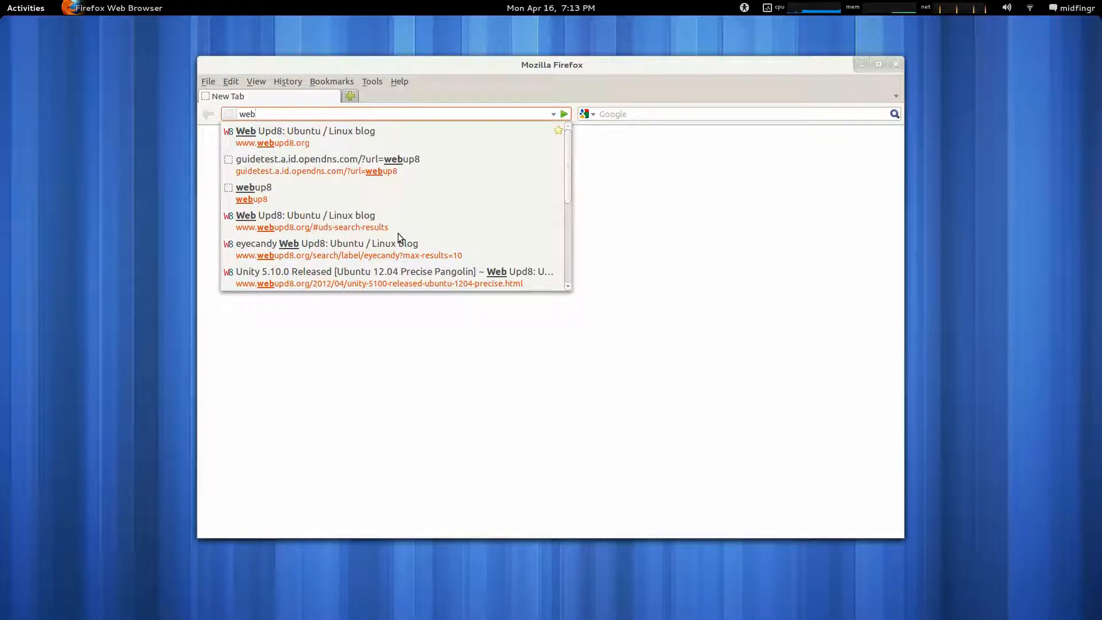
pyautogui.moveTo(306, 137)
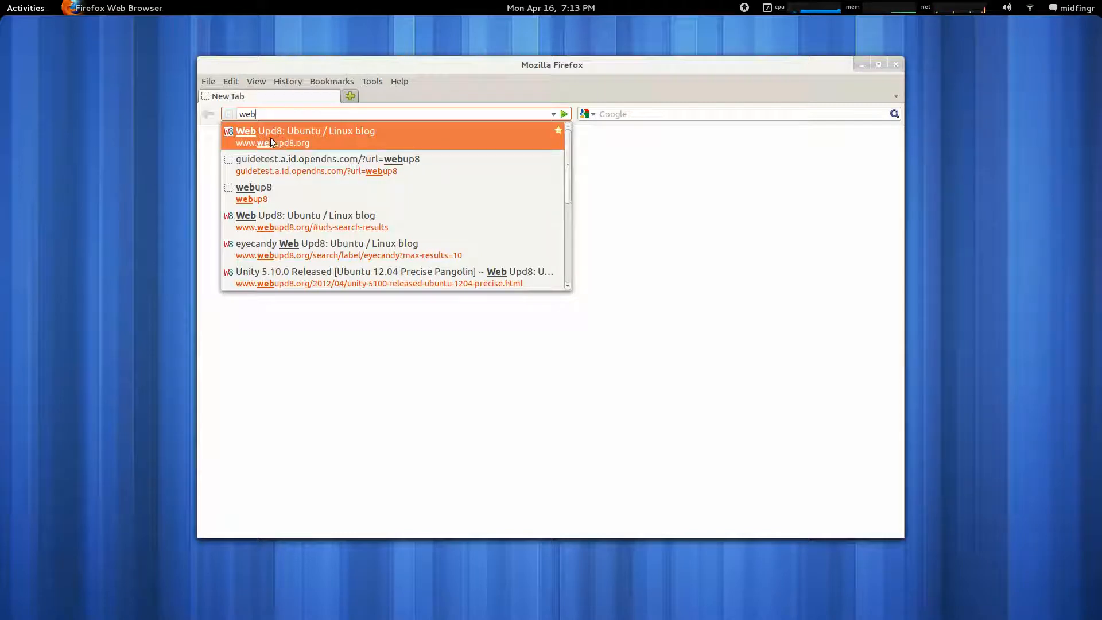
pyautogui.click(306, 137)
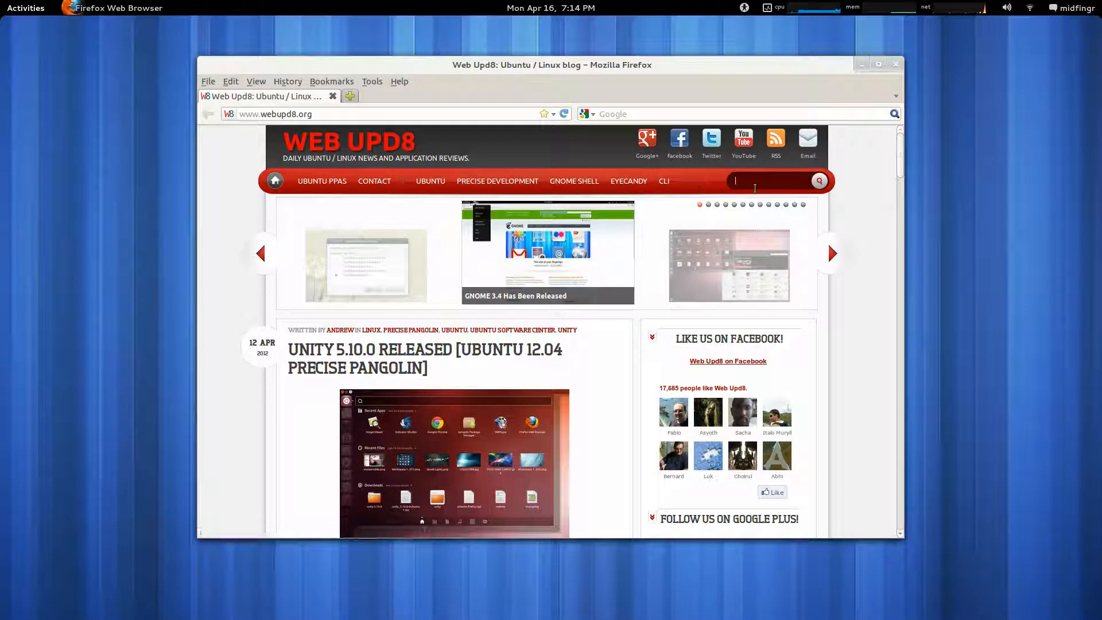
pyautogui.write('shell exte')
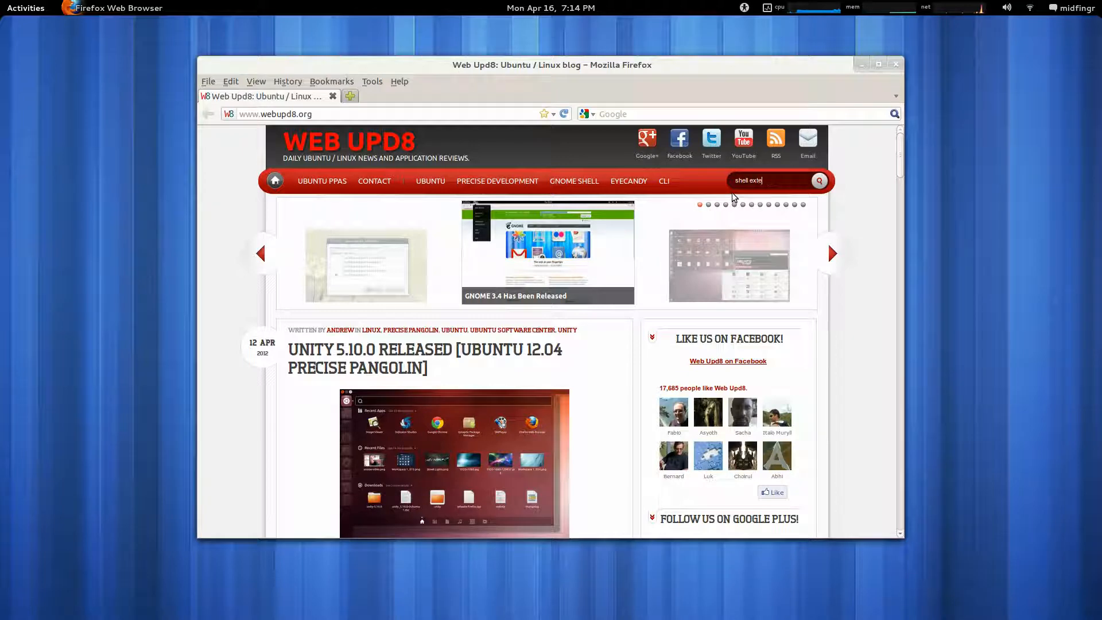
pyautogui.click(818, 181)
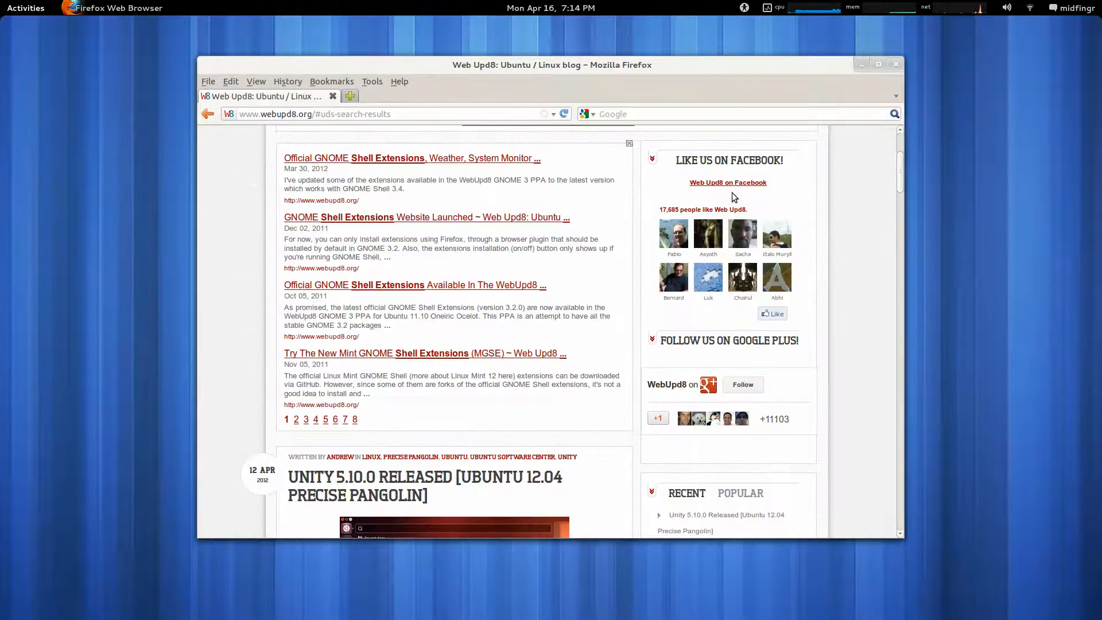
# Open the official GNOME Shell 3.4 extensions article, read down to its install commands, then show Activities
pyautogui.click(350, 96)
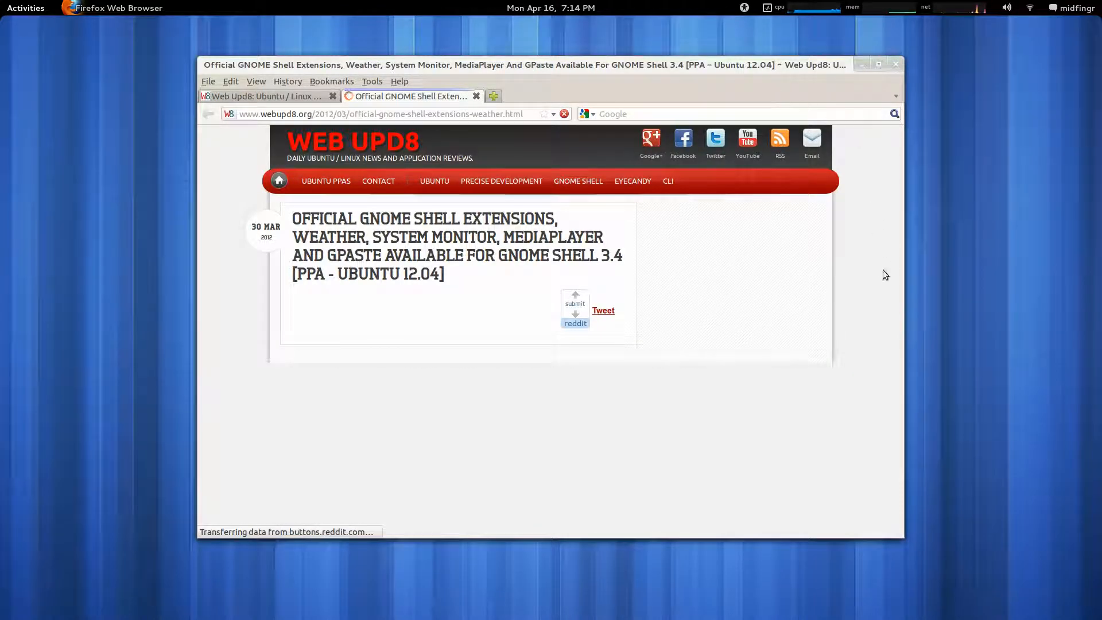
pyautogui.scroll(-3)
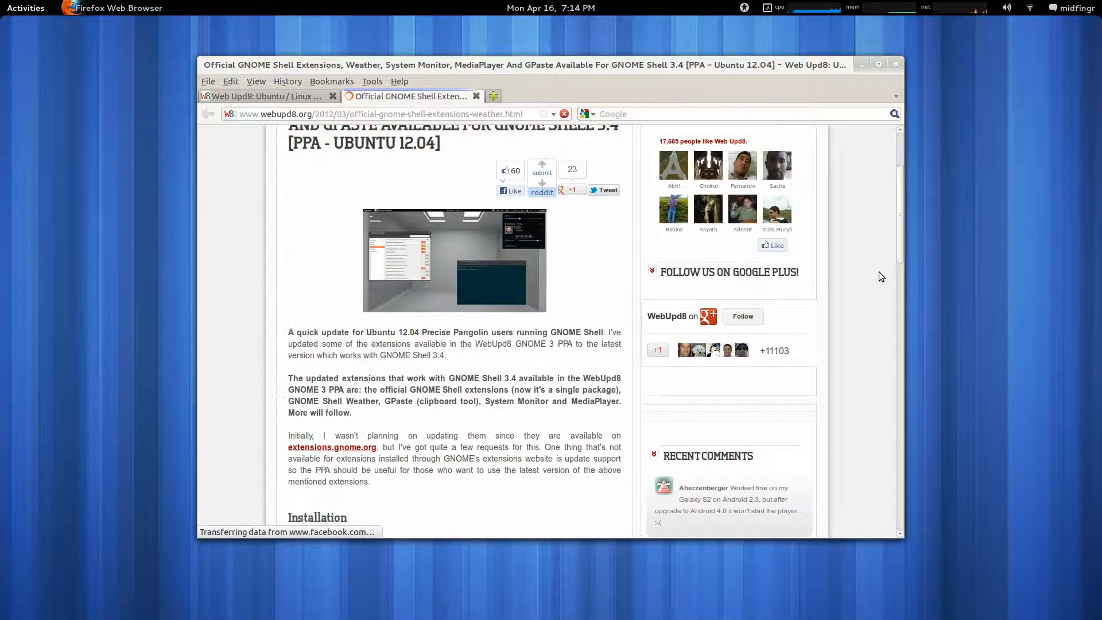
pyautogui.scroll(-3)
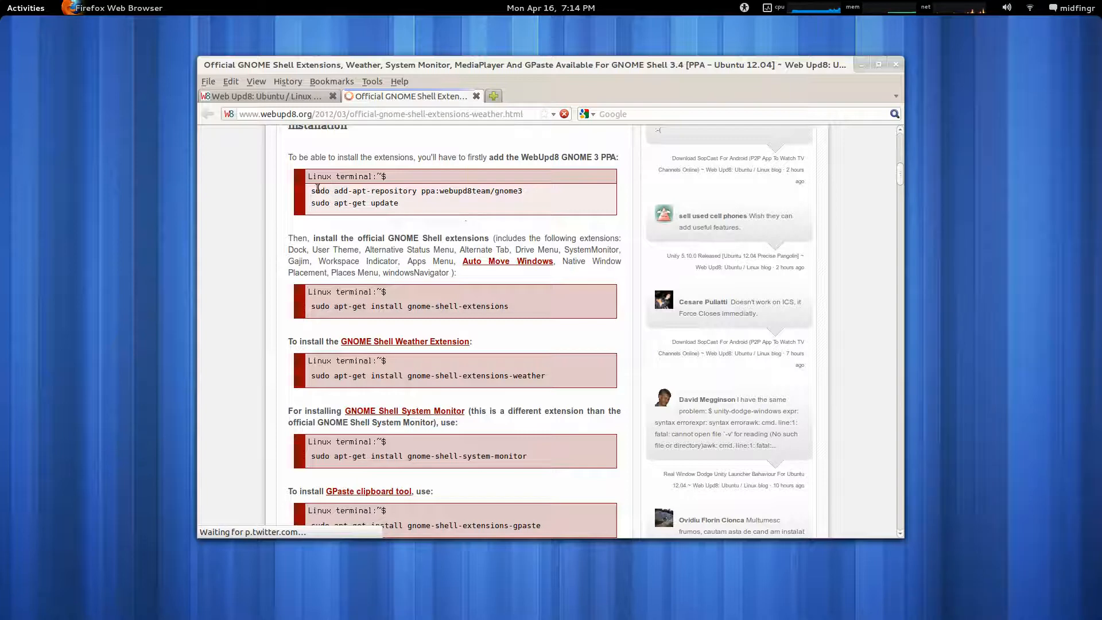
pyautogui.moveTo(504, 193)
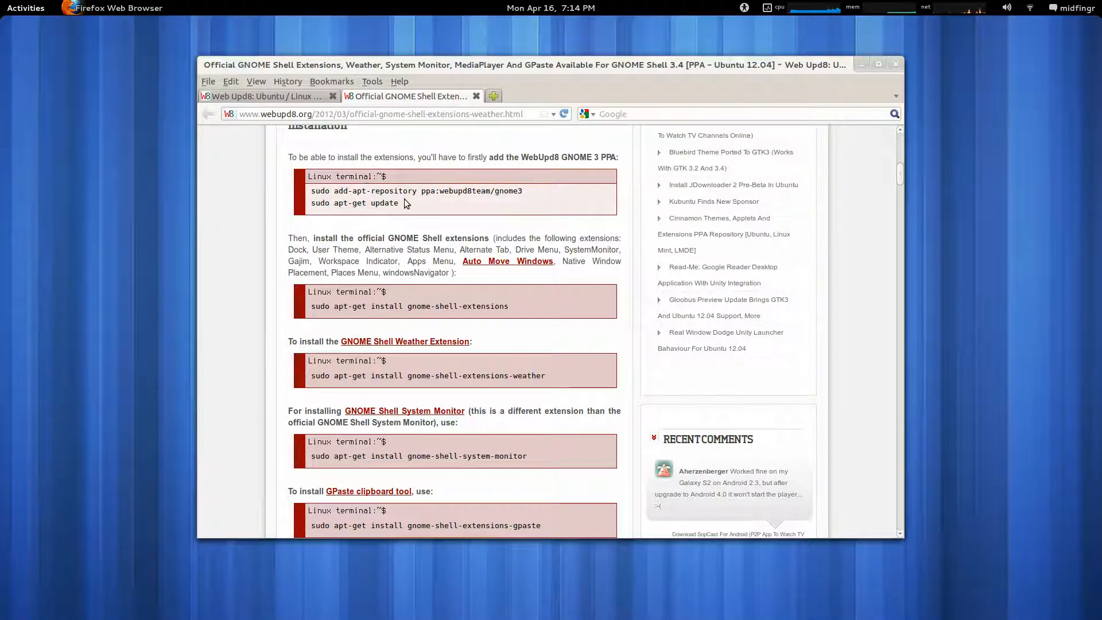
pyautogui.moveTo(464, 191)
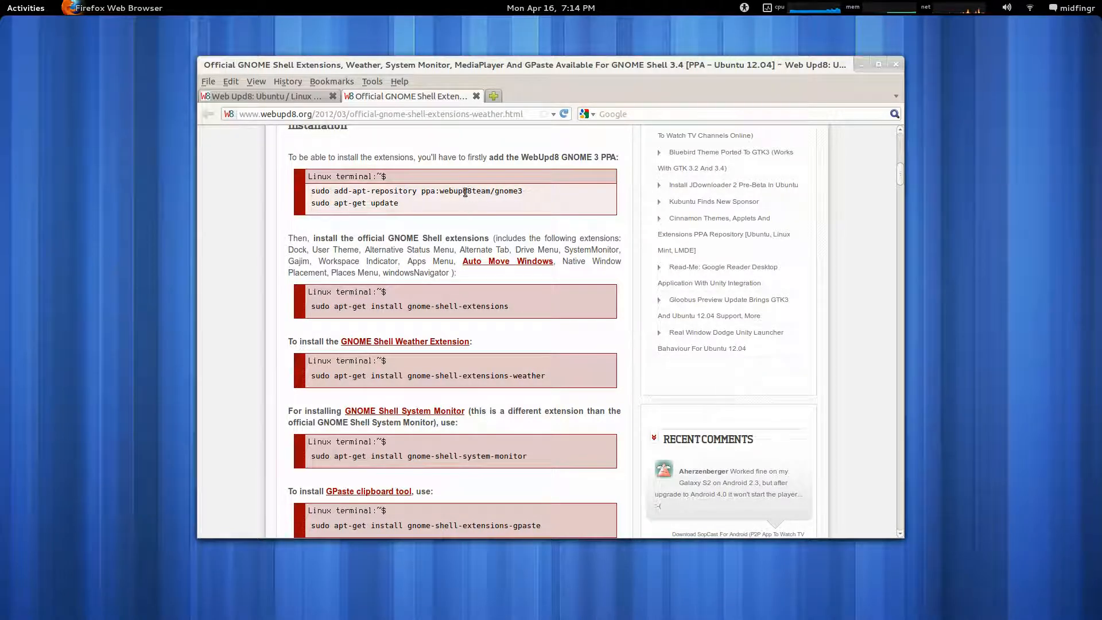
pyautogui.scroll(-3)
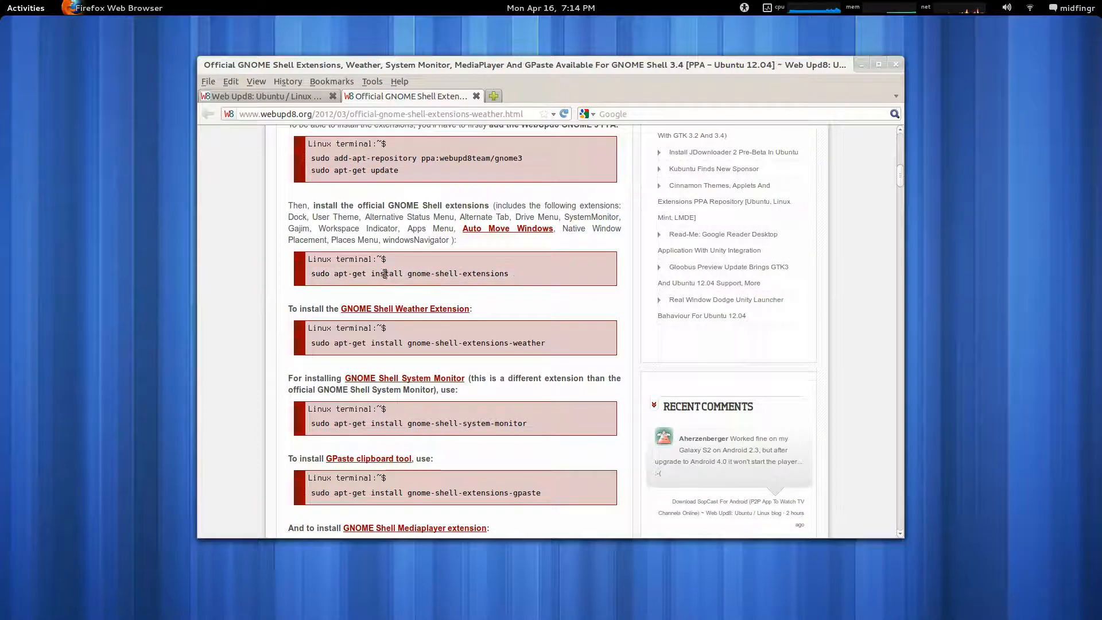
pyautogui.scroll(-3)
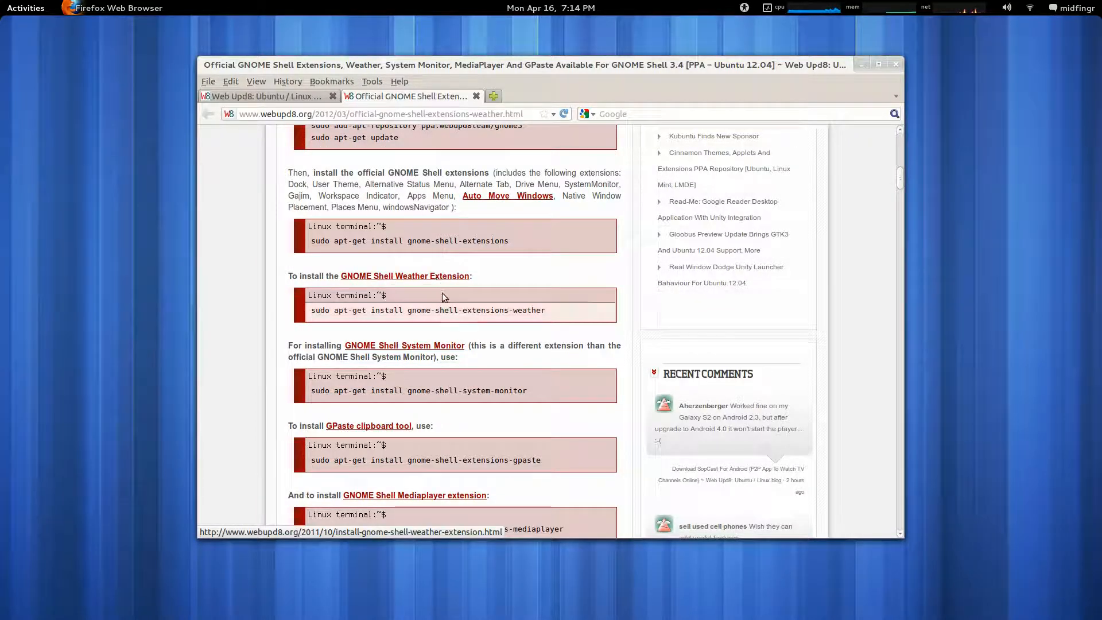
pyautogui.scroll(-3)
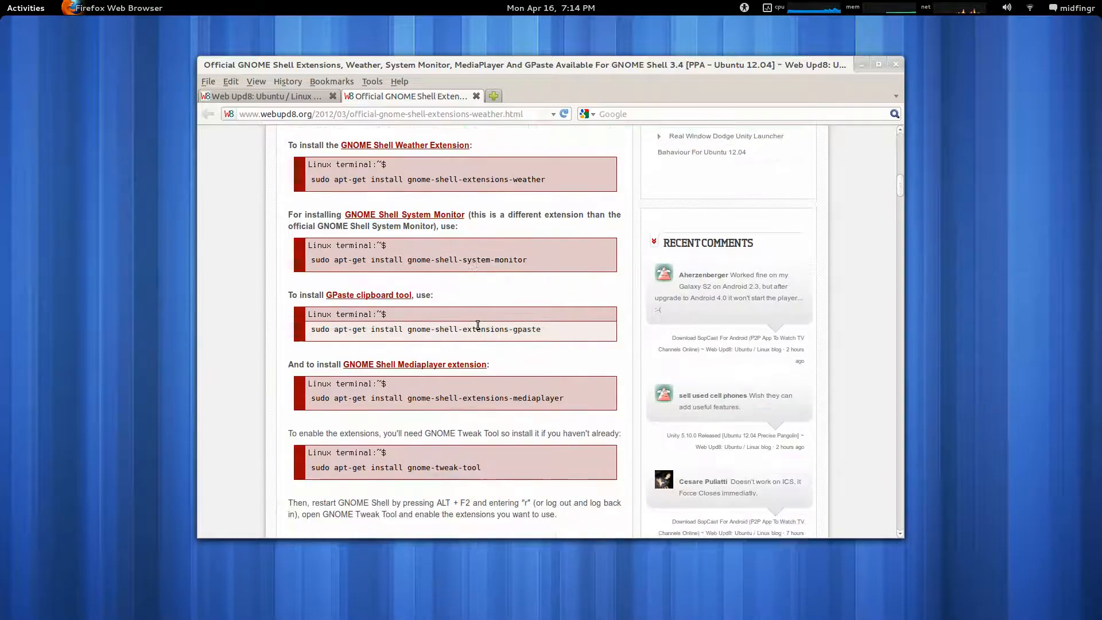
pyautogui.scroll(-3)
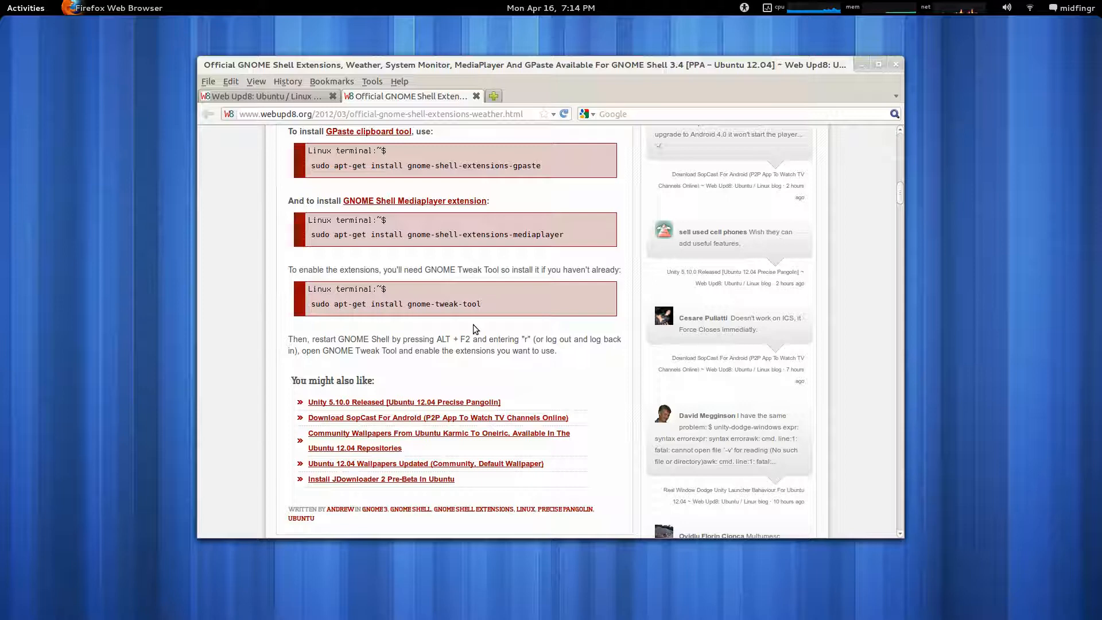
pyautogui.scroll(3)
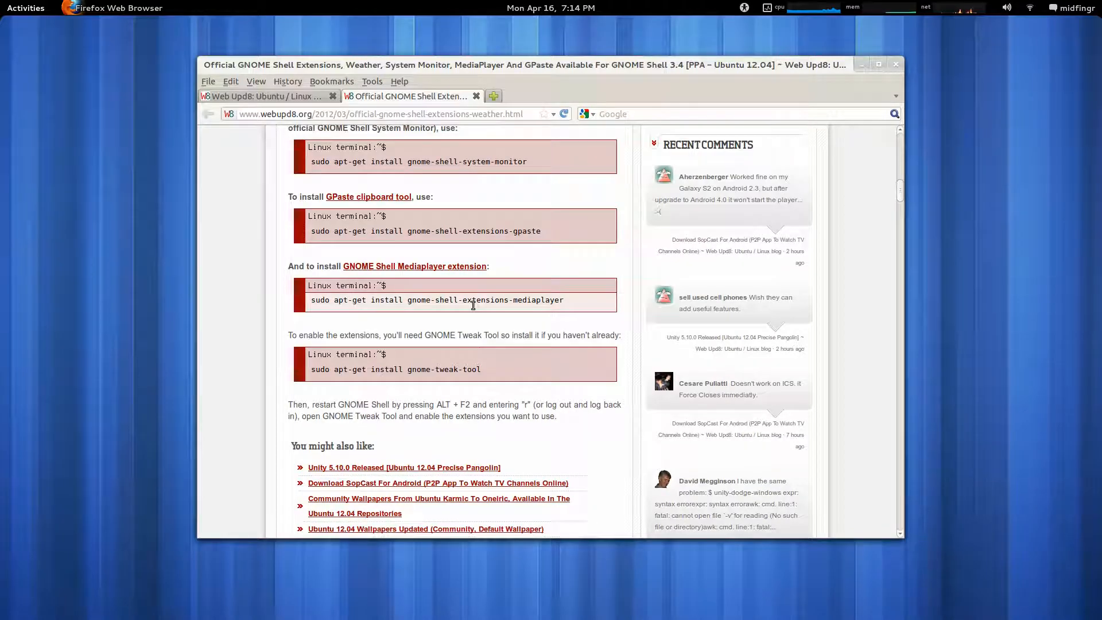
pyautogui.scroll(-3)
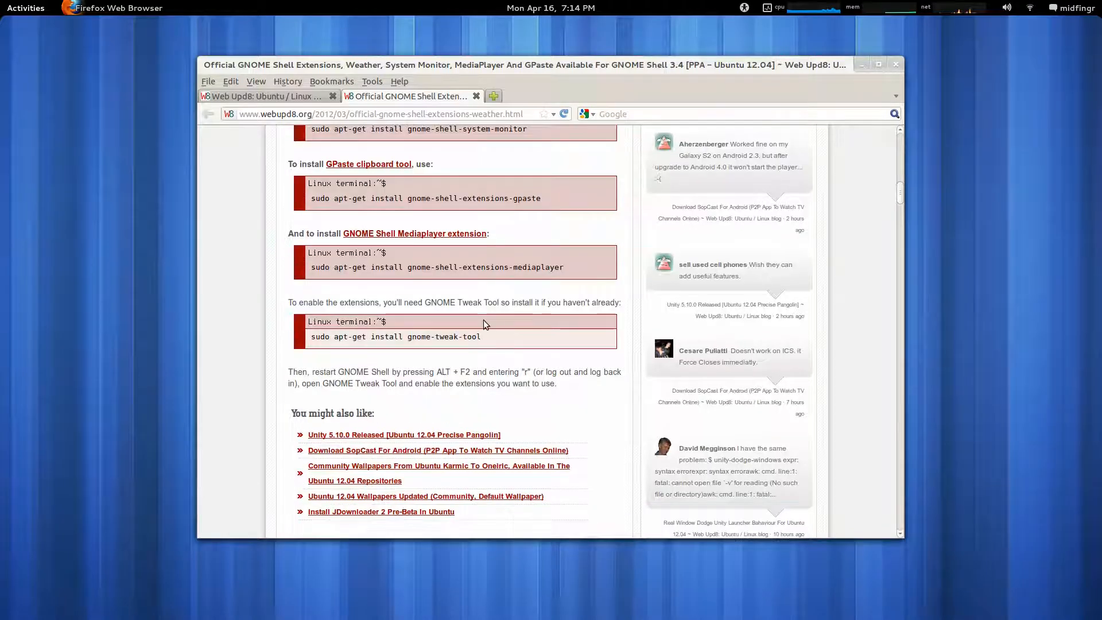
pyautogui.scroll(-3)
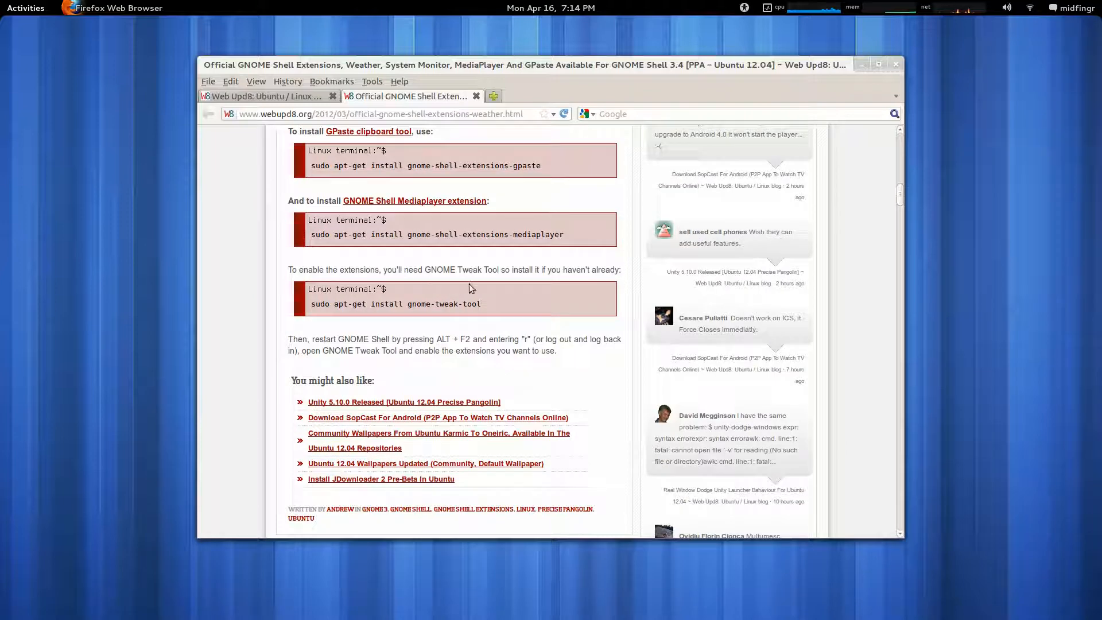
pyautogui.moveTo(557, 273)
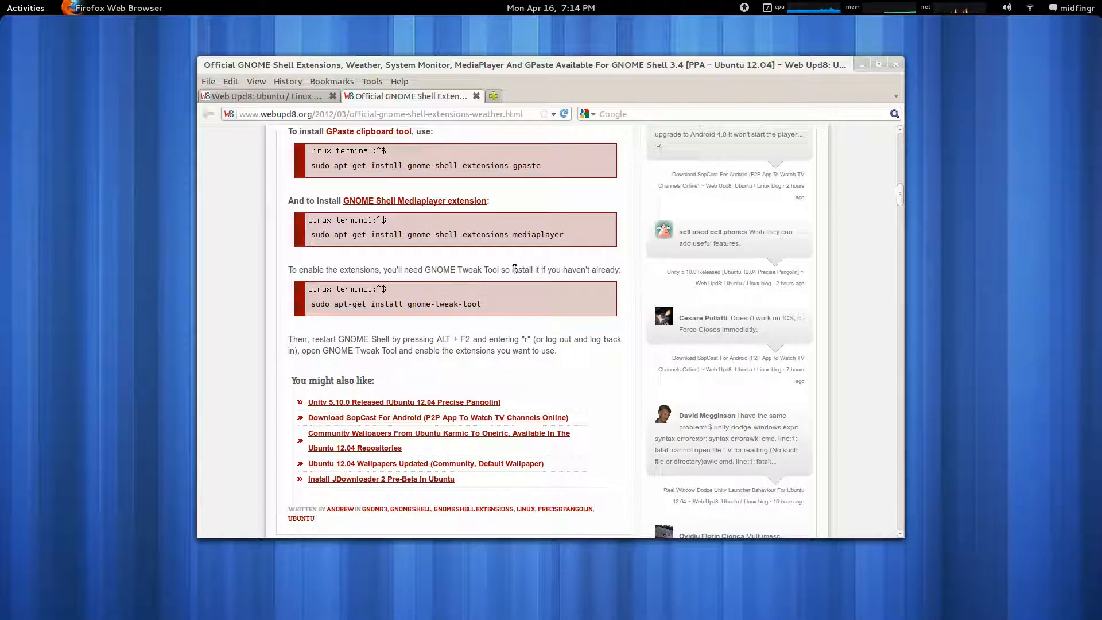
pyautogui.click(25, 8)
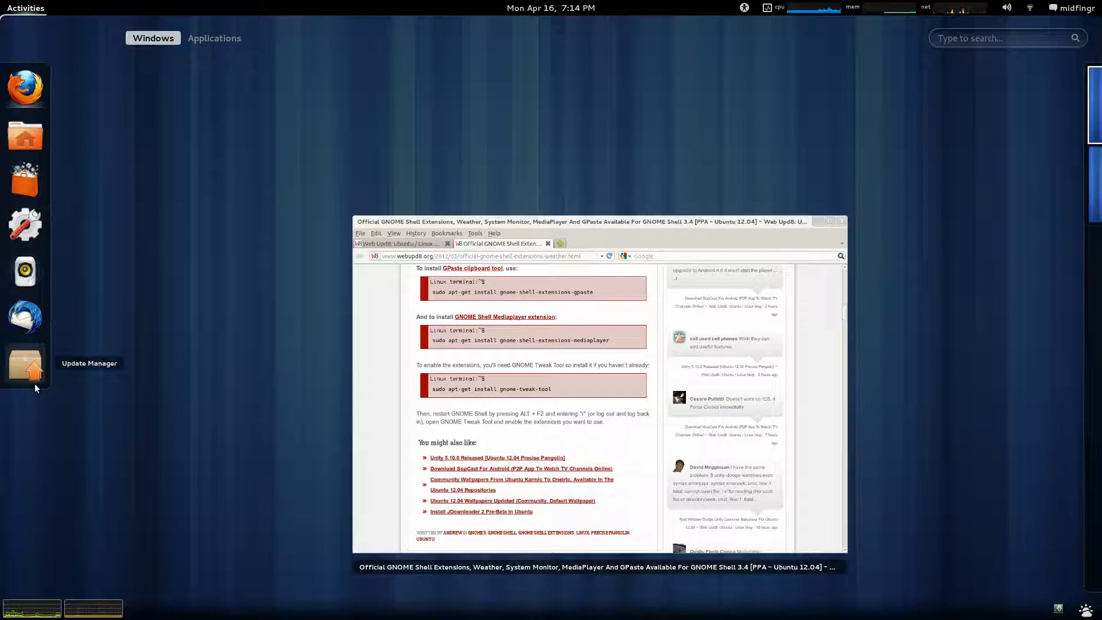
pyautogui.moveTo(25, 225)
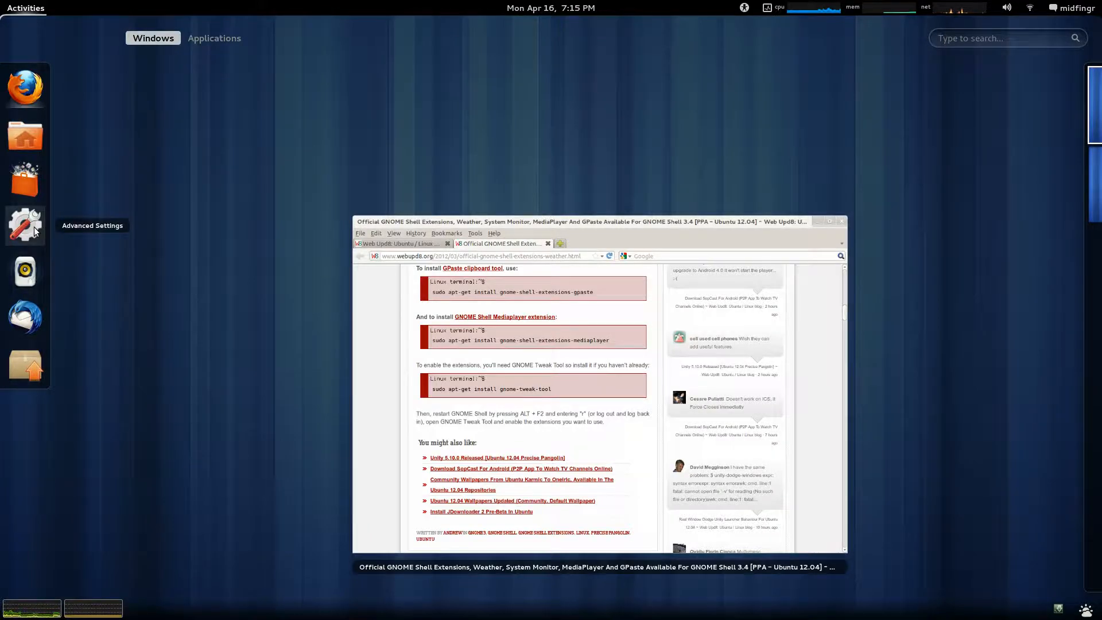
# Switch on Alternative Status Menu, system-monitor and SystemMonitor in Advanced Settings' Shell Extensions page
pyautogui.click(24, 225)
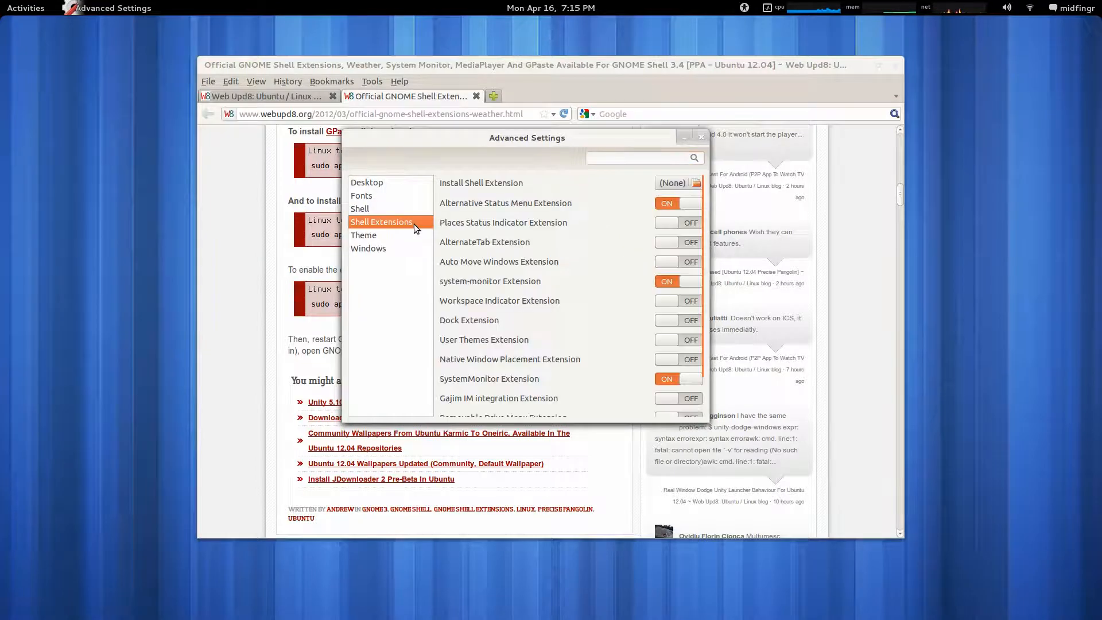
pyautogui.click(676, 203)
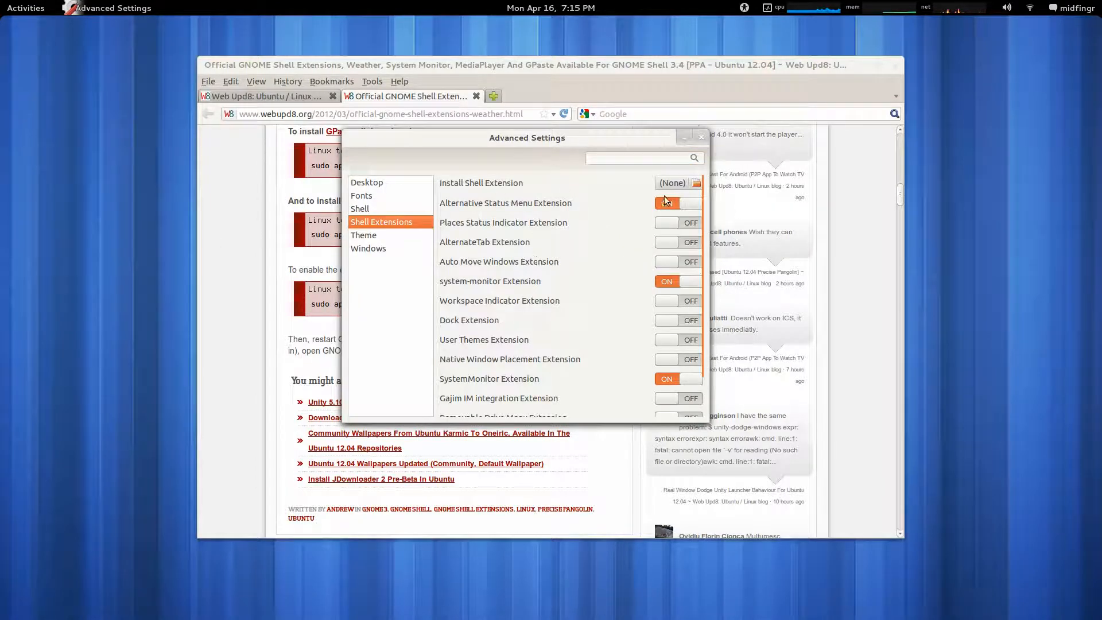
pyautogui.click(677, 204)
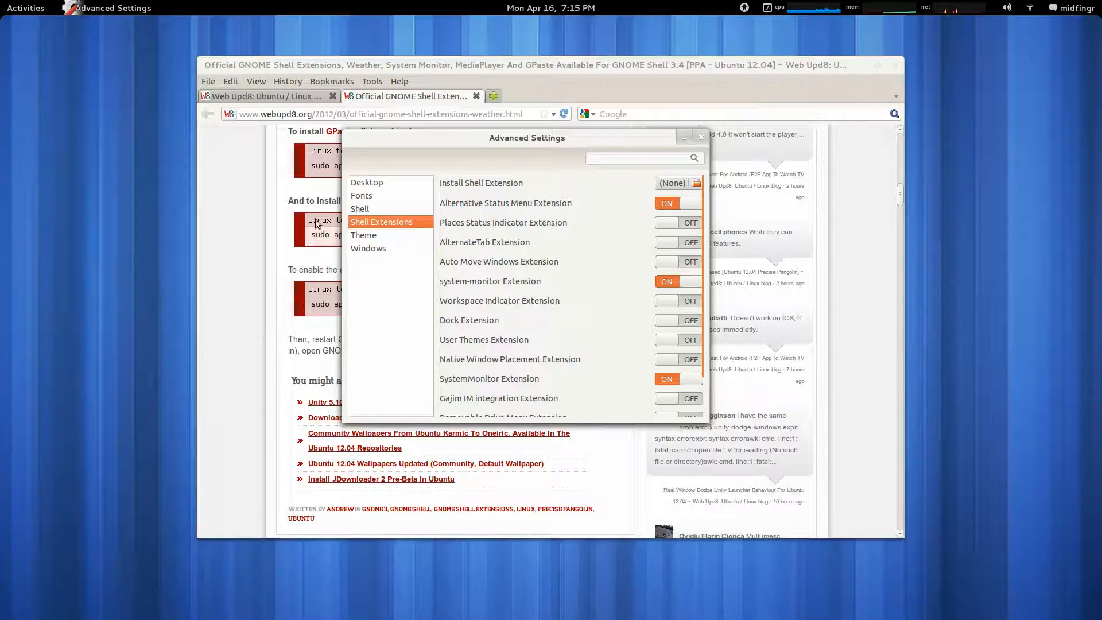
pyautogui.moveTo(549, 242)
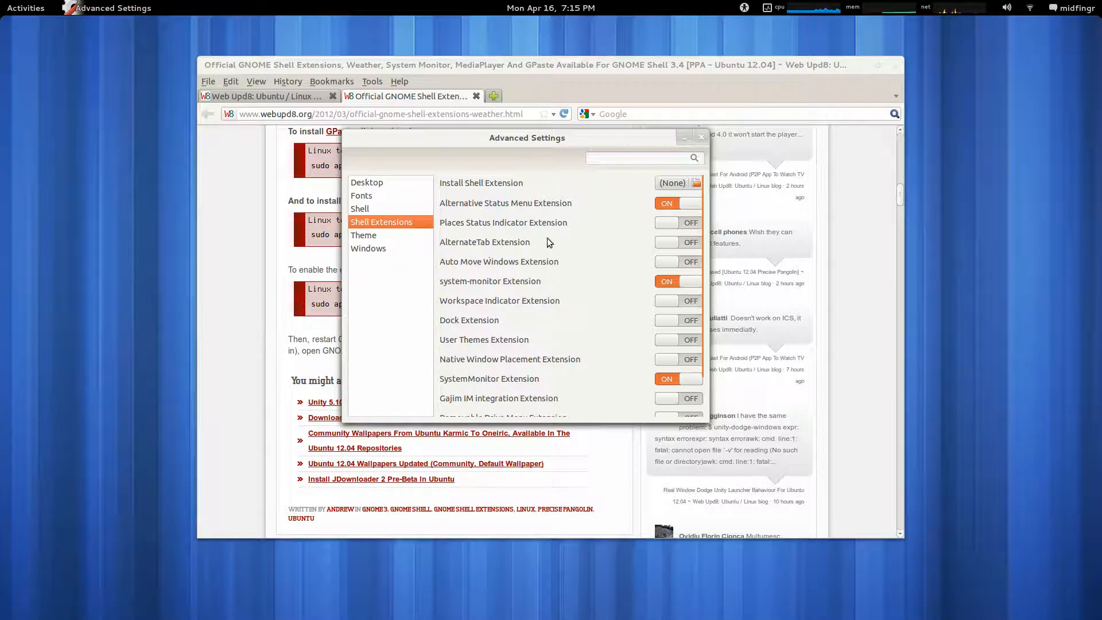
pyautogui.moveTo(560, 230)
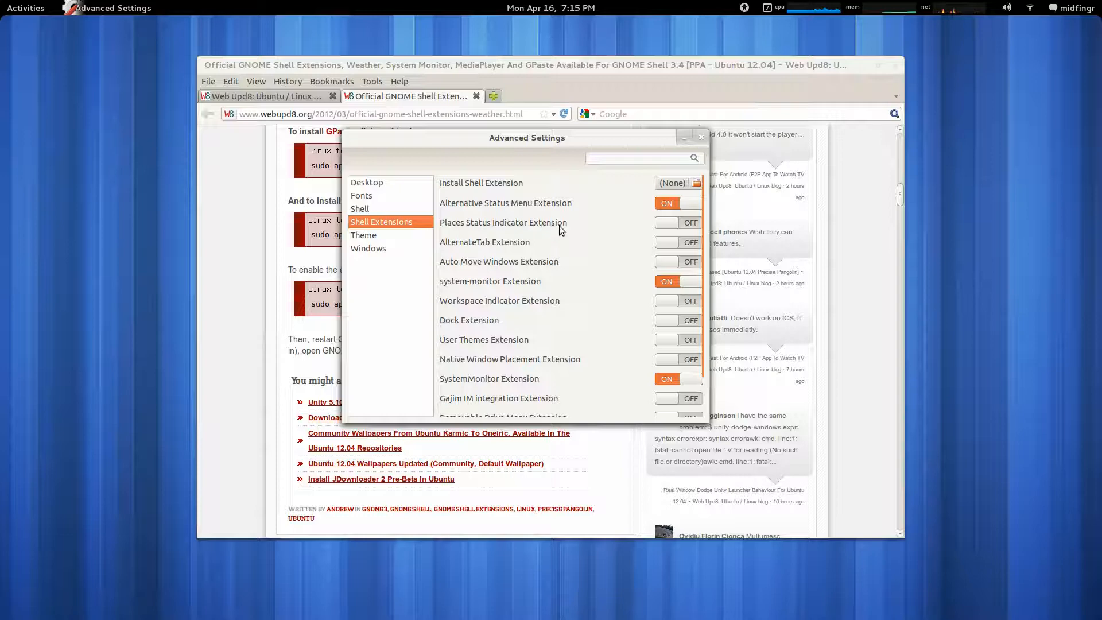
pyautogui.moveTo(552, 303)
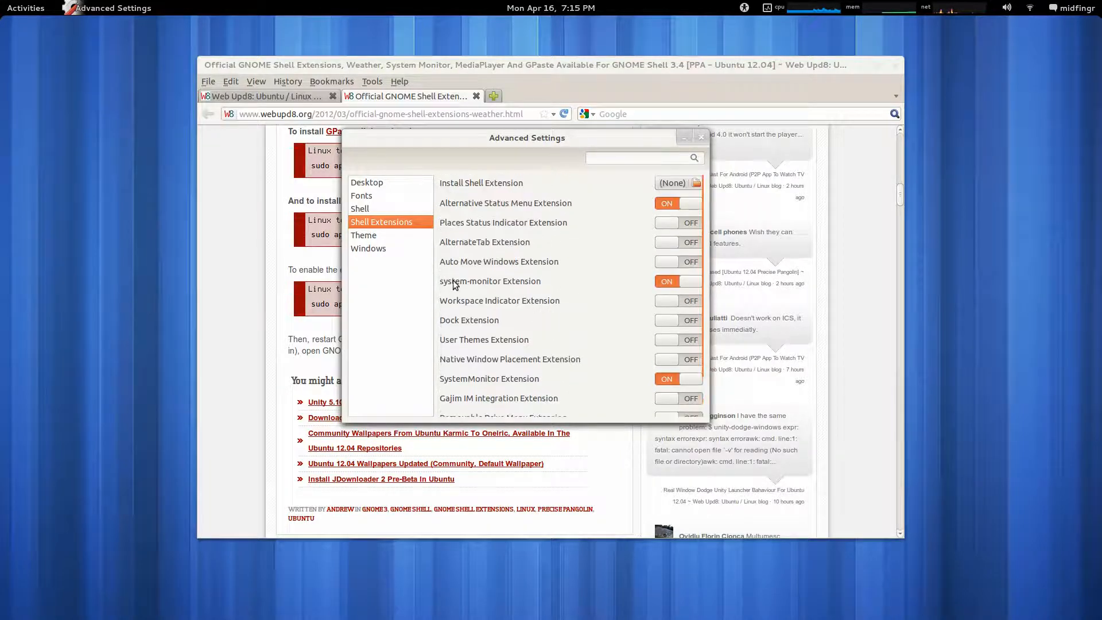
pyautogui.moveTo(720, 262)
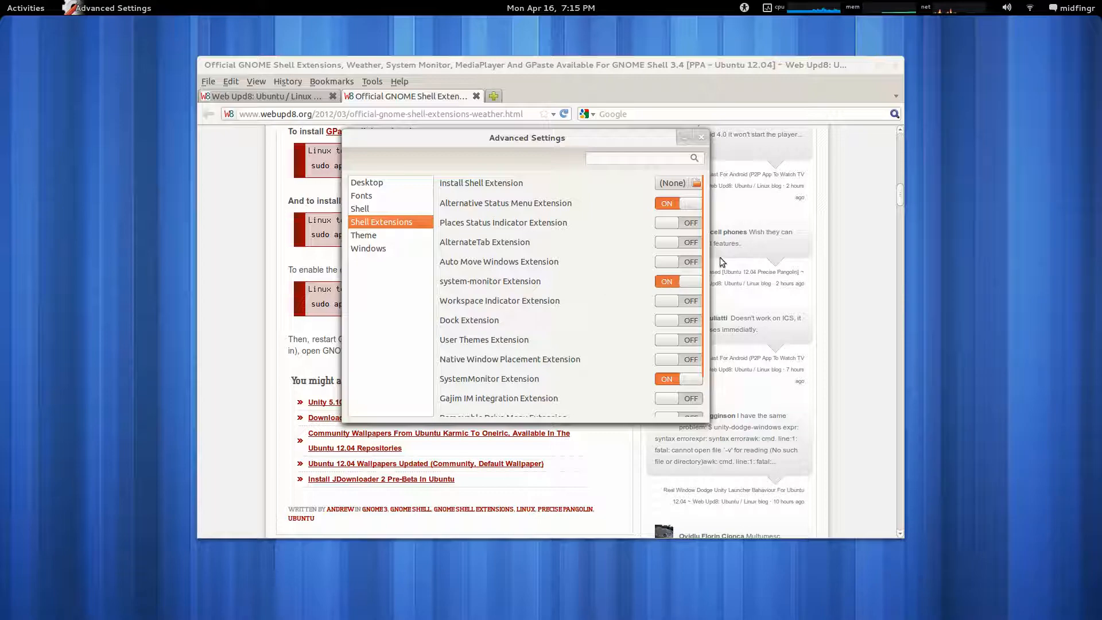
pyautogui.click(25, 8)
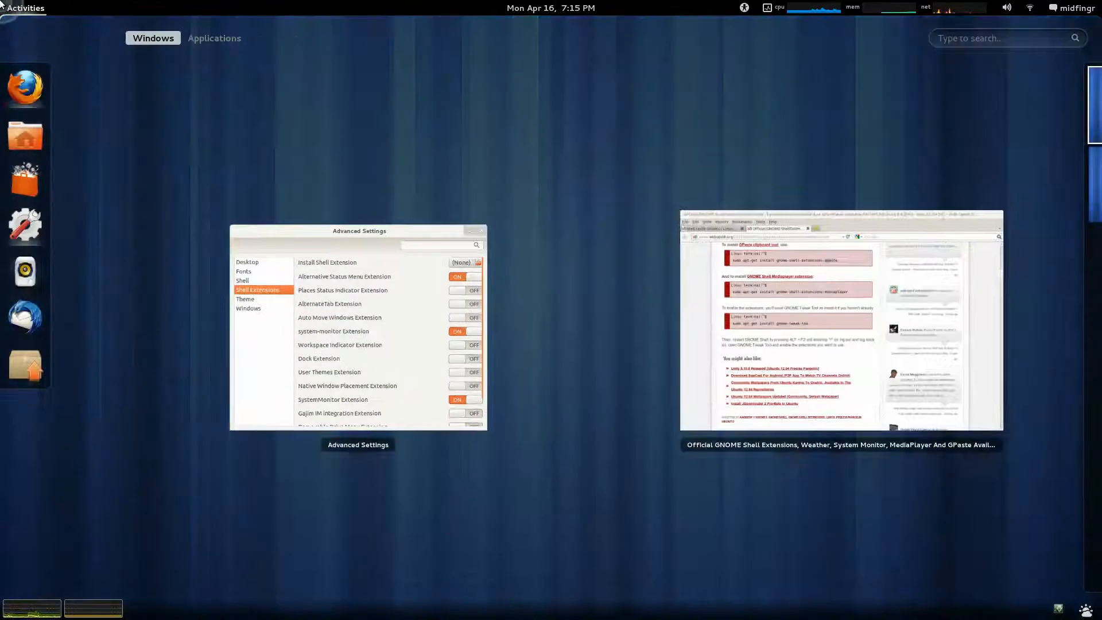
pyautogui.click(357, 328)
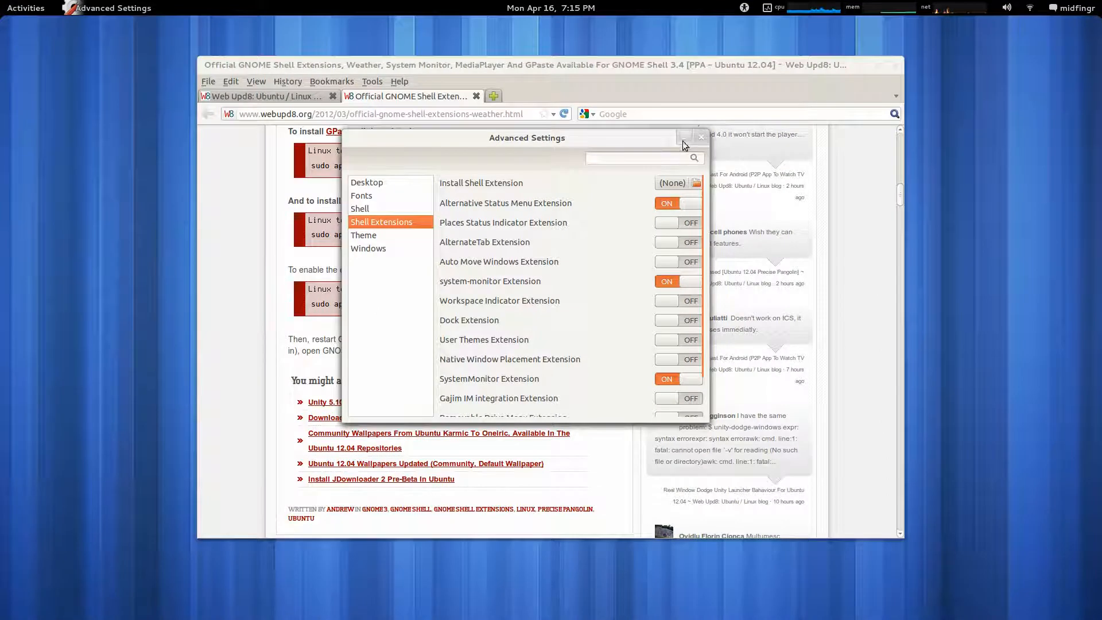
# Hide the Advanced Settings window to expose the system monitor readout
pyautogui.click(700, 137)
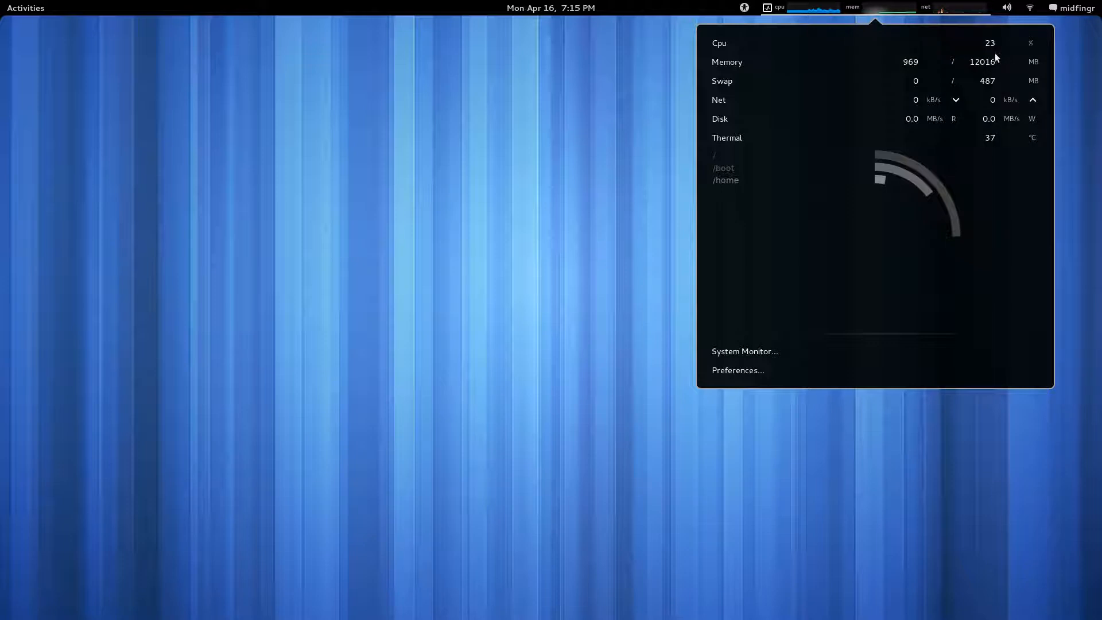
pyautogui.moveTo(886, 63)
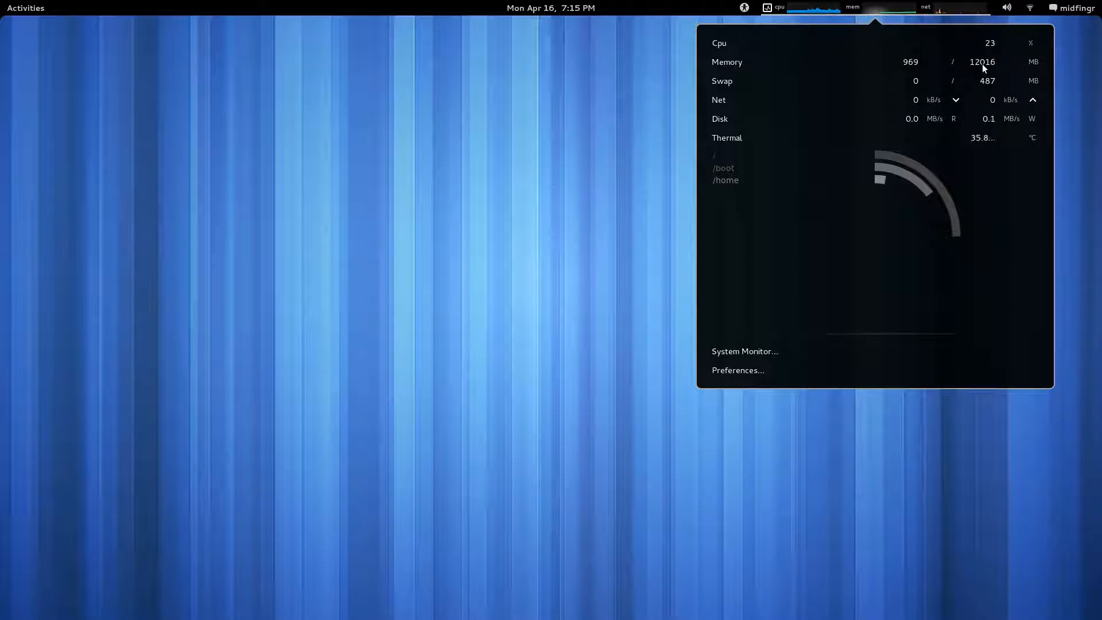
pyautogui.moveTo(953, 76)
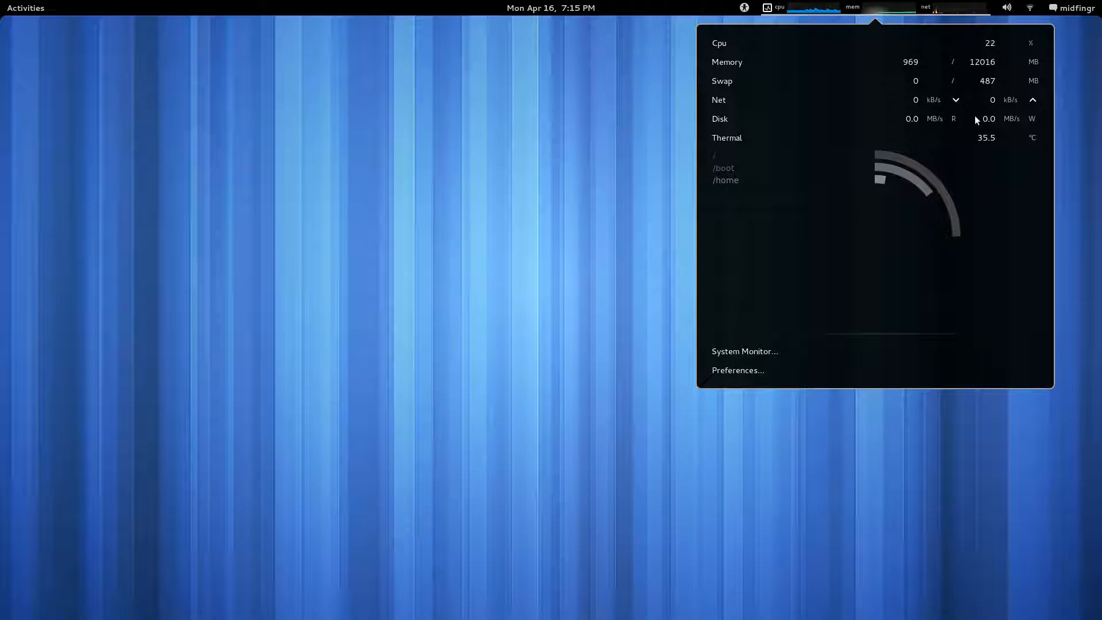
pyautogui.moveTo(1003, 145)
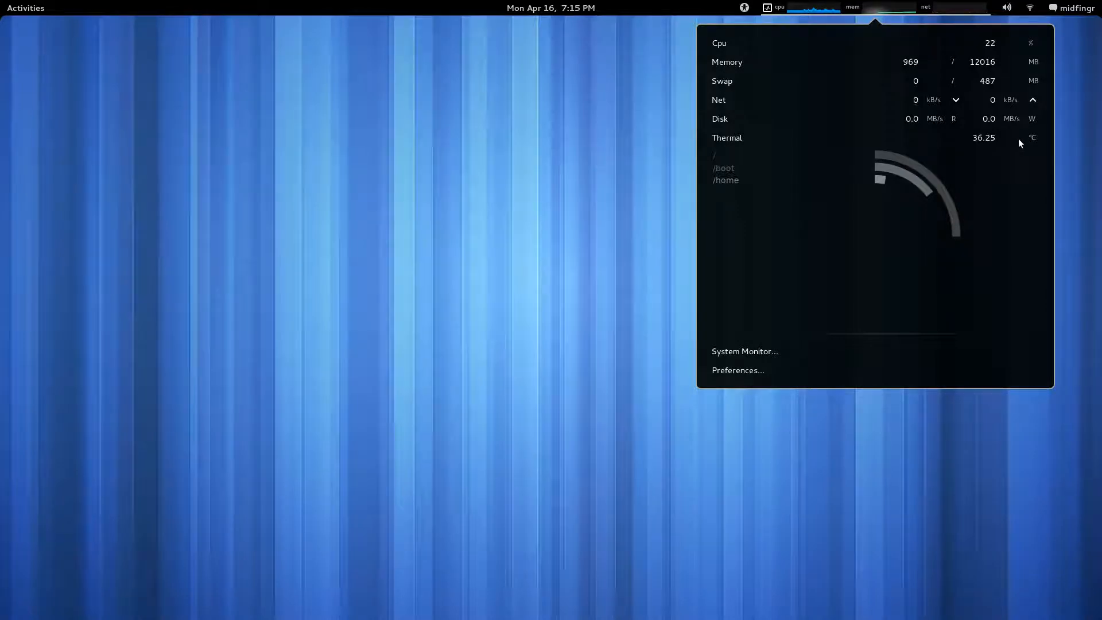
pyautogui.moveTo(968, 211)
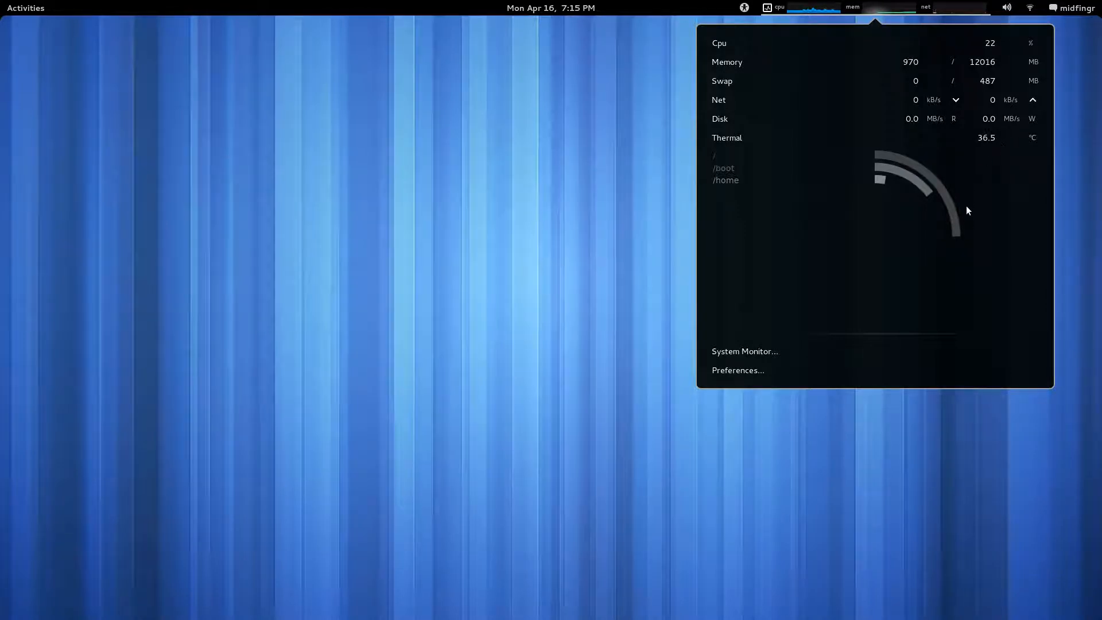
pyautogui.moveTo(933, 194)
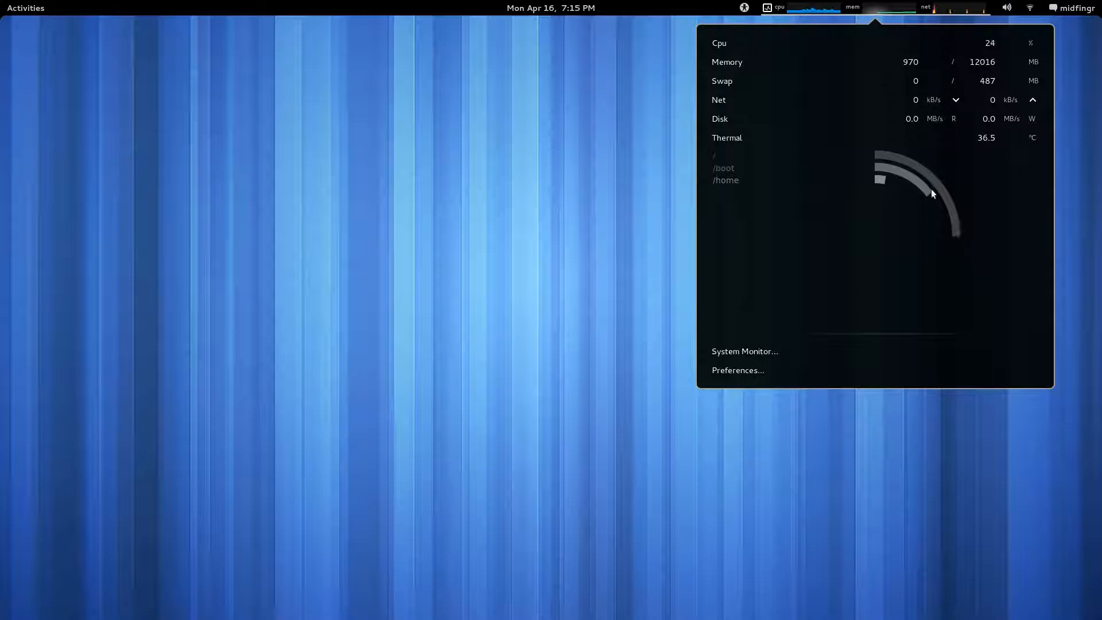
pyautogui.moveTo(999, 254)
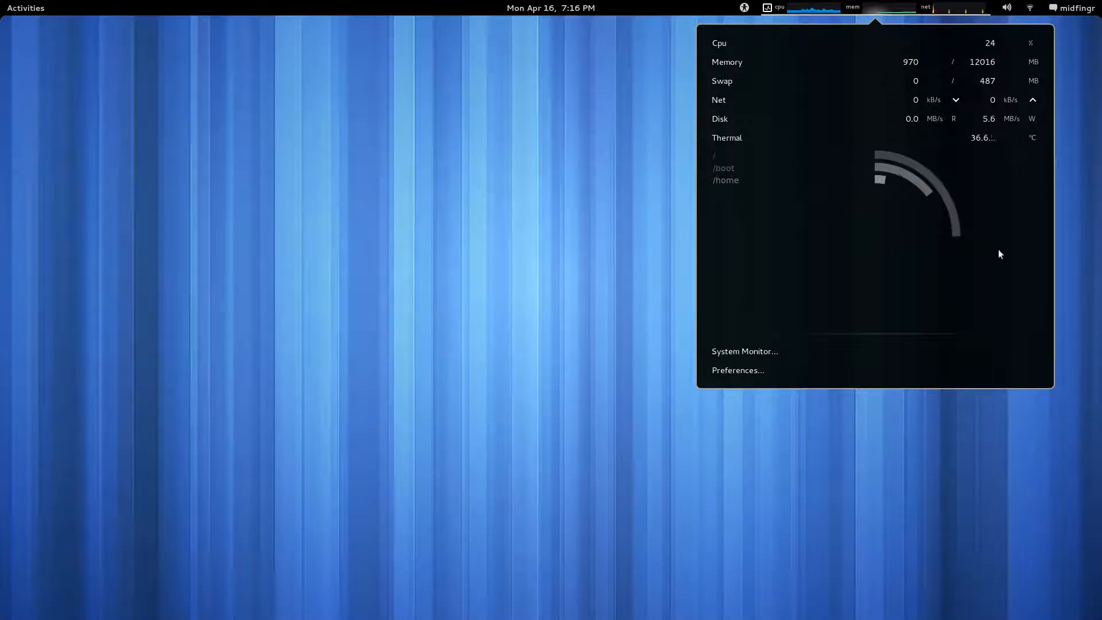
pyautogui.moveTo(738, 370)
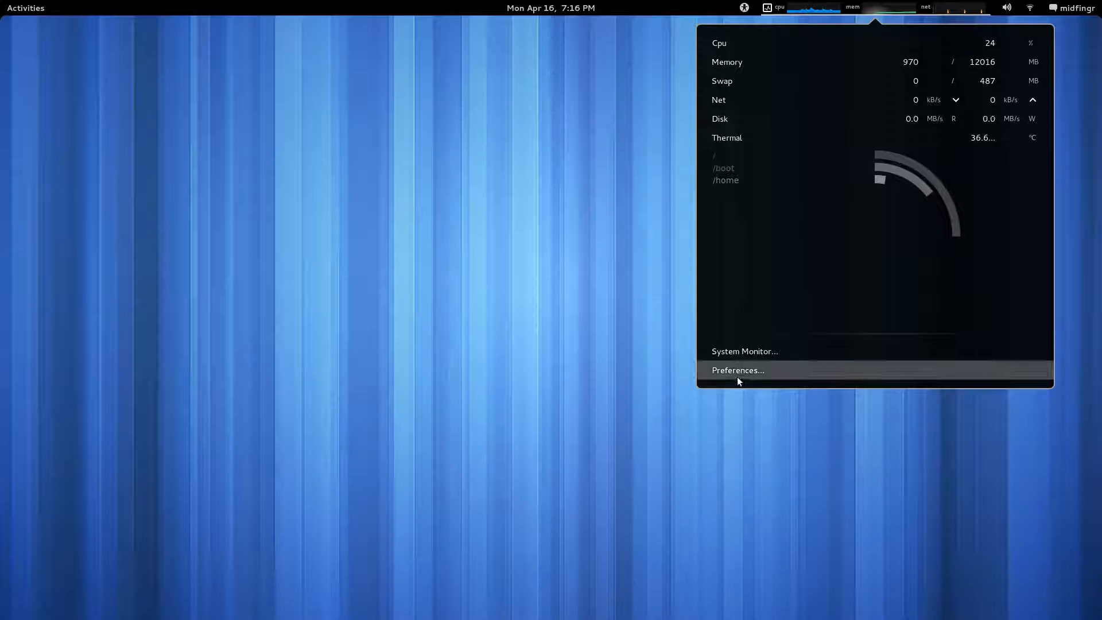
pyautogui.moveTo(776, 361)
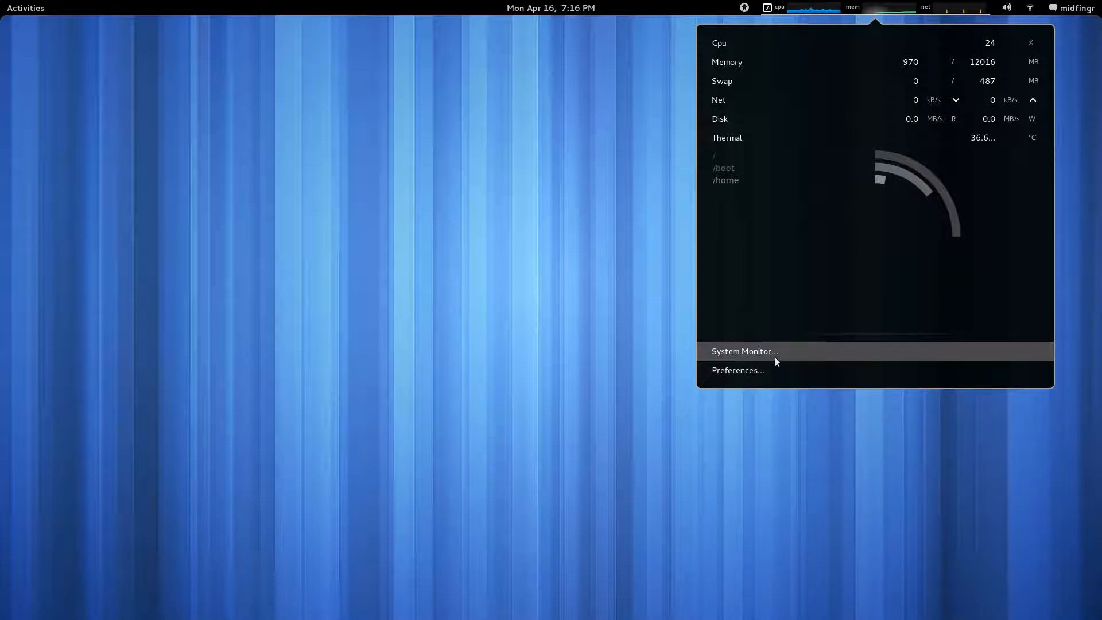
pyautogui.moveTo(785, 362)
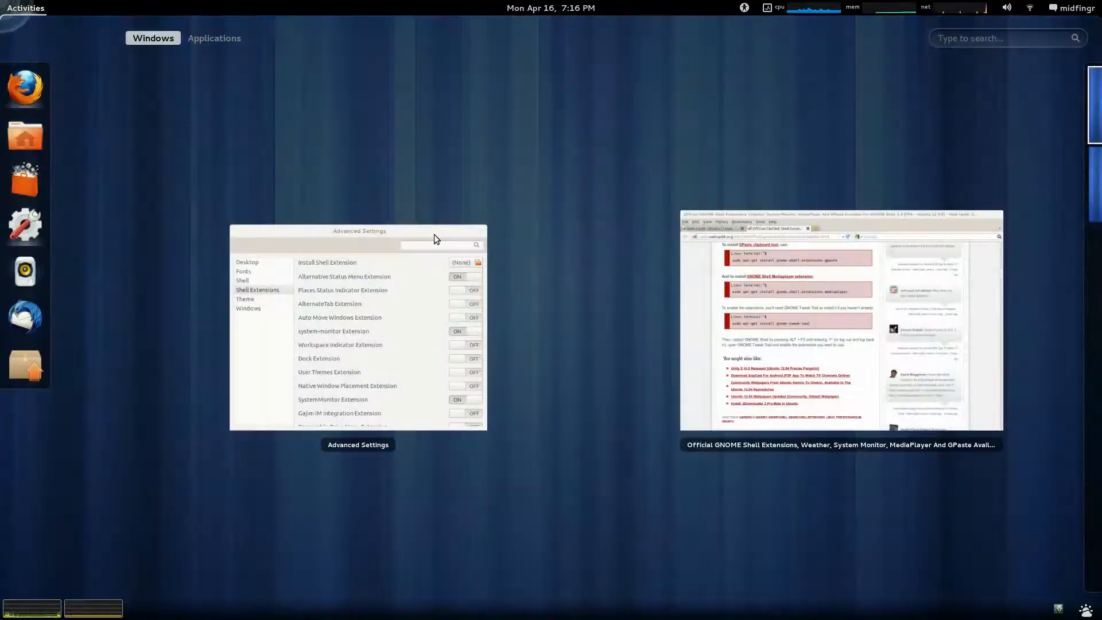
# Turn on the Dock Extension in Advanced Settings to add an application launcher dock
pyautogui.click(358, 323)
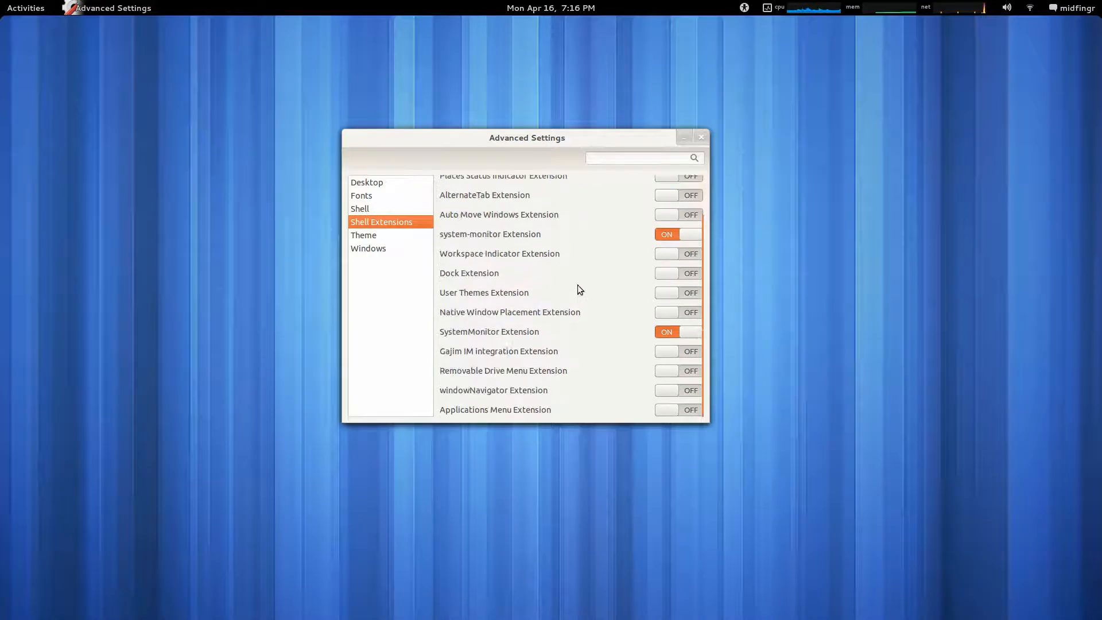
pyautogui.moveTo(630, 423)
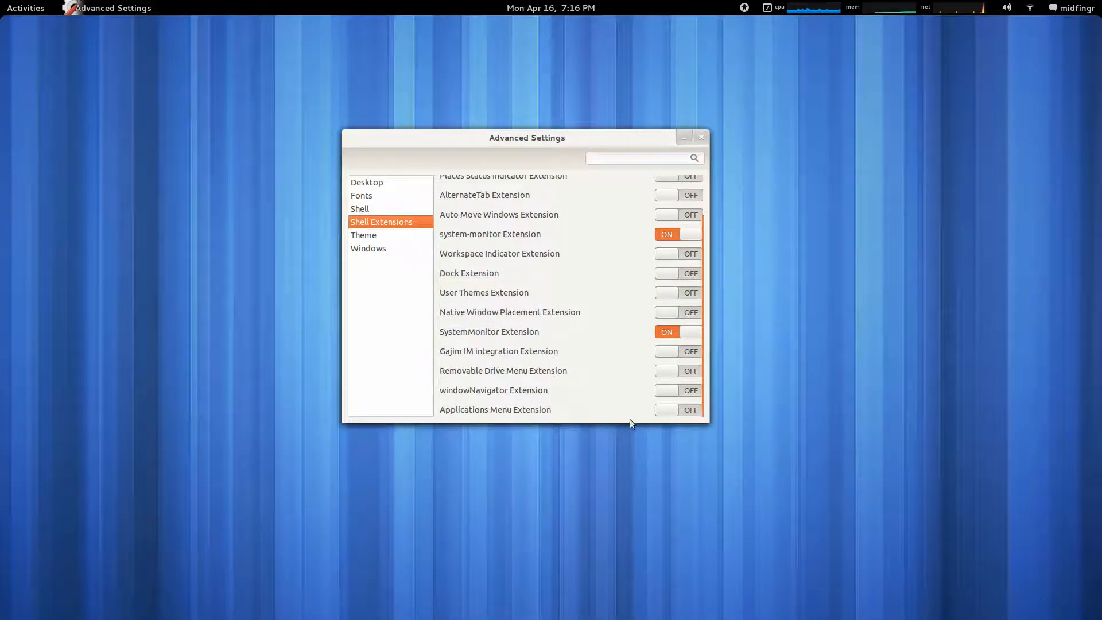
pyautogui.moveTo(481, 286)
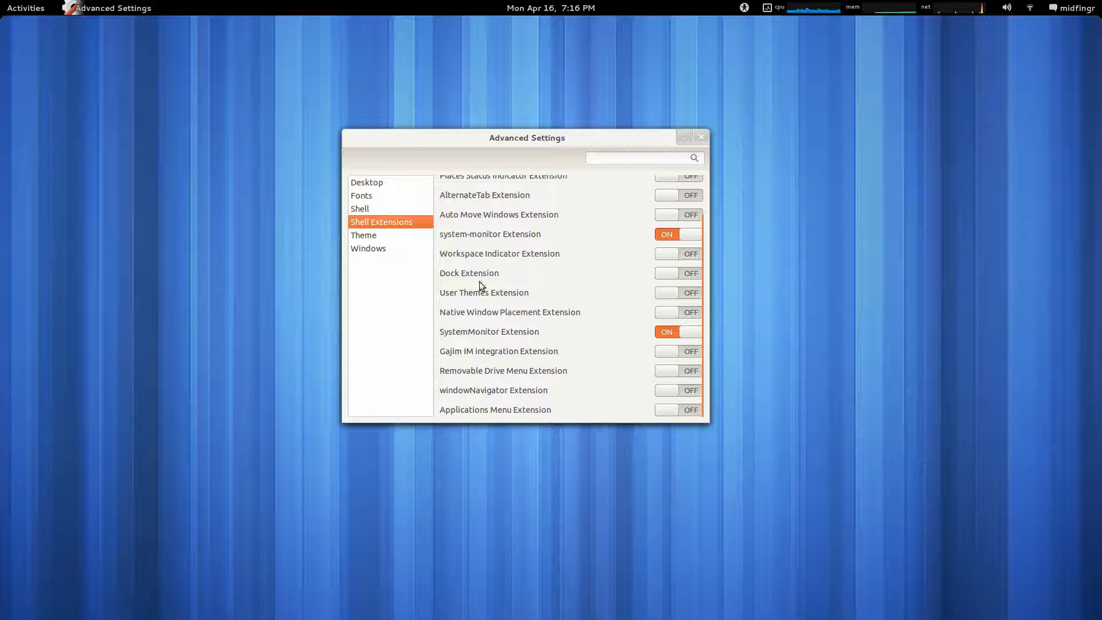
pyautogui.moveTo(620, 291)
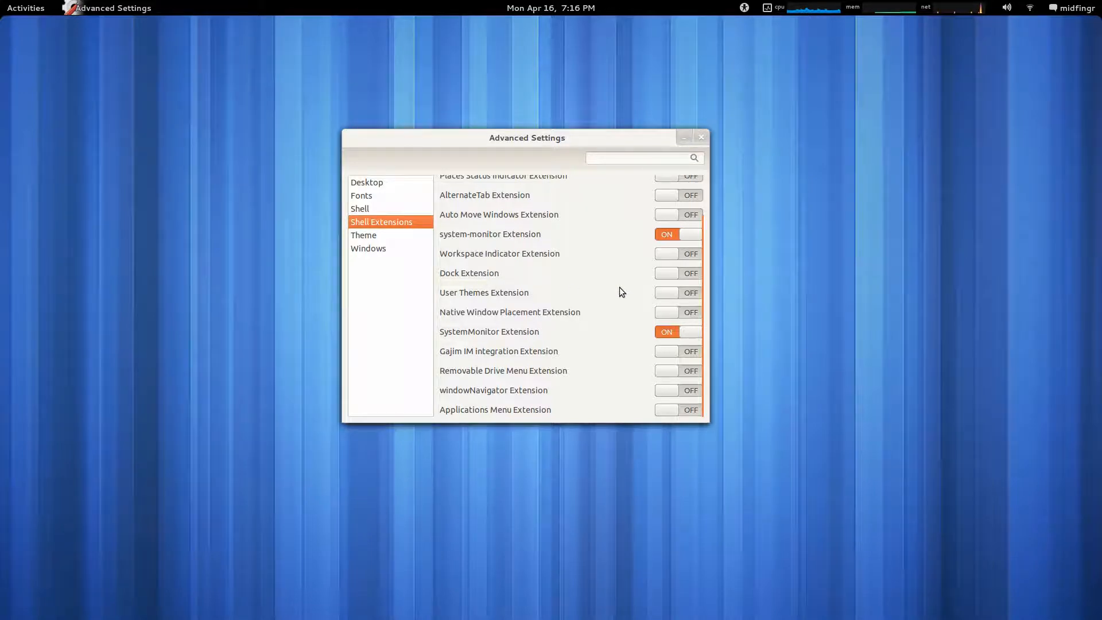
pyautogui.click(677, 273)
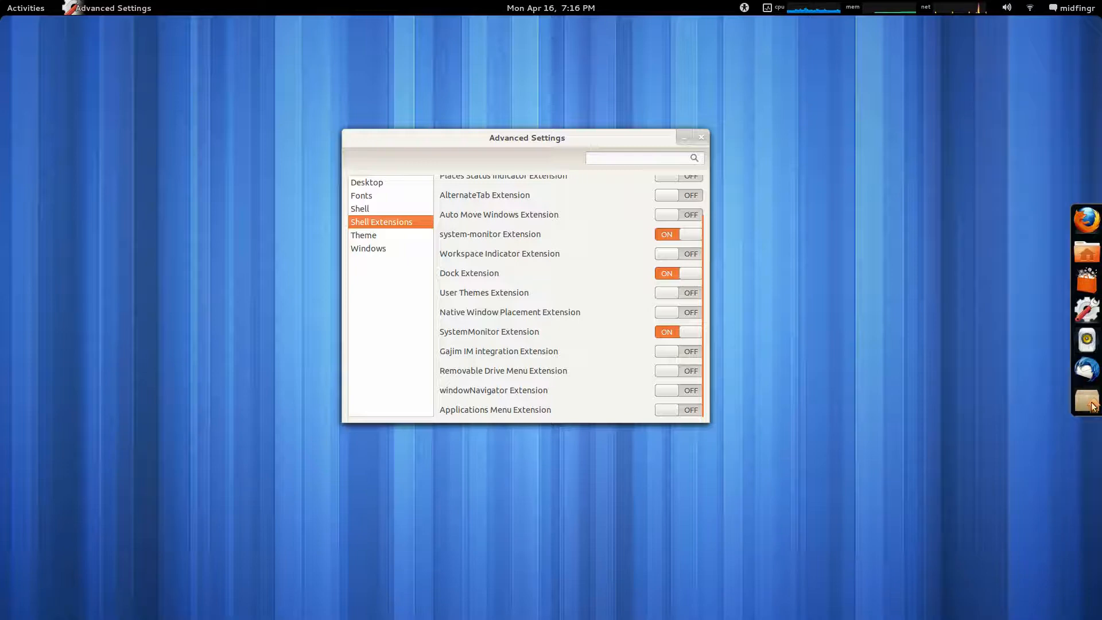
pyautogui.click(25, 7)
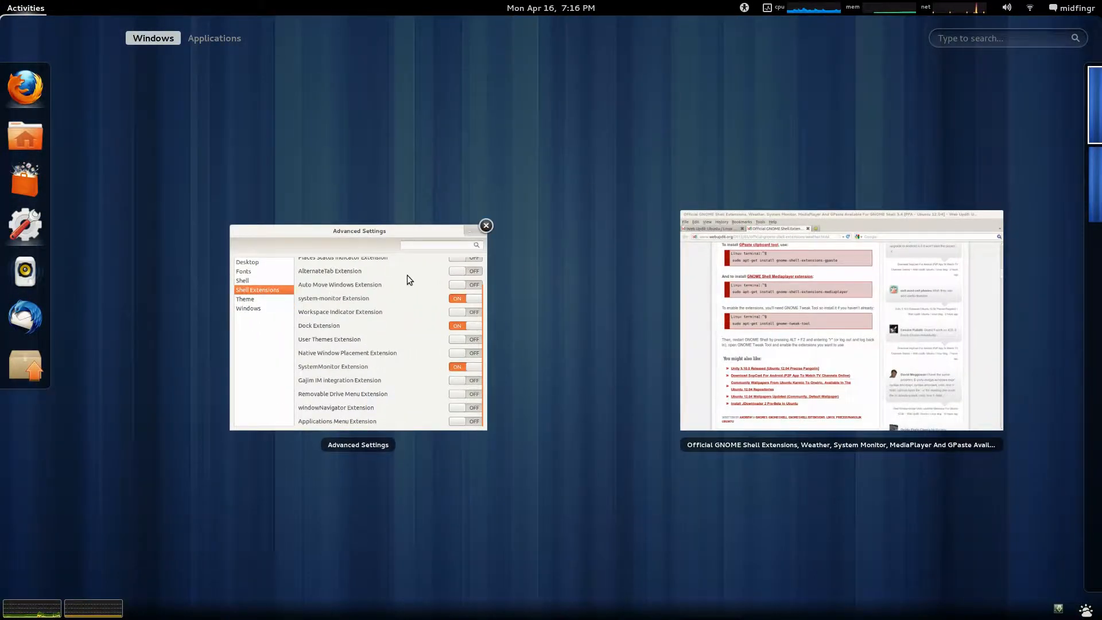
pyautogui.click(357, 329)
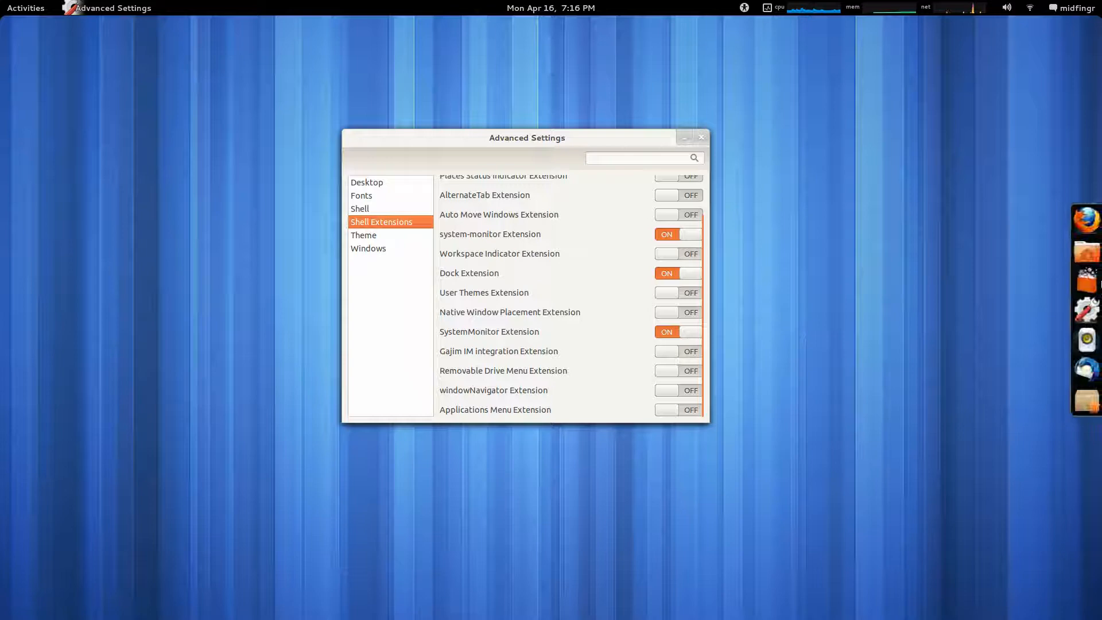
pyautogui.moveTo(1094, 260)
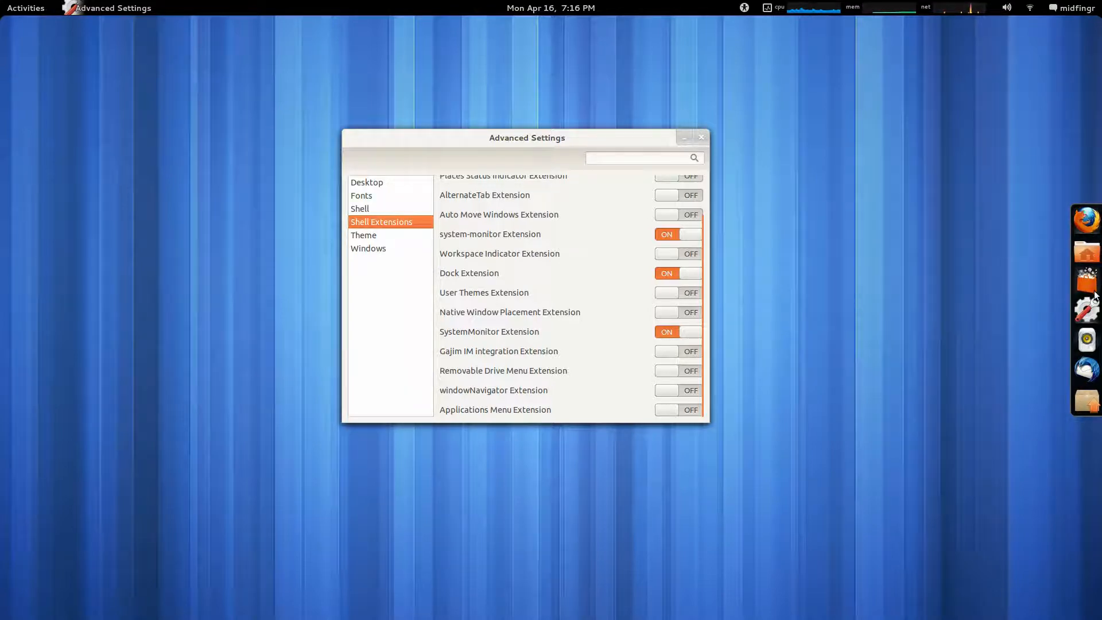
pyautogui.moveTo(1075, 260)
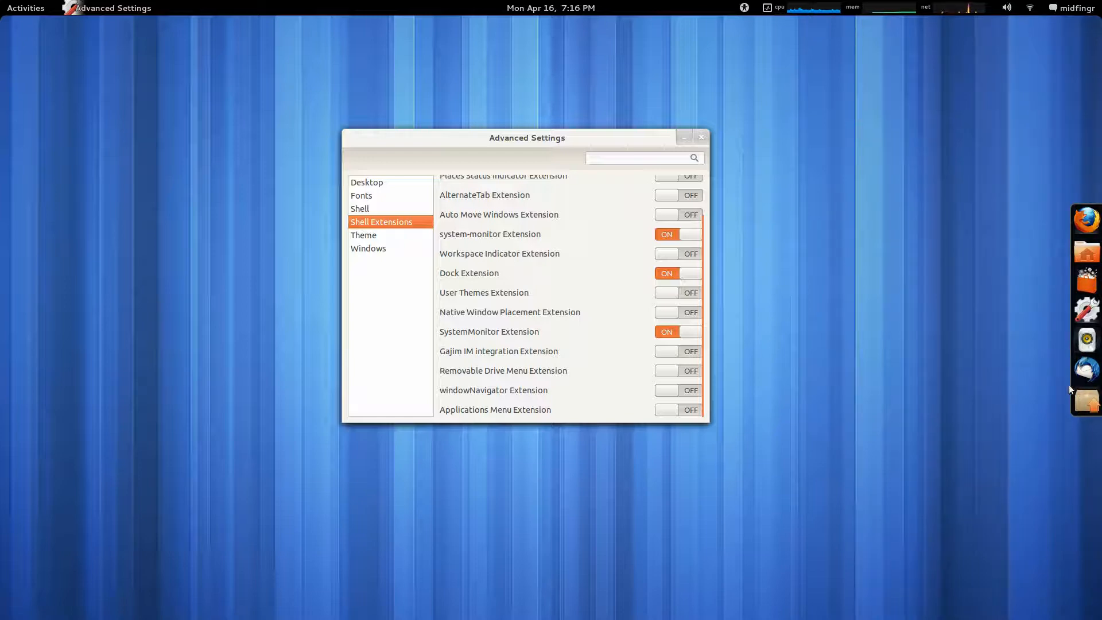
pyautogui.click(25, 7)
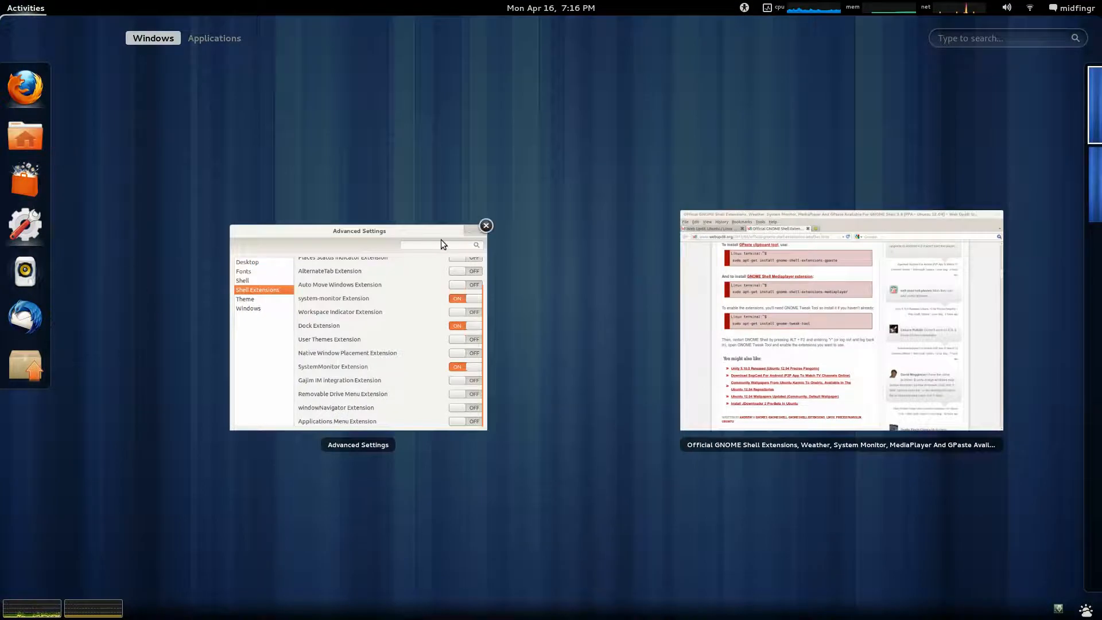
pyautogui.moveTo(777, 219)
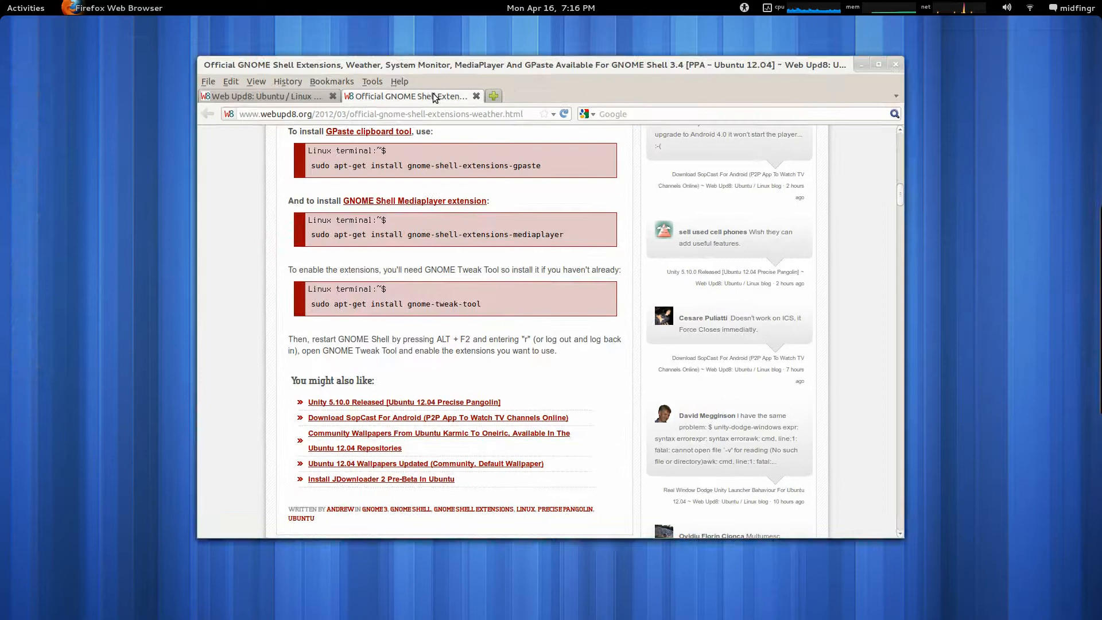
# Close the Firefox window showing the GNOME Shell extensions article
pyautogui.click(476, 96)
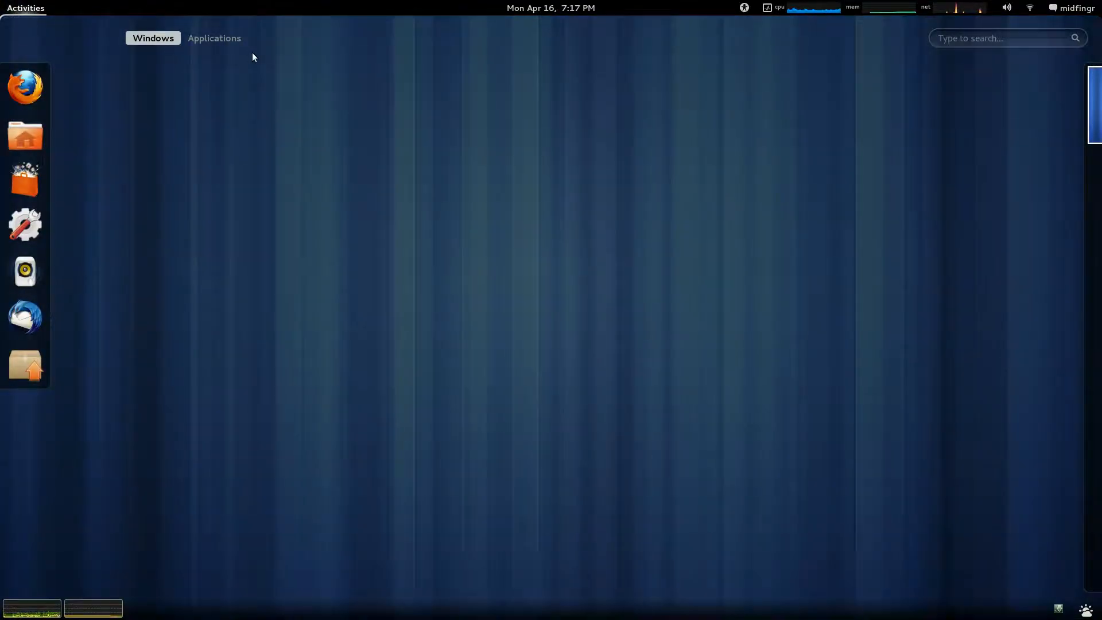
pyautogui.moveTo(495, 152)
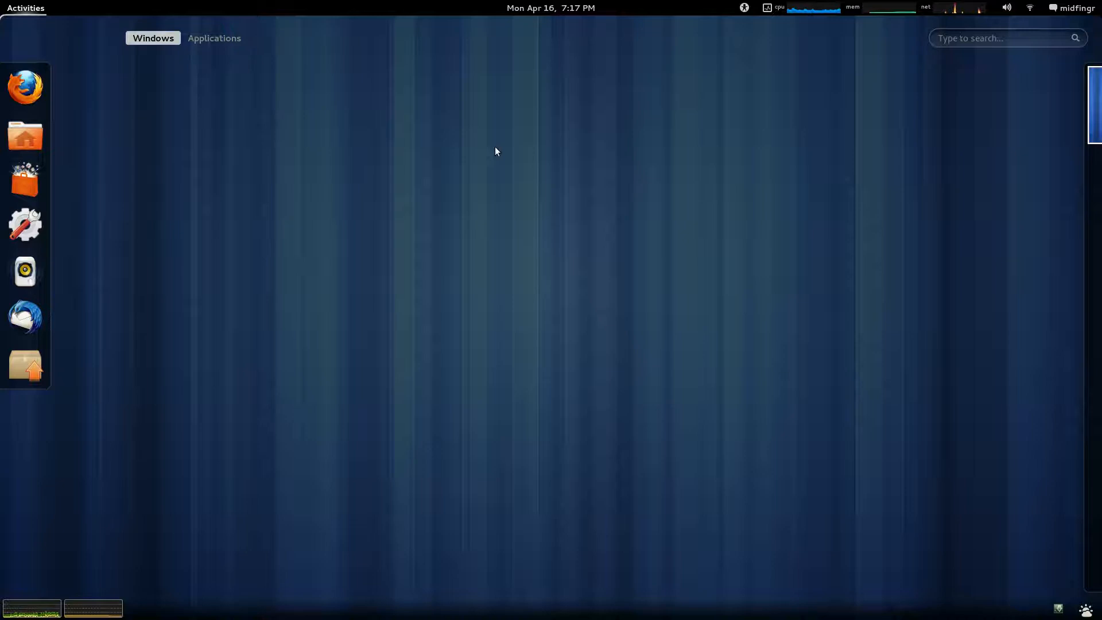
# Search Activities for 'sy', add Synaptic and Update Manager to favourites, then exit
pyautogui.write('sy')
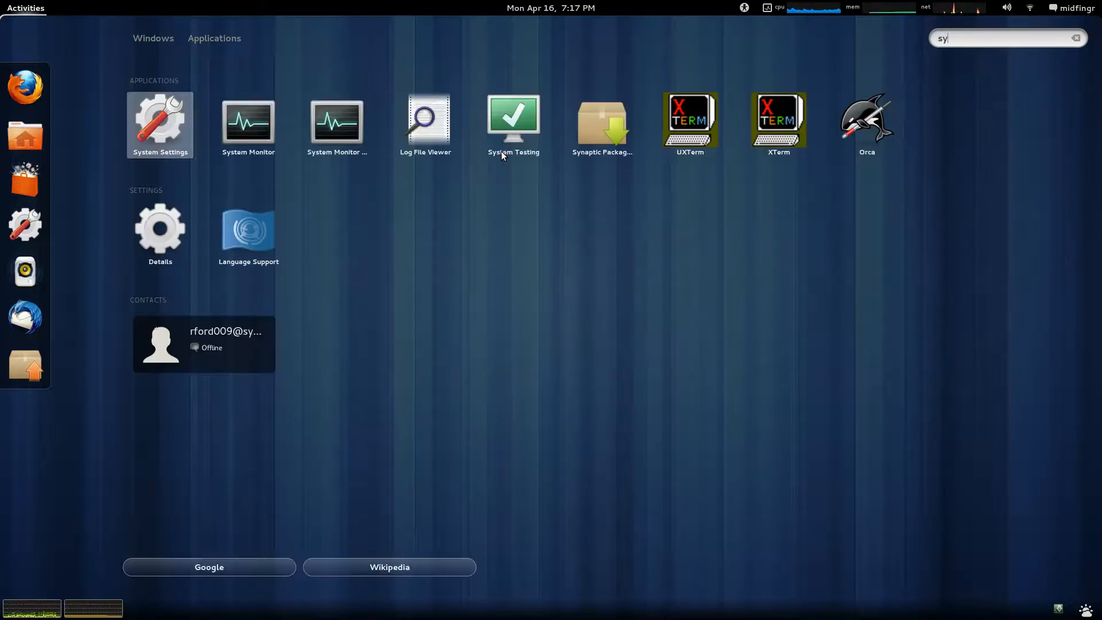
pyautogui.moveTo(601, 122)
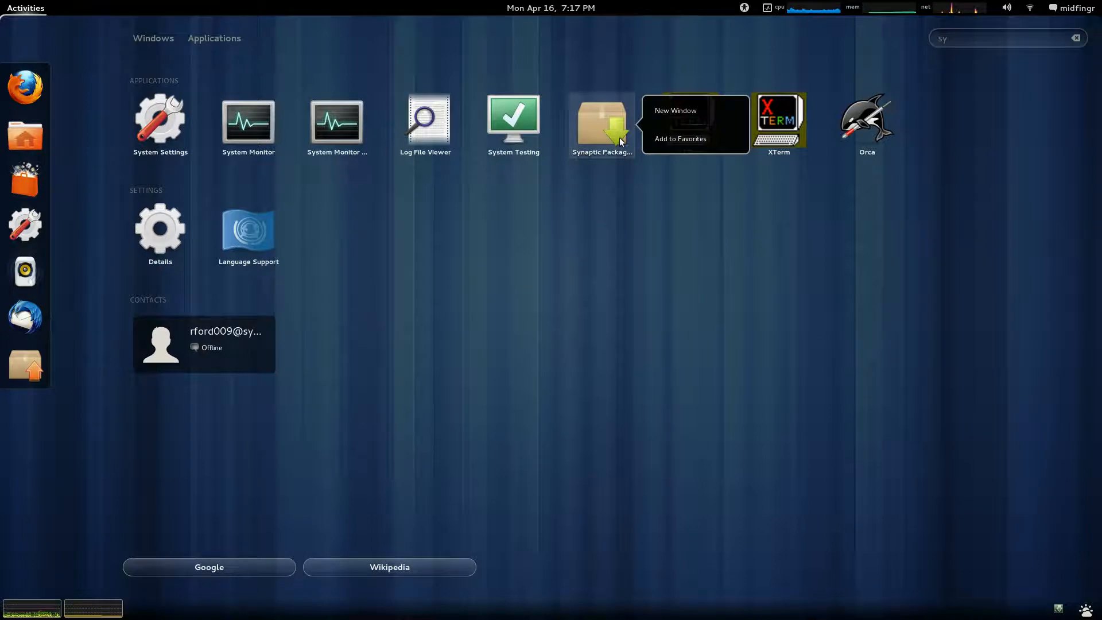
pyautogui.moveTo(626, 216)
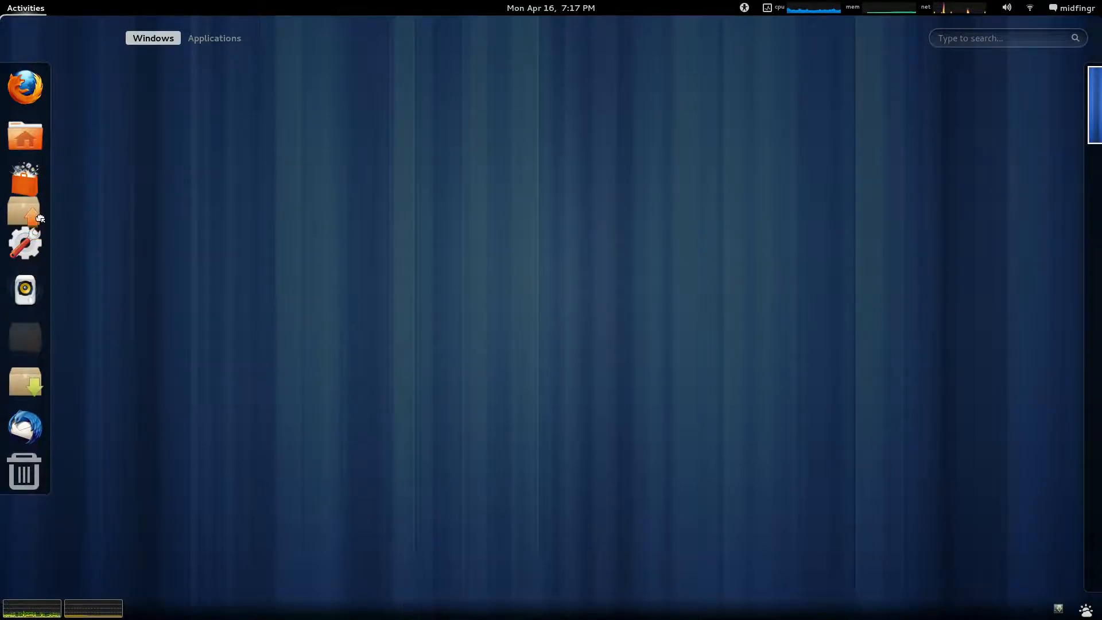
pyautogui.moveTo(24, 225)
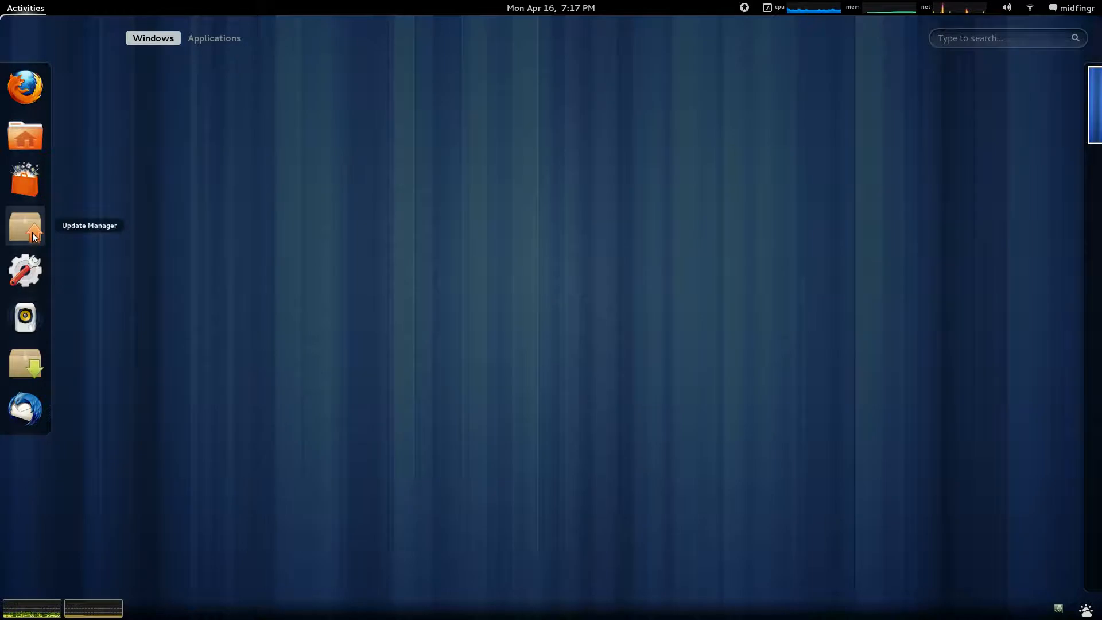
pyautogui.moveTo(25, 408)
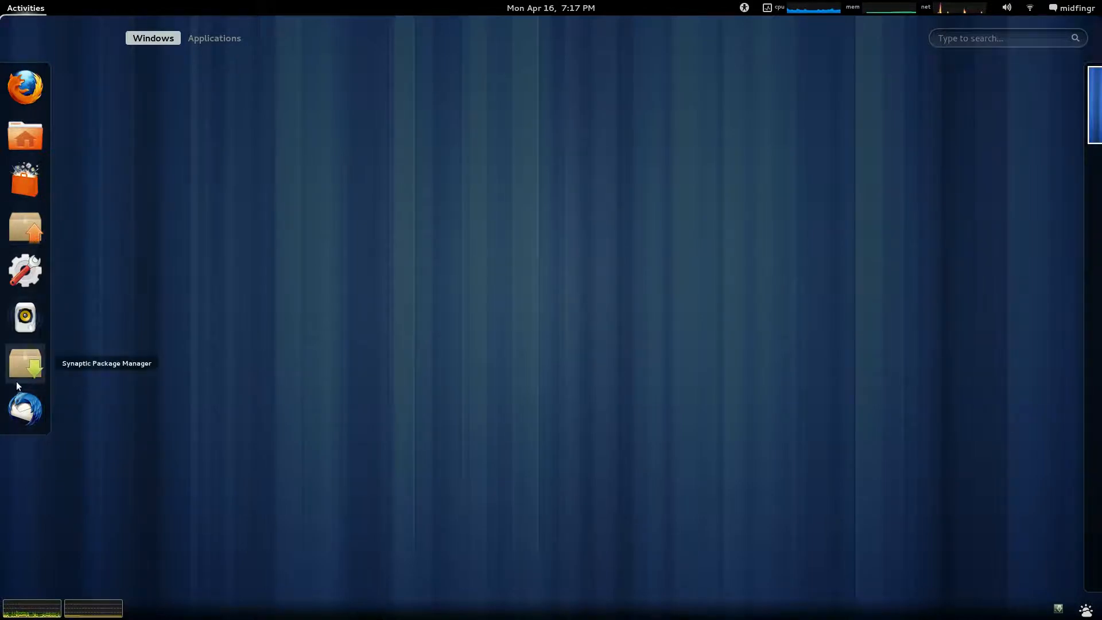
pyautogui.moveTo(22, 379)
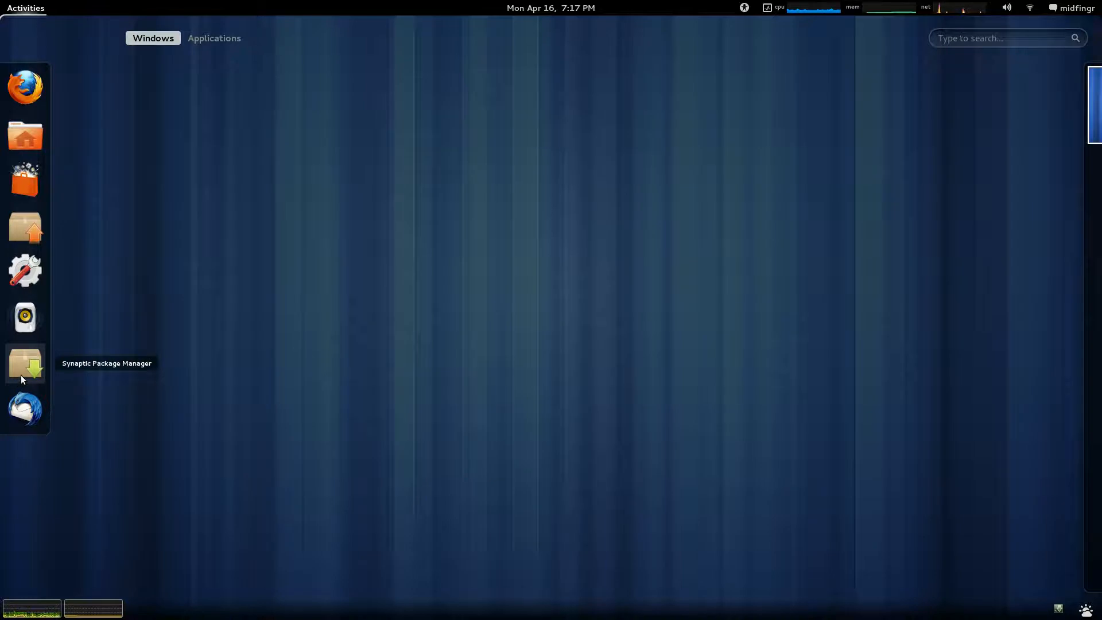
pyautogui.moveTo(24, 226)
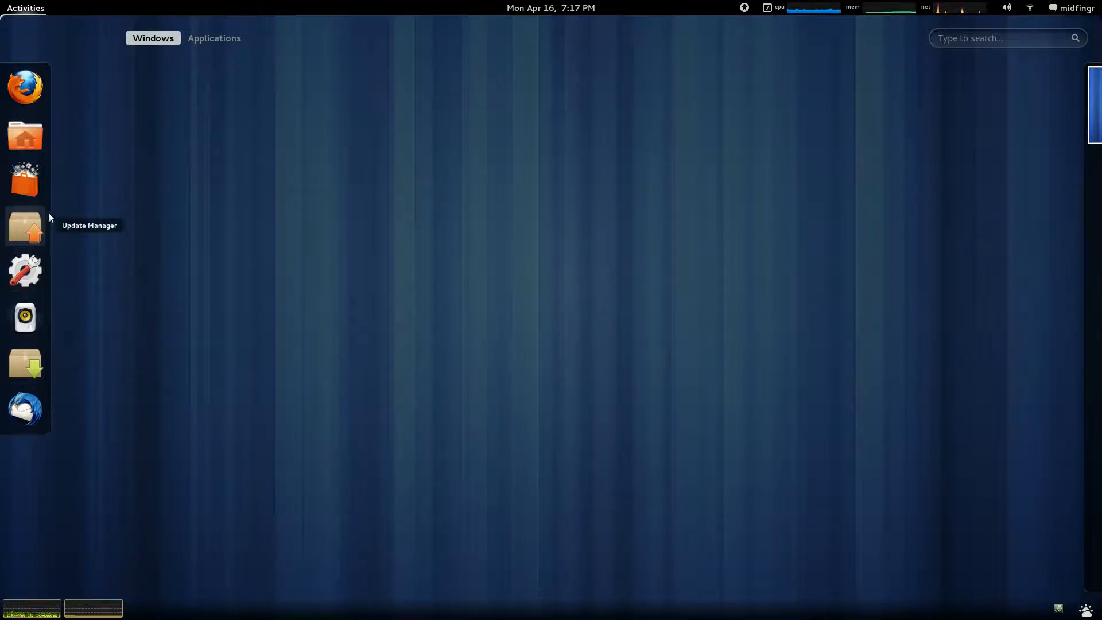
pyautogui.moveTo(40, 234)
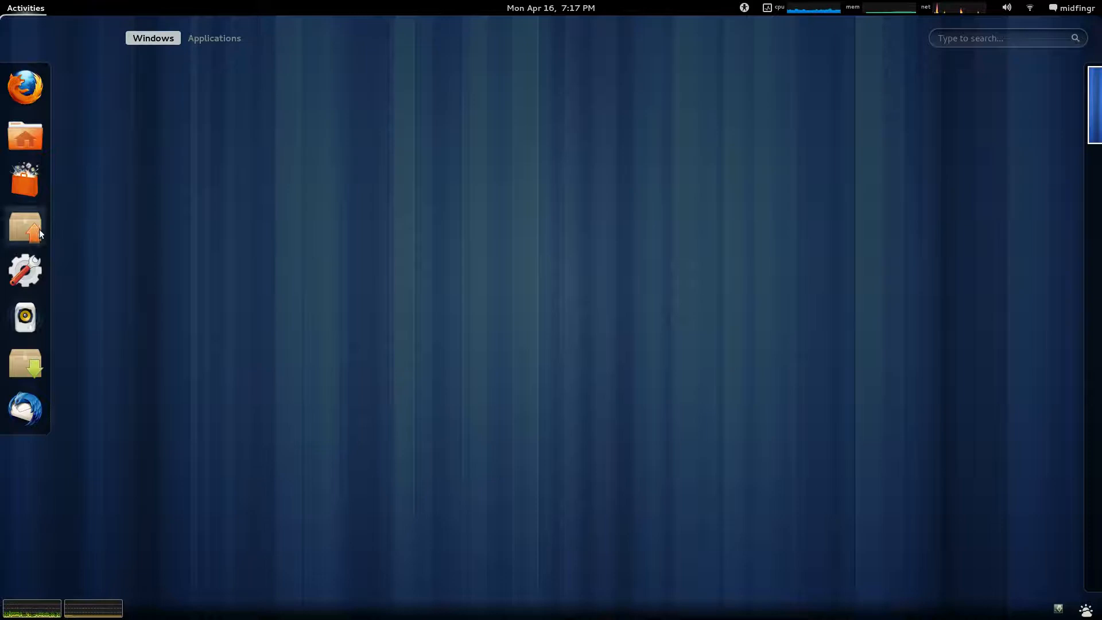
pyautogui.moveTo(25, 226)
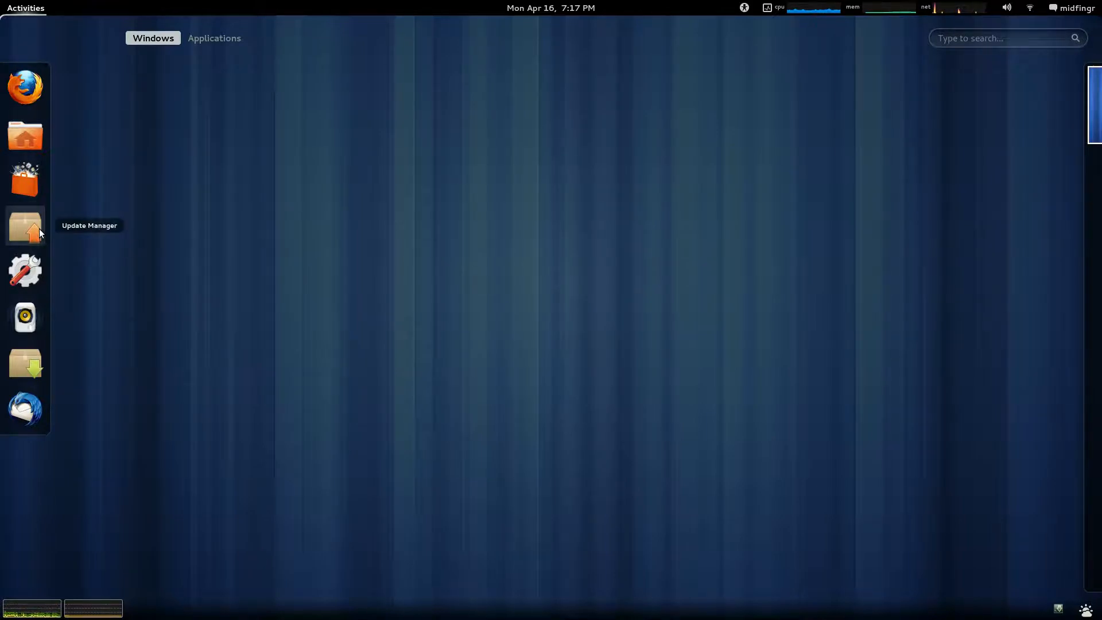
pyautogui.click(25, 8)
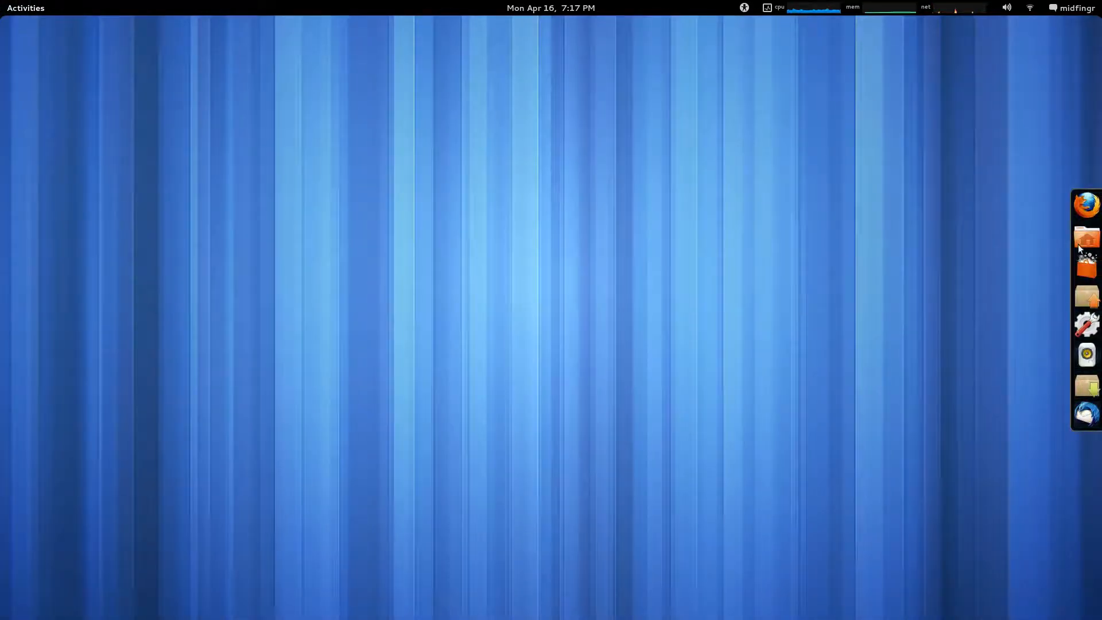
# Toggle the Activities overview closed and launch Ubuntu Software Centre from the dock
pyautogui.click(25, 8)
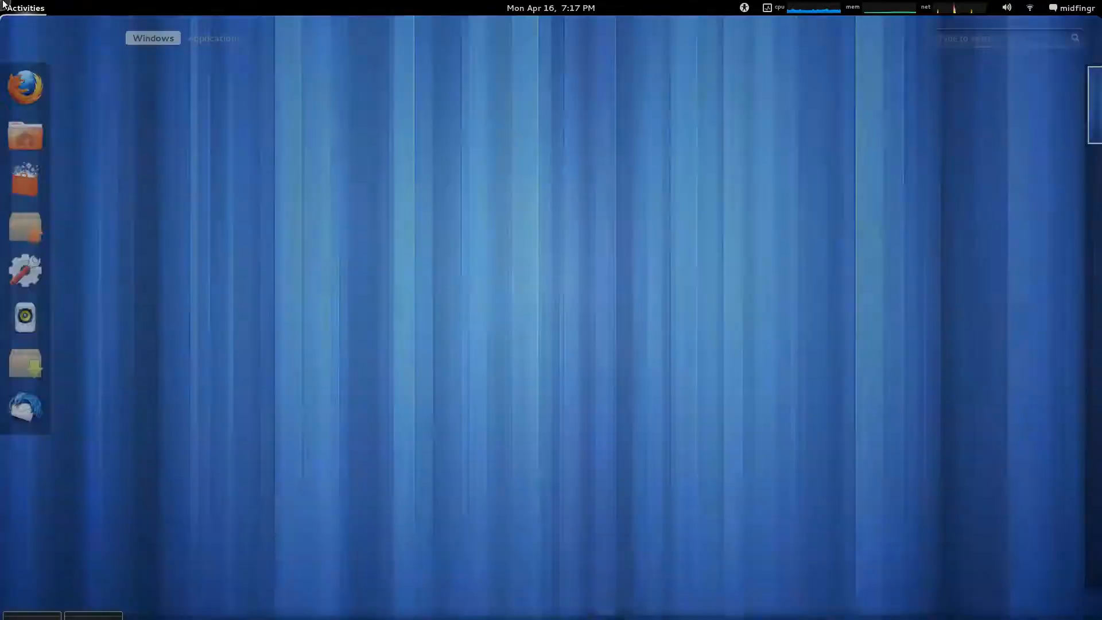
pyautogui.click(25, 8)
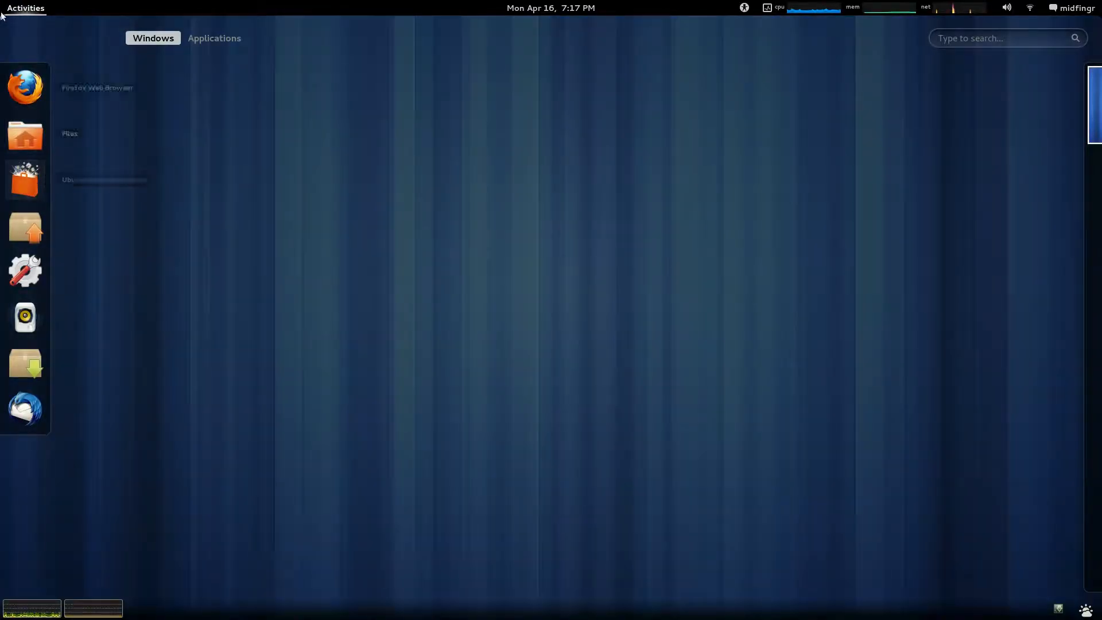
pyautogui.click(25, 7)
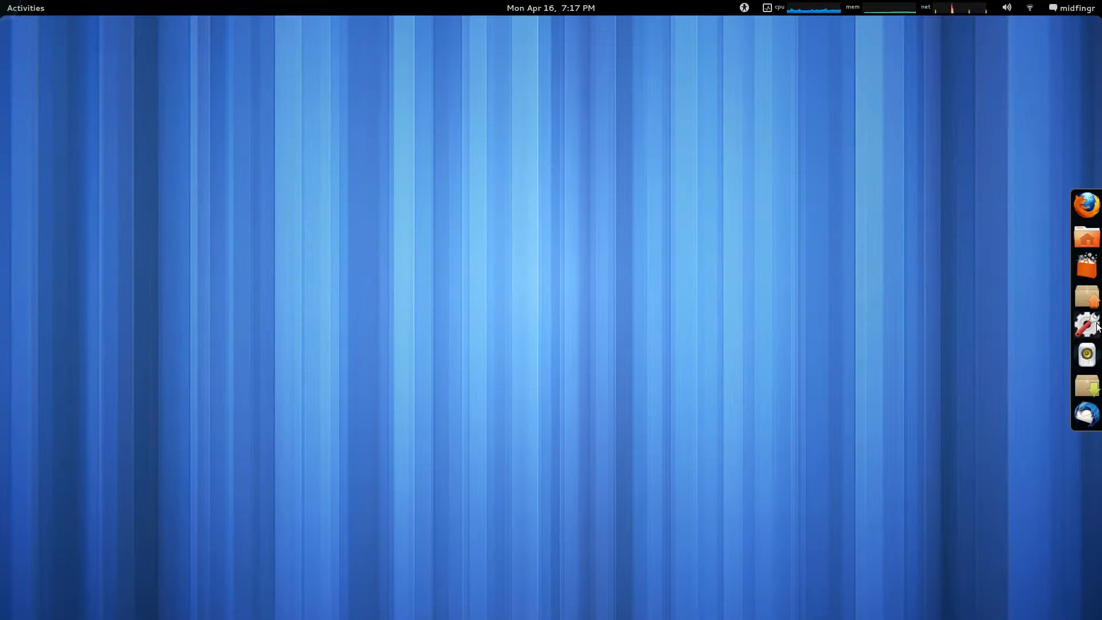
pyautogui.click(1086, 264)
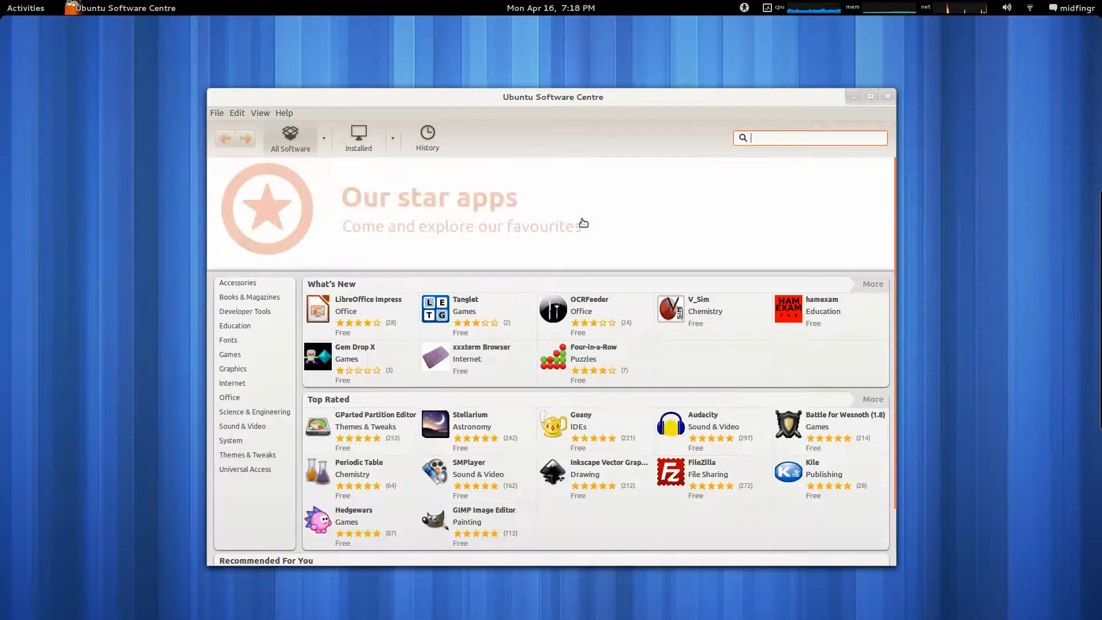
# Reopen Advanced Settings' Shell Extensions list and switch on the Applications Menu Extension
pyautogui.click(25, 8)
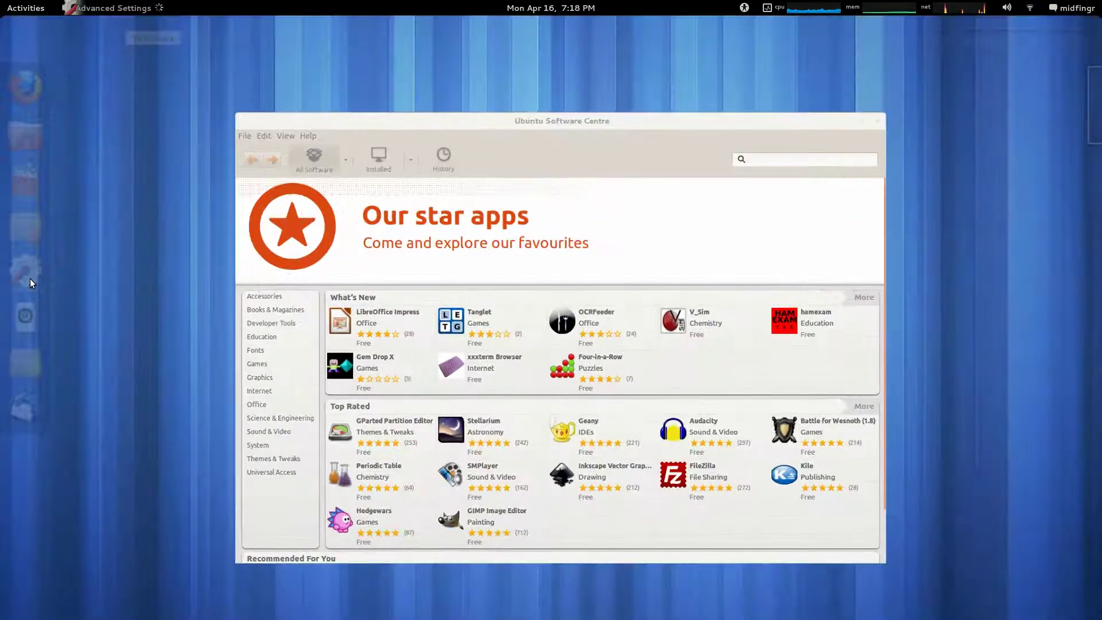
pyautogui.click(110, 7)
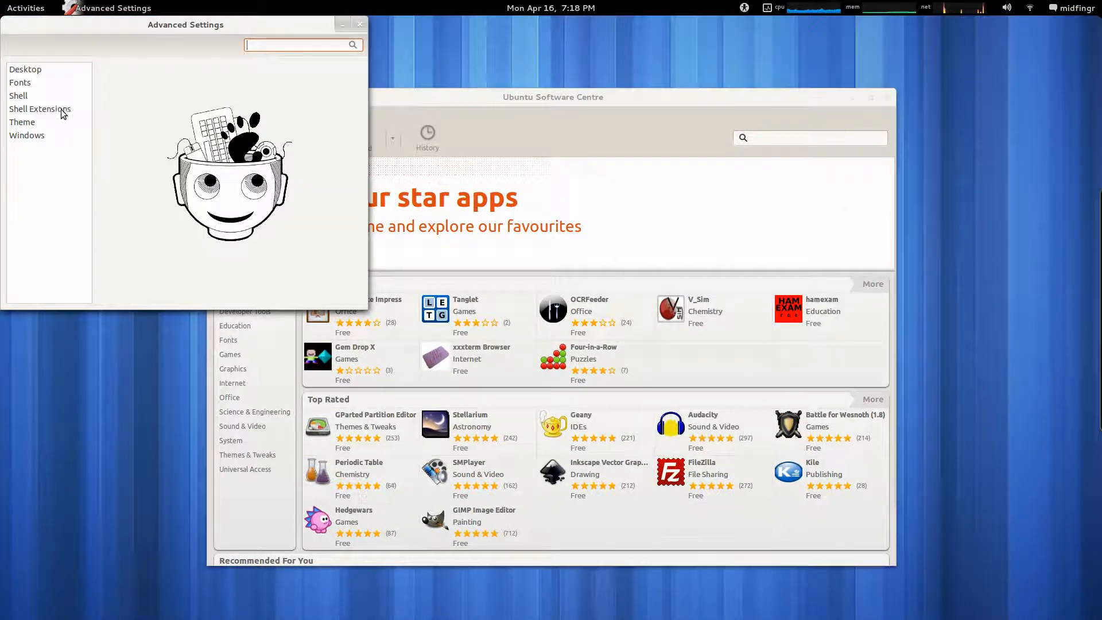
pyautogui.click(40, 109)
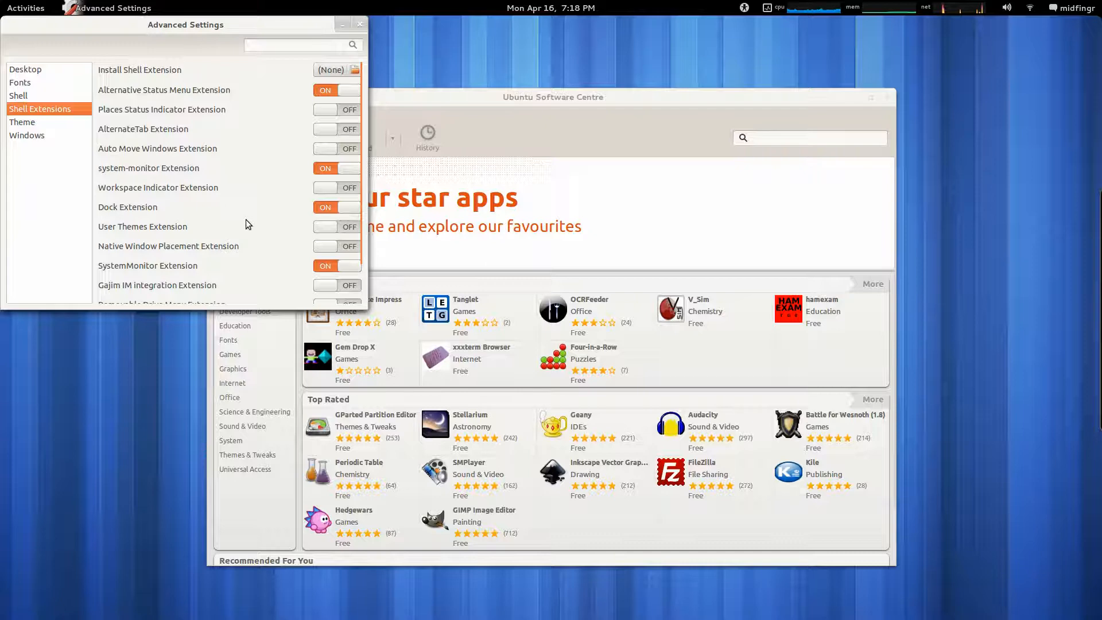
pyautogui.scroll(-3)
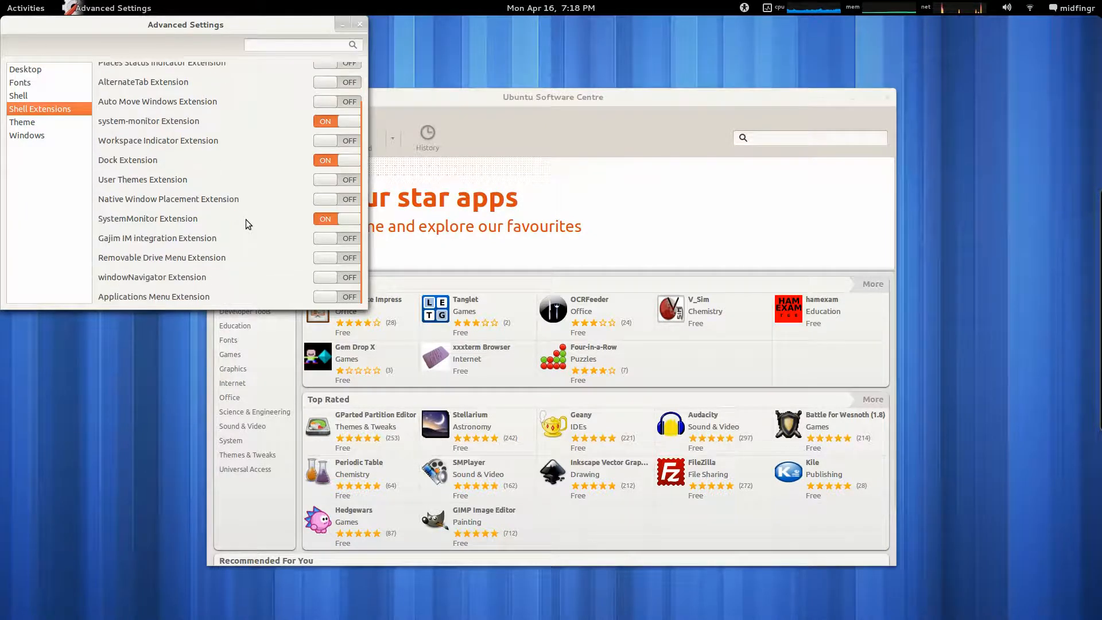
pyautogui.moveTo(188, 303)
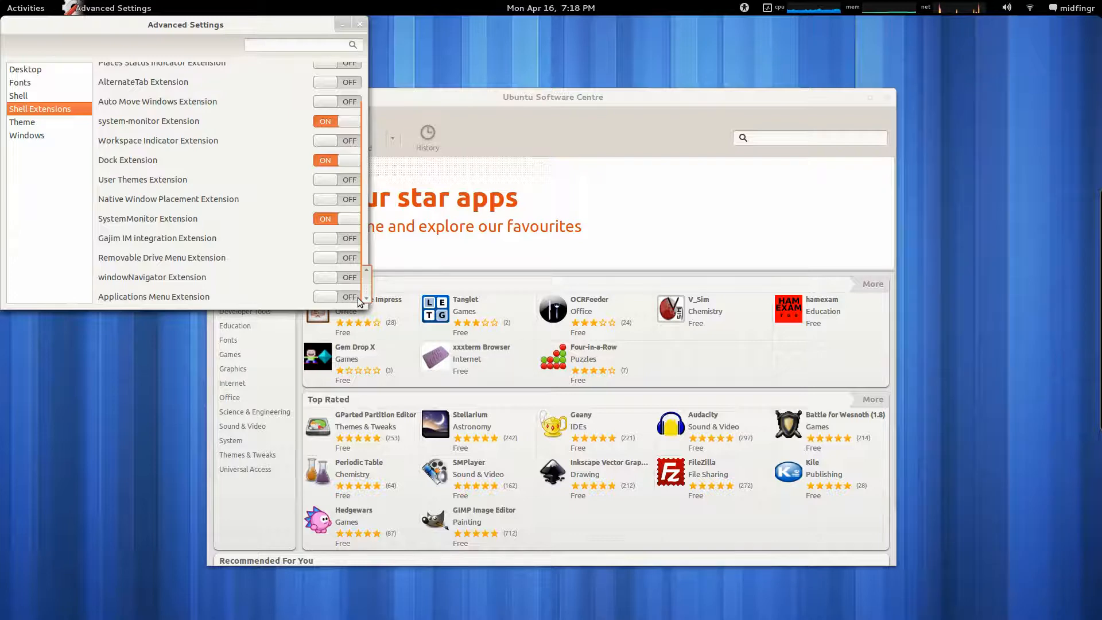
pyautogui.click(335, 297)
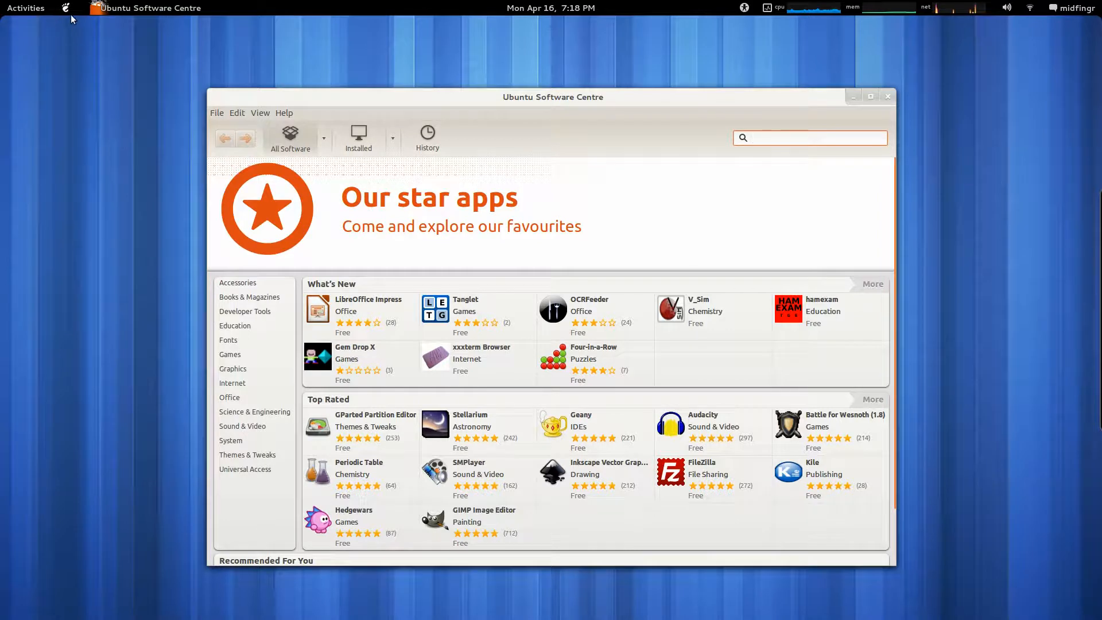
pyautogui.click(65, 7)
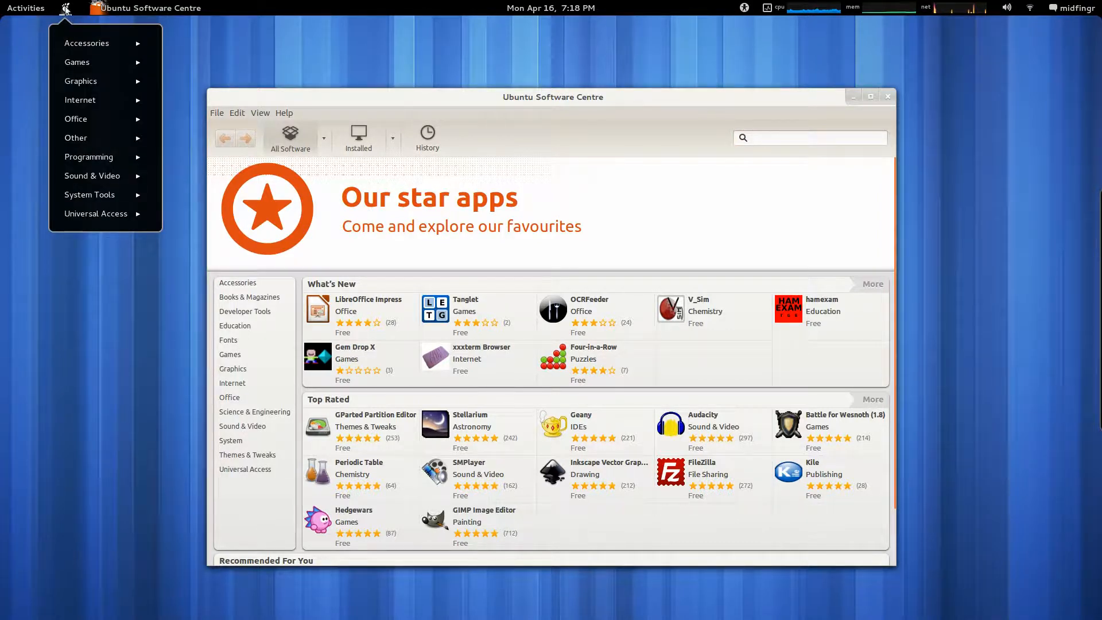
pyautogui.moveTo(78, 62)
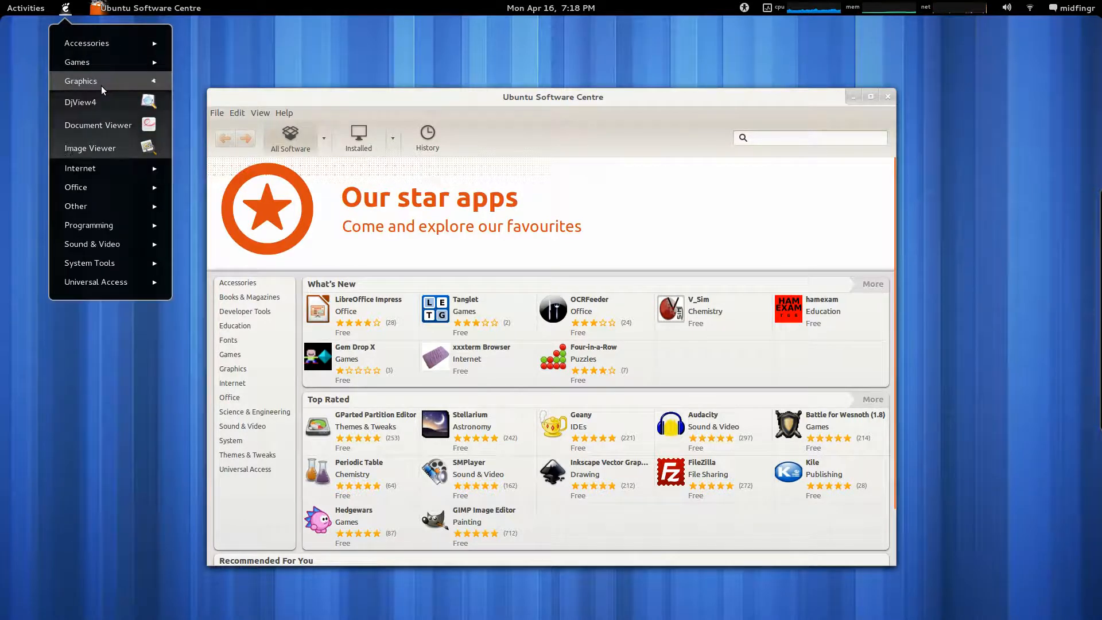
pyautogui.moveTo(80, 100)
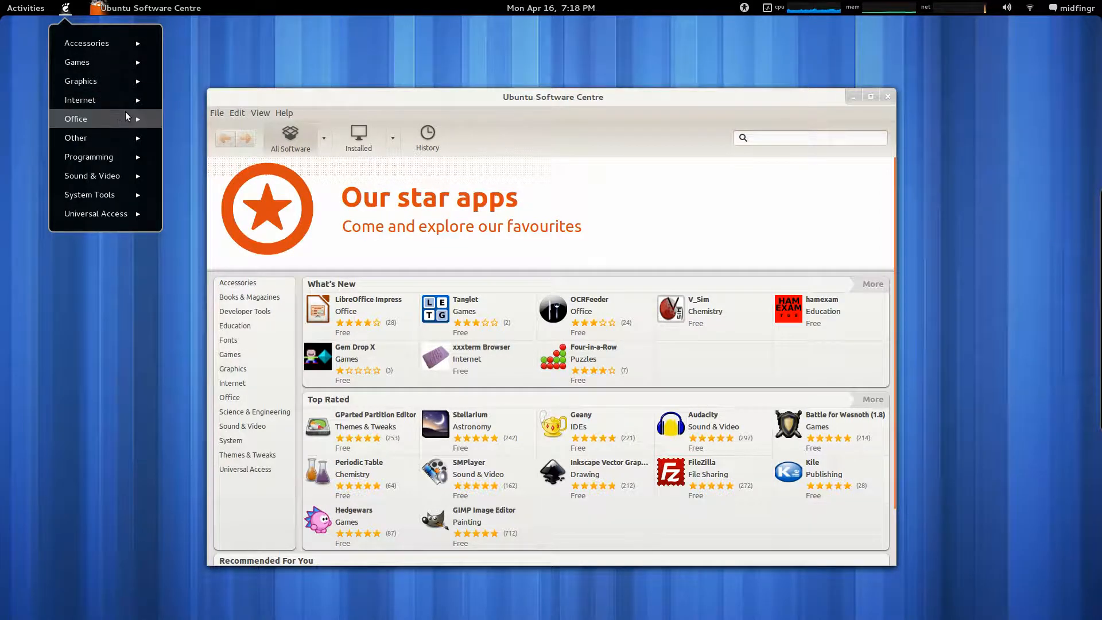
pyautogui.moveTo(109, 176)
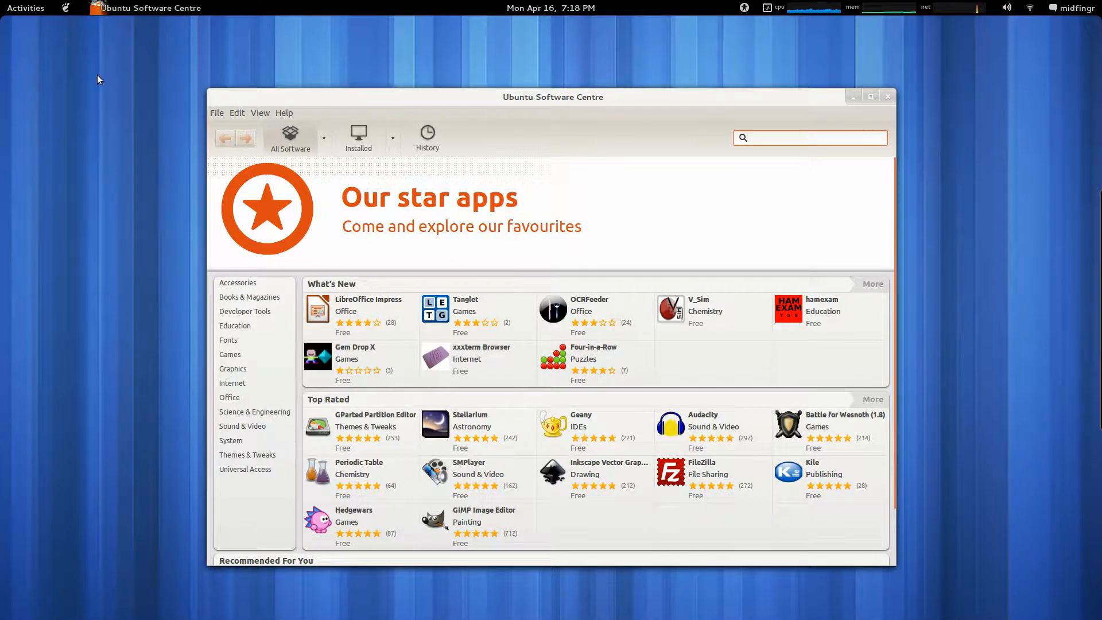
# Turn the Applications Menu Extension back off and close Advanced Settings
pyautogui.click(25, 7)
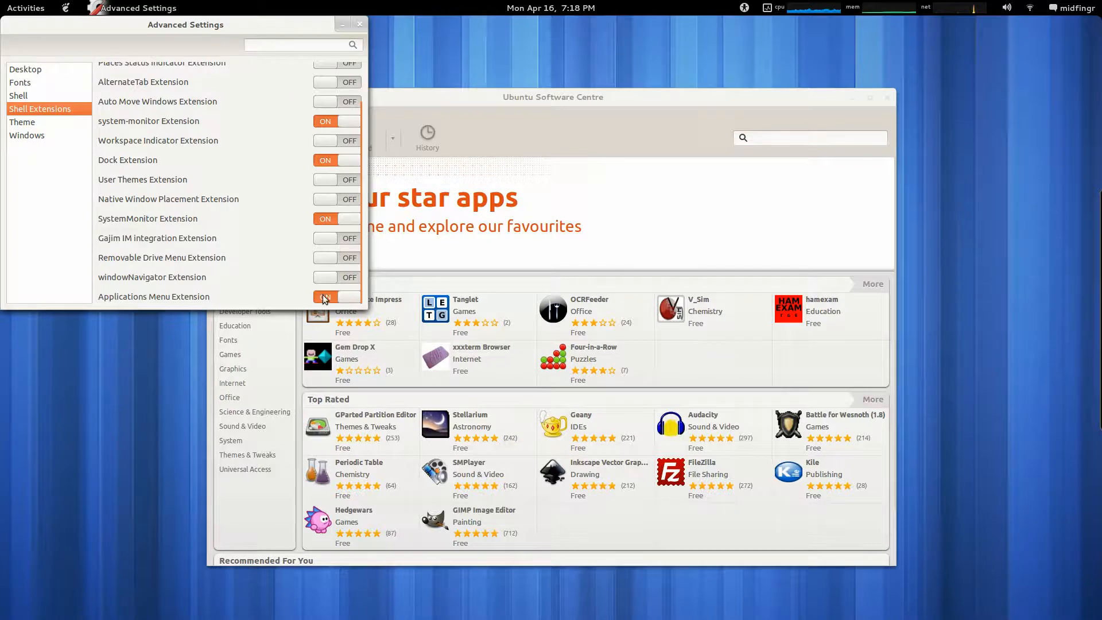
pyautogui.click(325, 296)
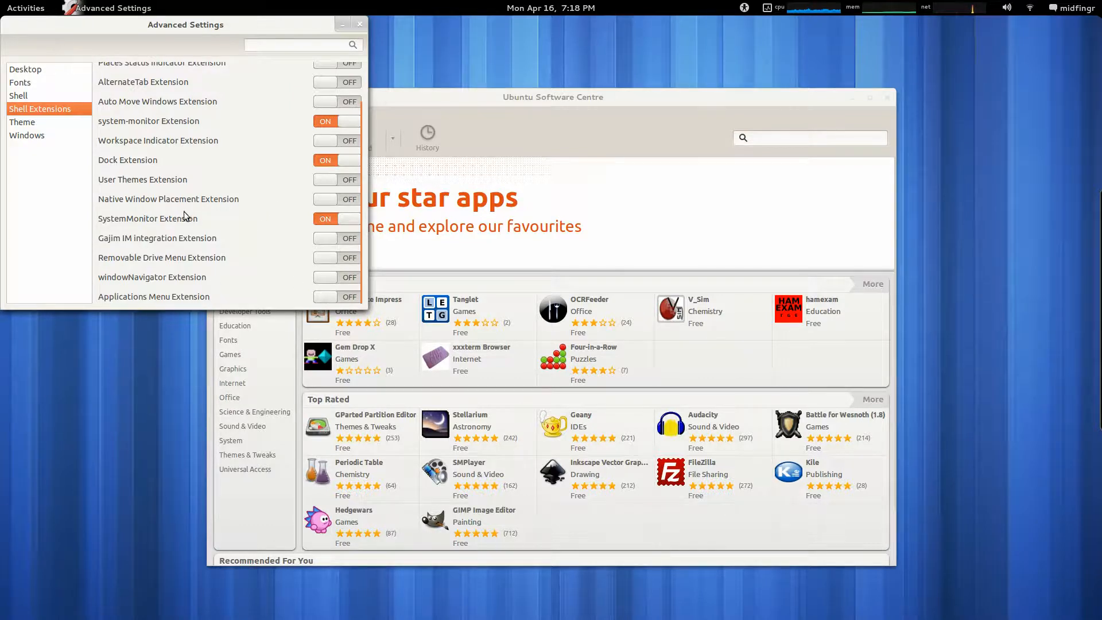
pyautogui.scroll(3)
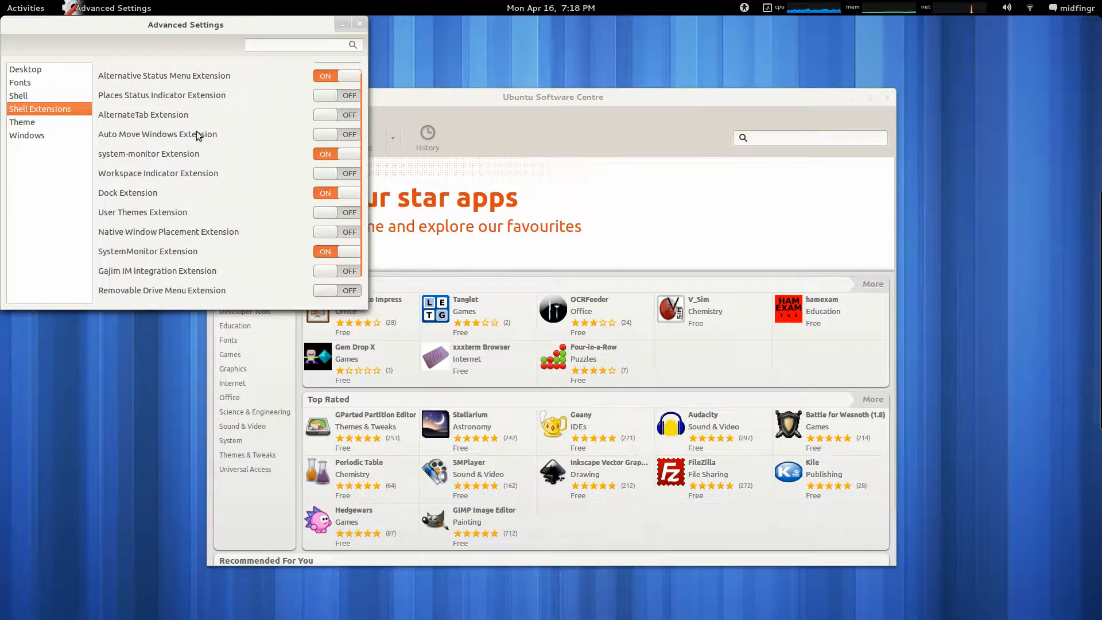
pyautogui.scroll(3)
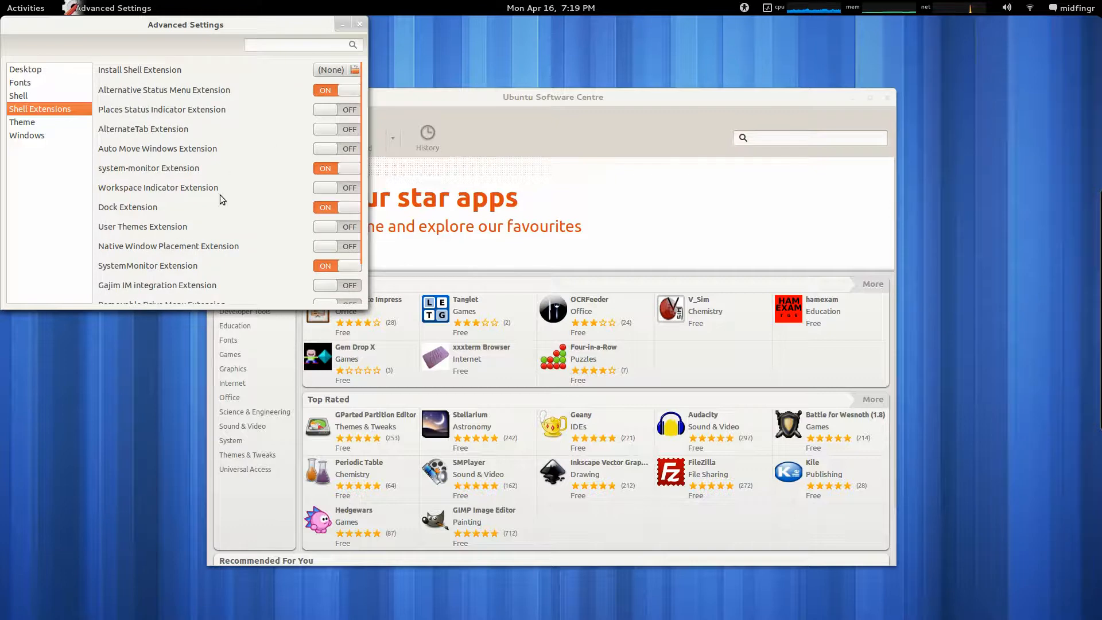
pyautogui.moveTo(273, 234)
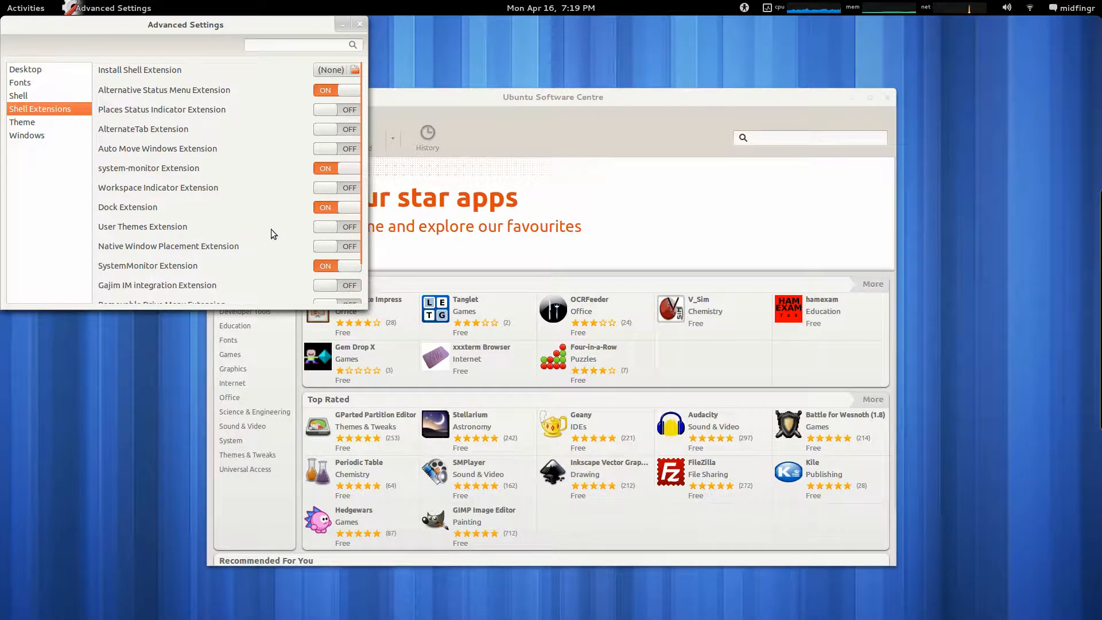
pyautogui.moveTo(213, 245)
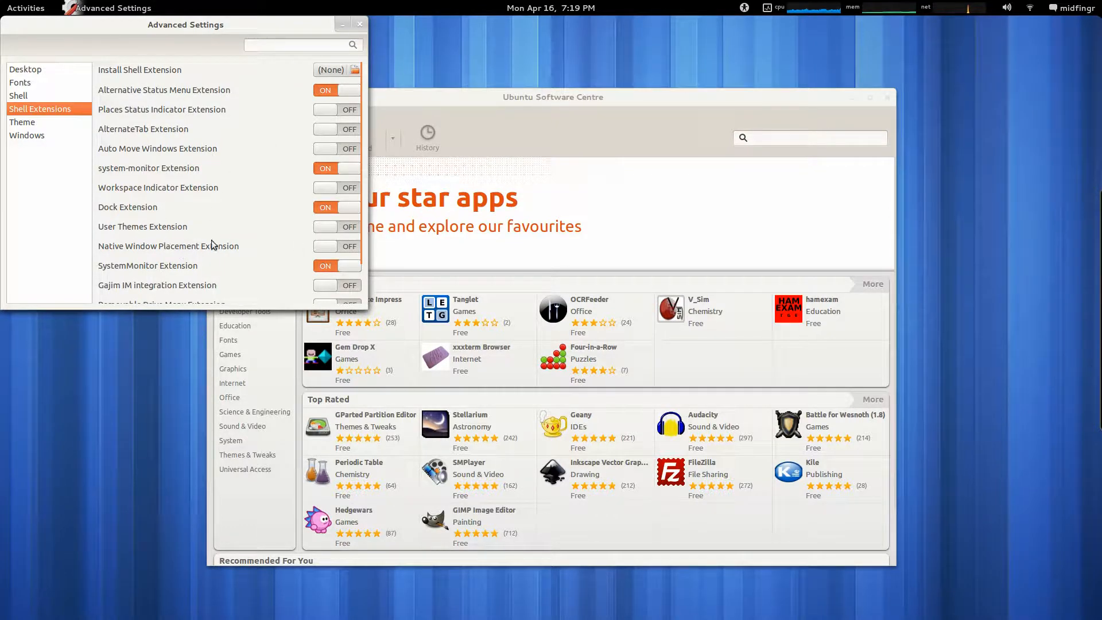
pyautogui.moveTo(355, 25)
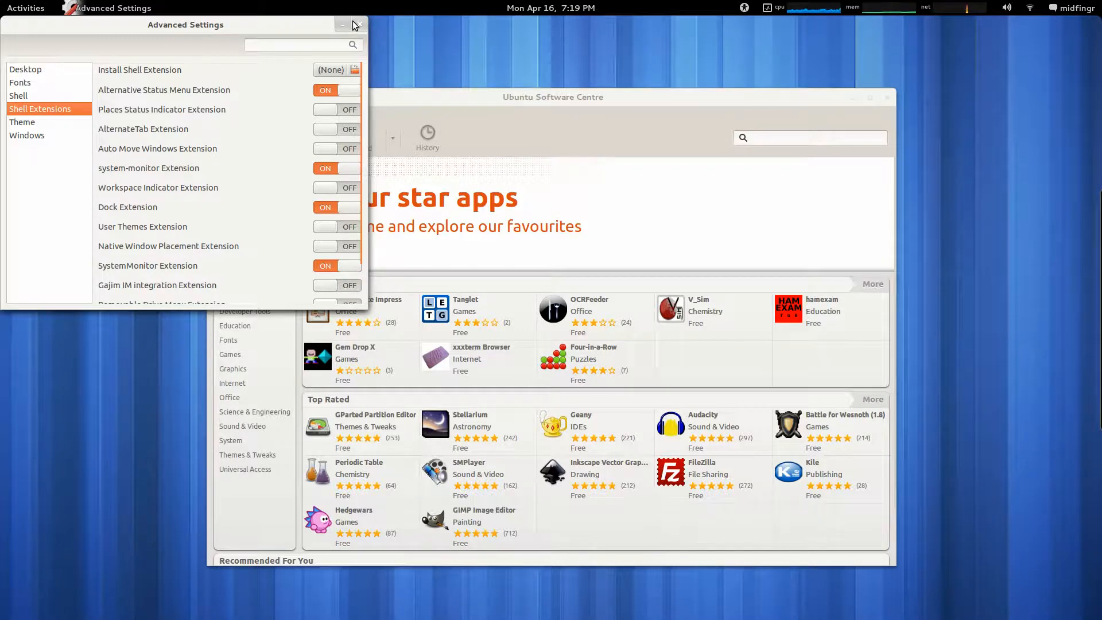
pyautogui.moveTo(375, 34)
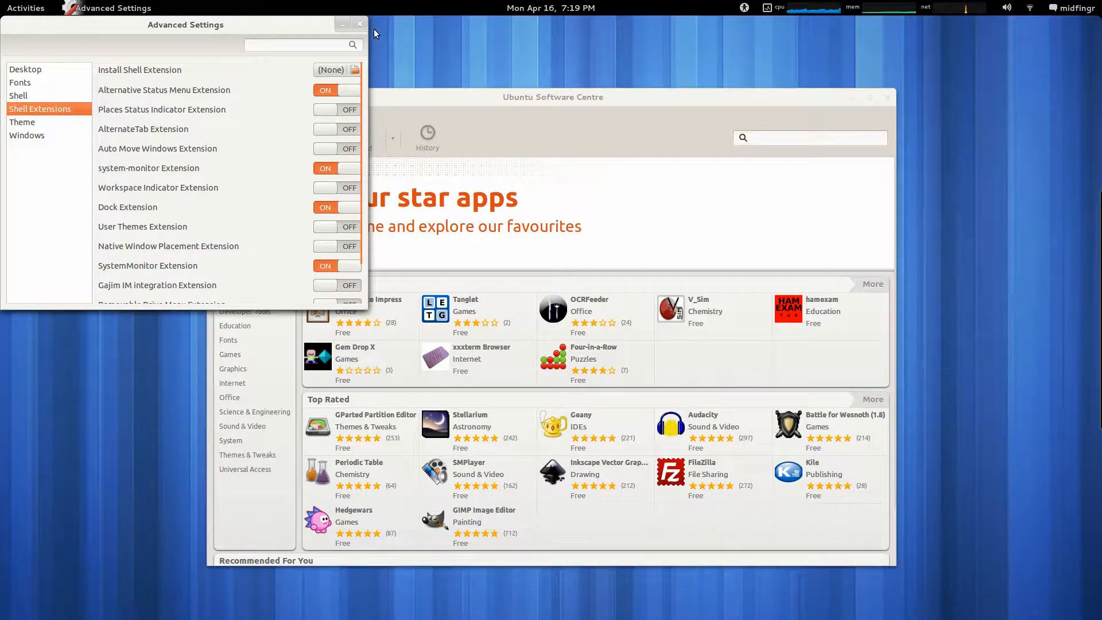
pyautogui.moveTo(364, 36)
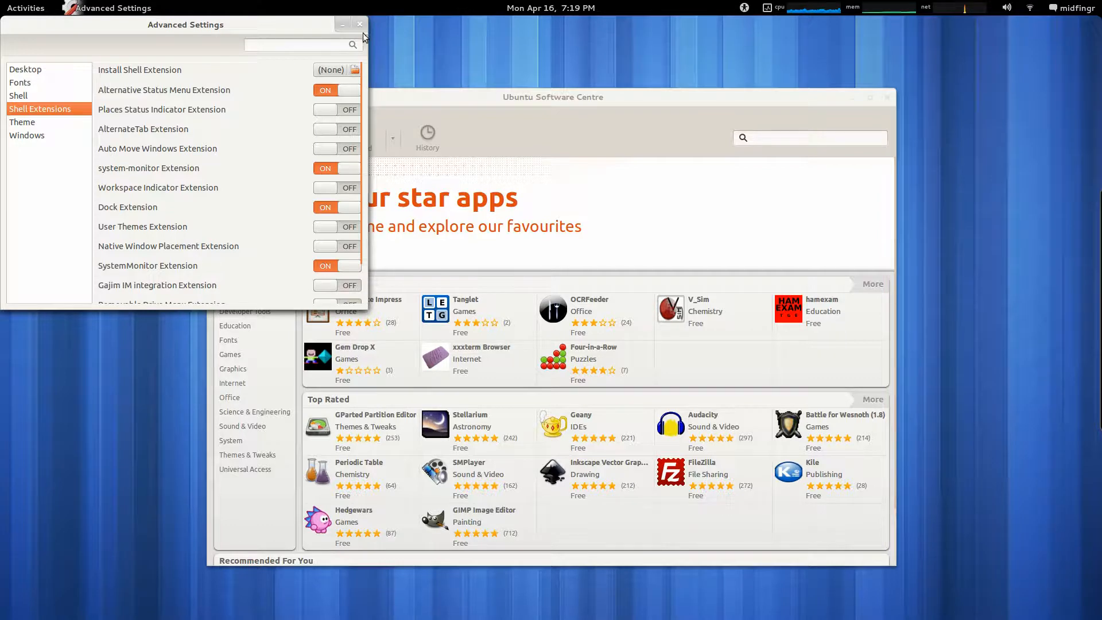
pyautogui.click(360, 24)
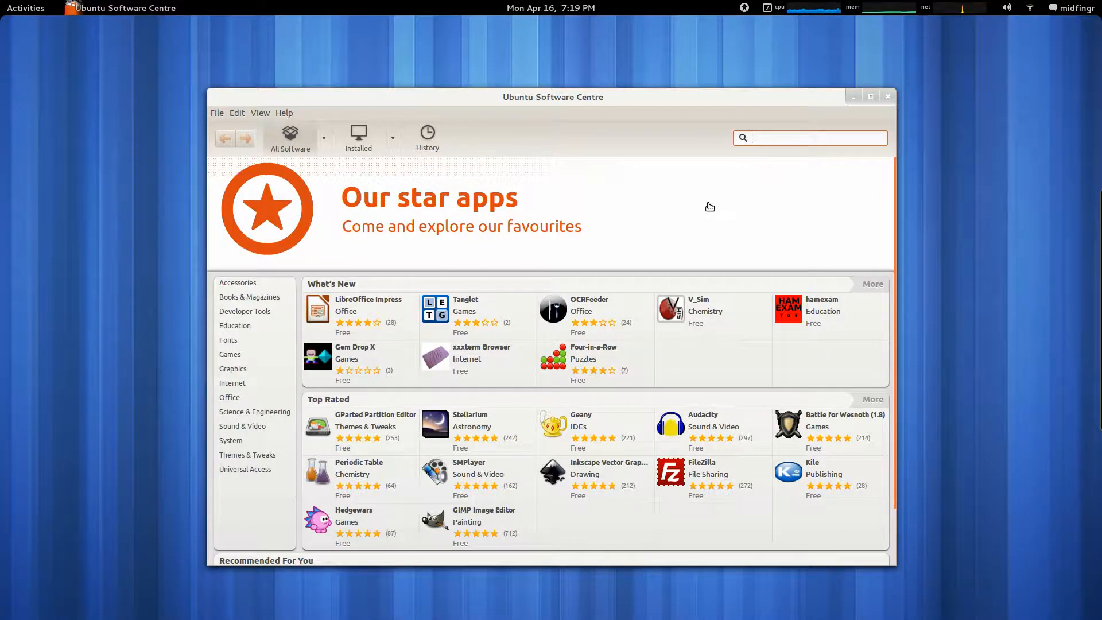
# Search for 'opensh' and browse OpenShot Video Editor's details page
pyautogui.write('open')
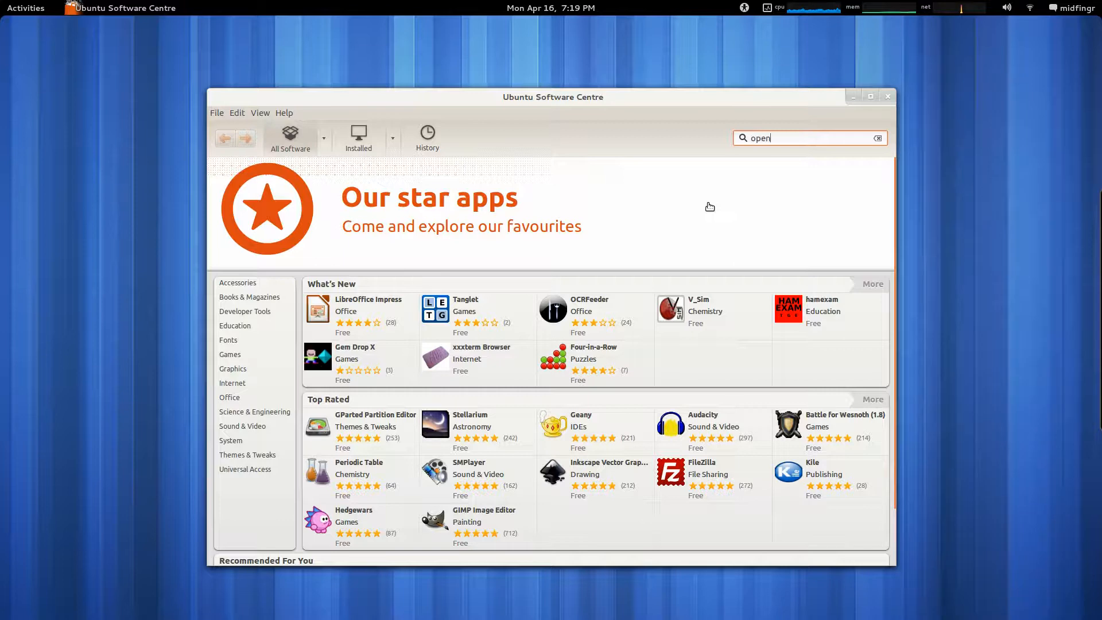
pyautogui.write('sh')
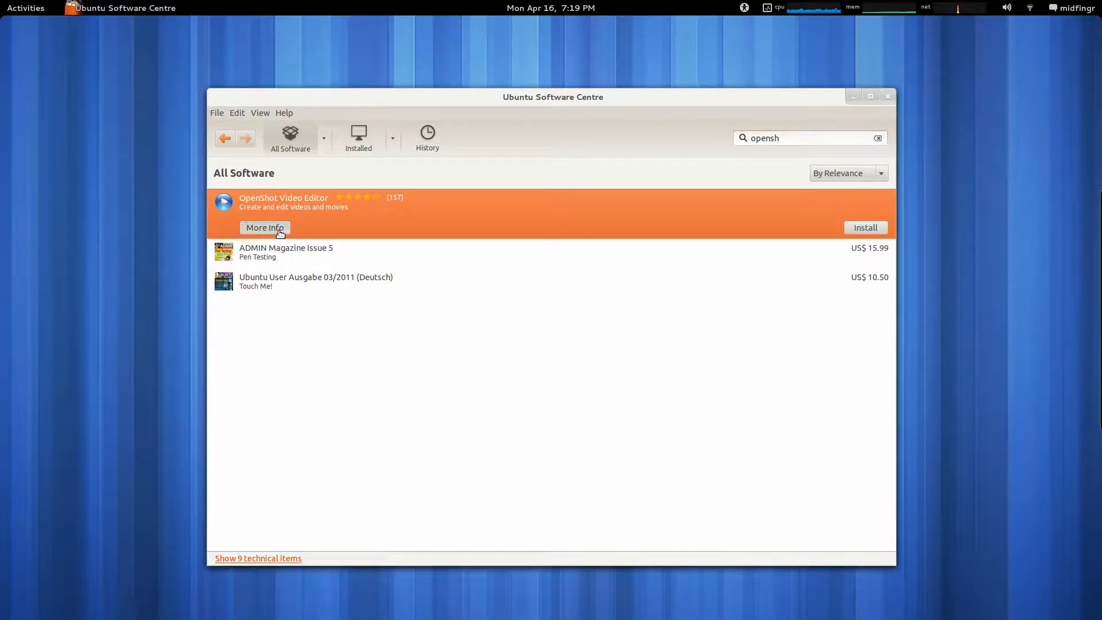
pyautogui.click(264, 228)
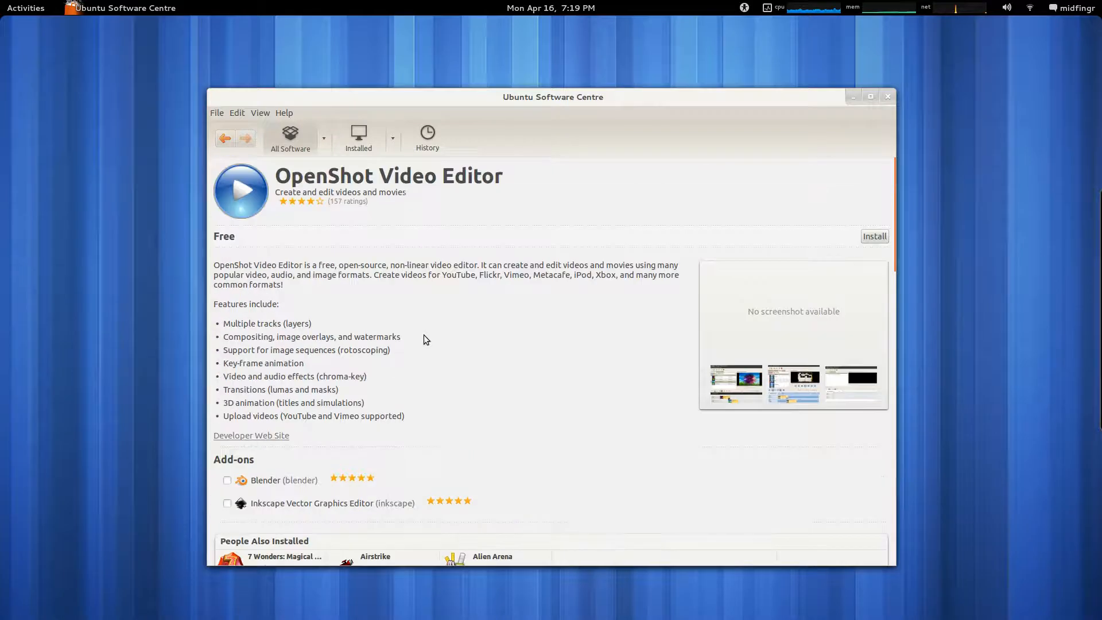
pyautogui.scroll(-3)
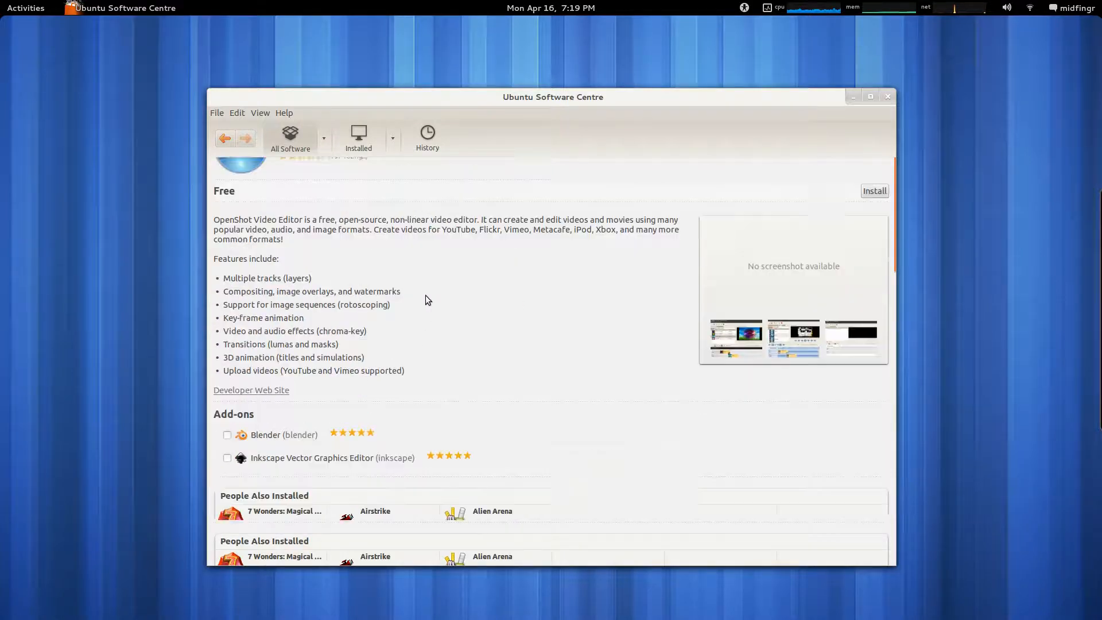
pyautogui.scroll(-3)
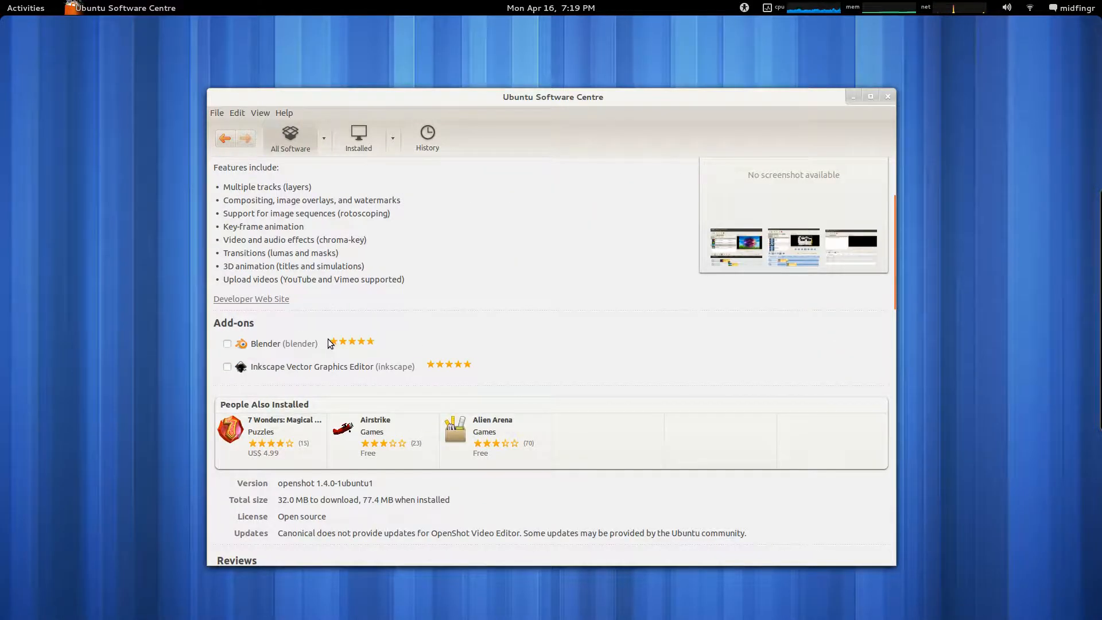
pyautogui.scroll(3)
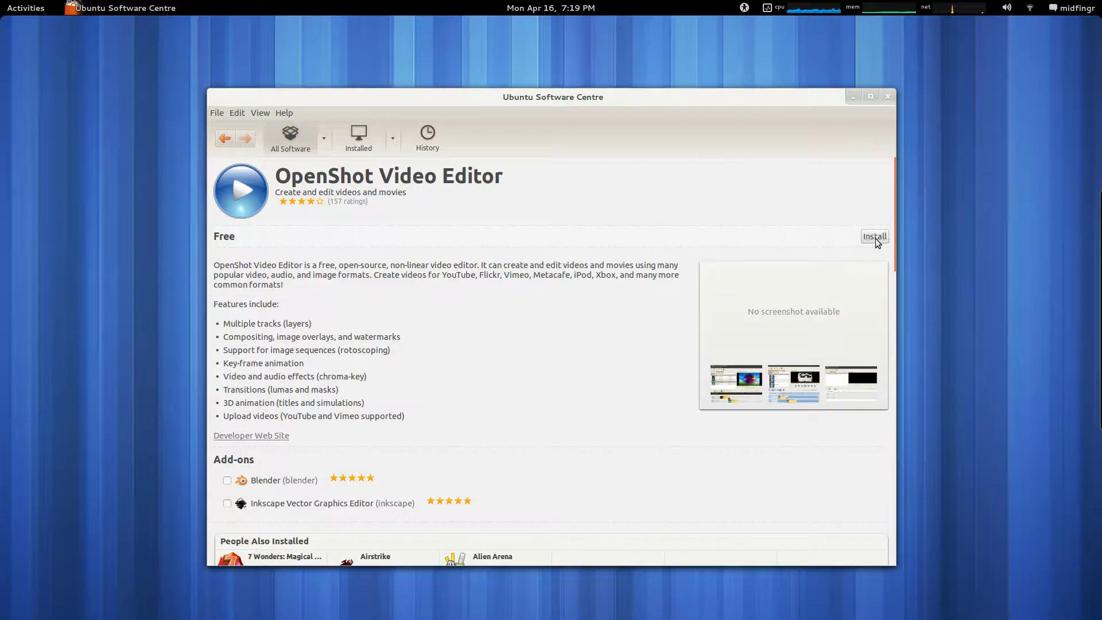
# Install OpenShot Video Editor, authenticating with the password, then minimise Software Centre
pyautogui.click(875, 236)
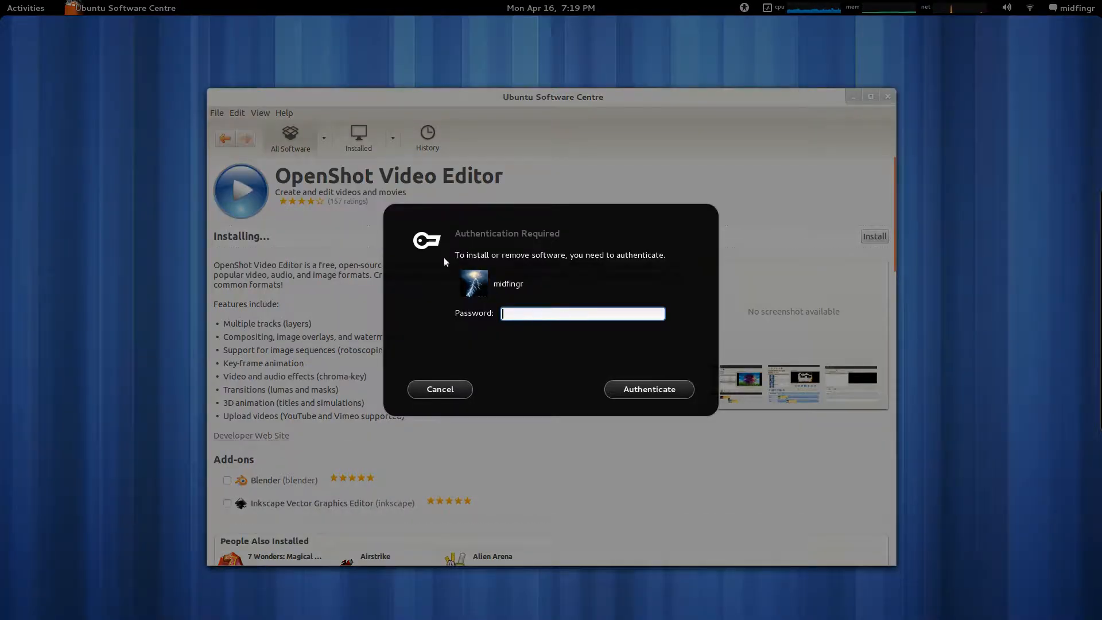
pyautogui.moveTo(510, 345)
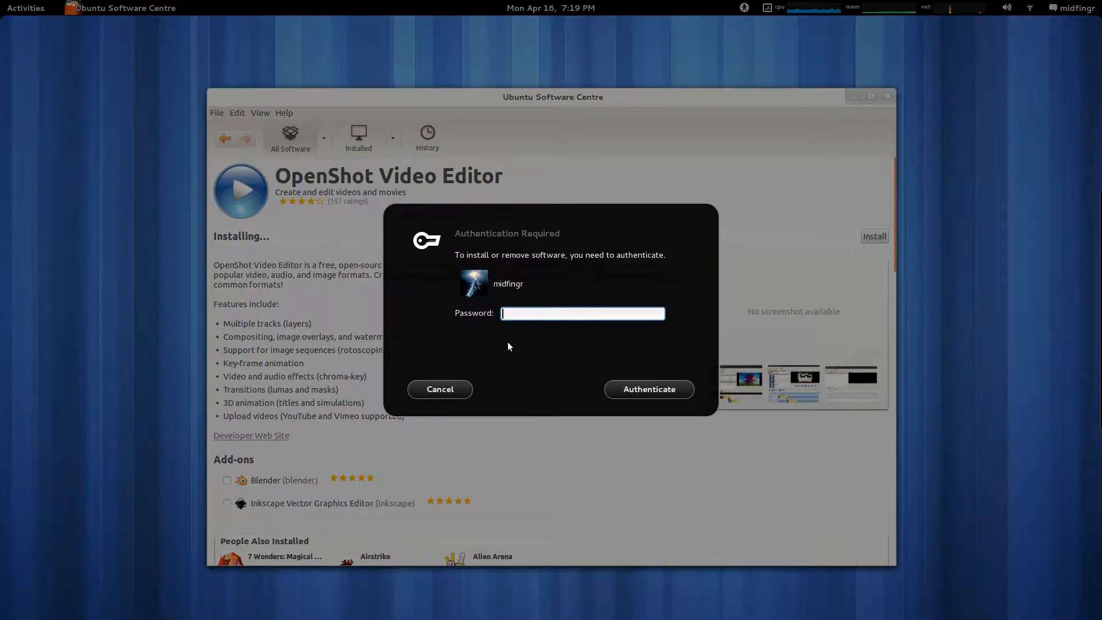
pyautogui.moveTo(550, 360)
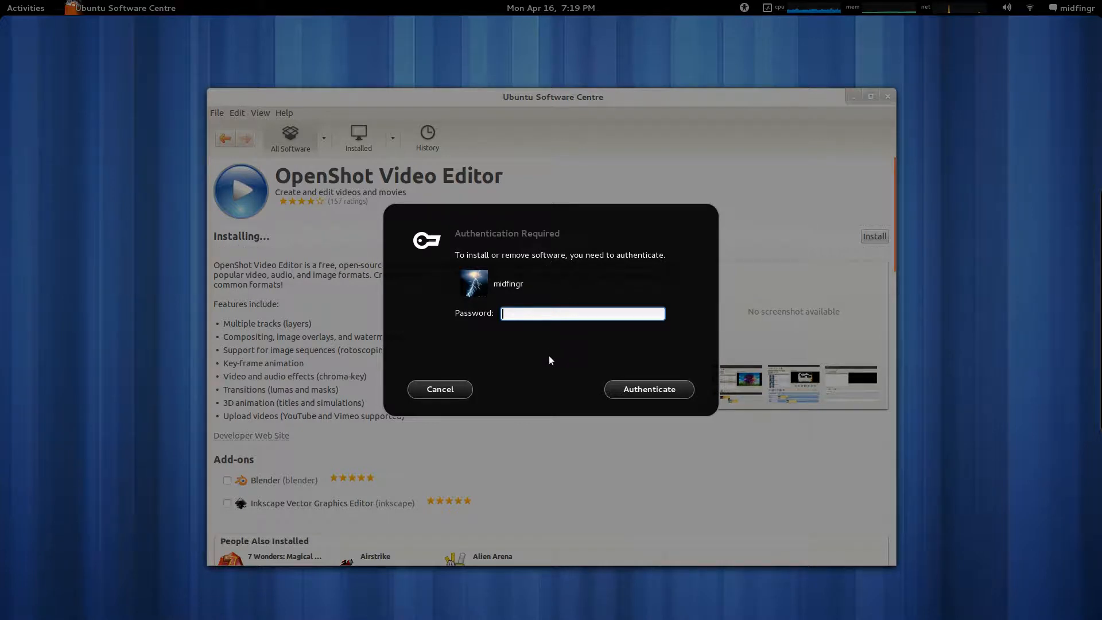
pyautogui.write('password')
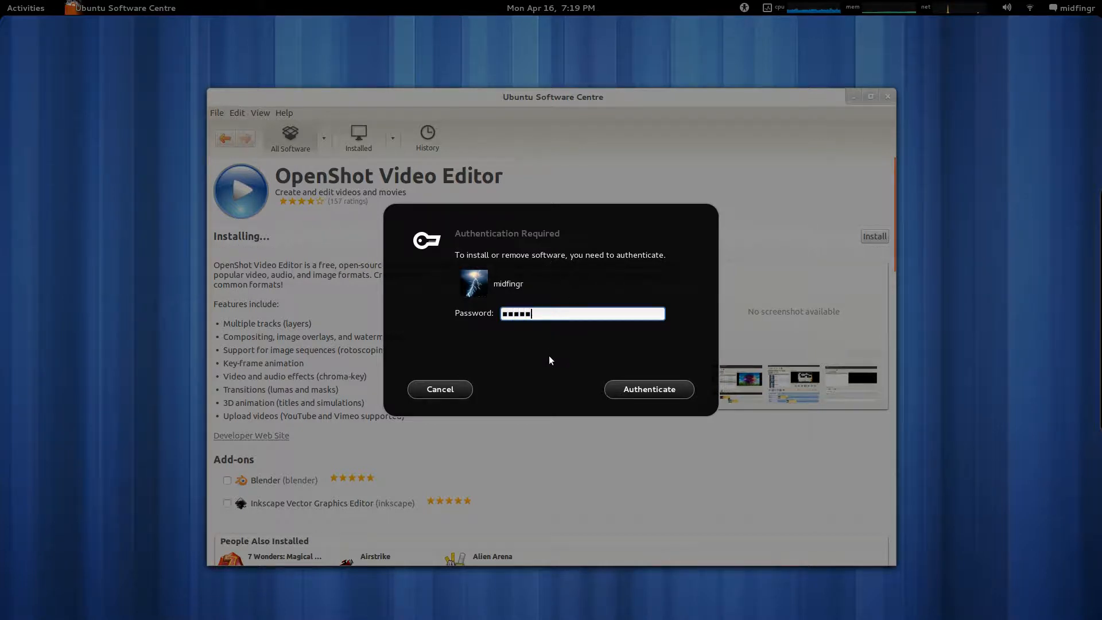
pyautogui.click(648, 389)
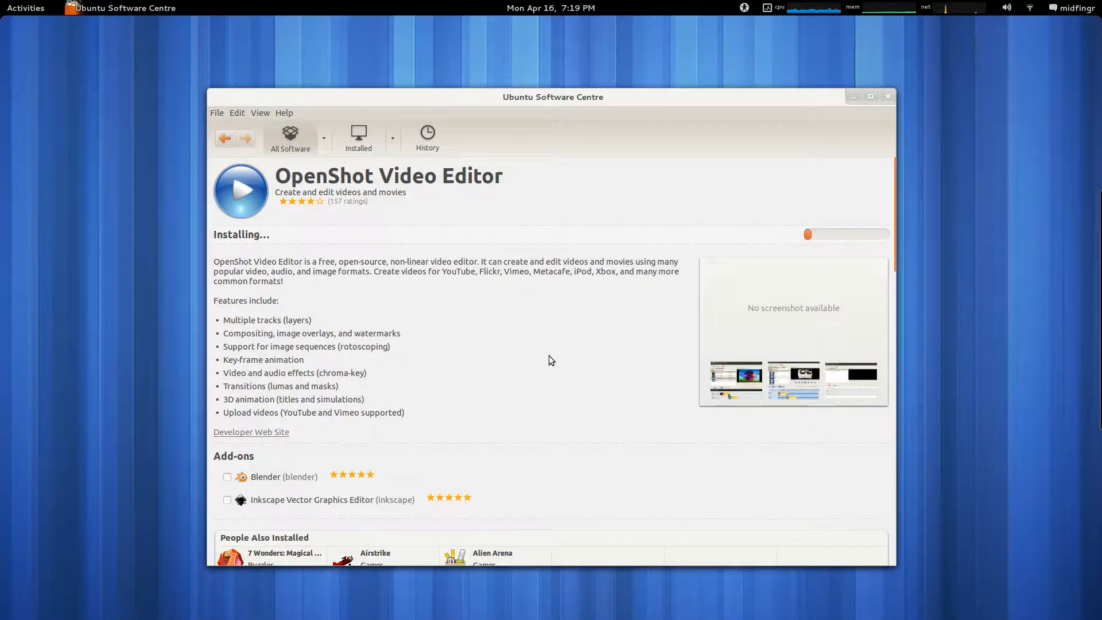
pyautogui.moveTo(621, 307)
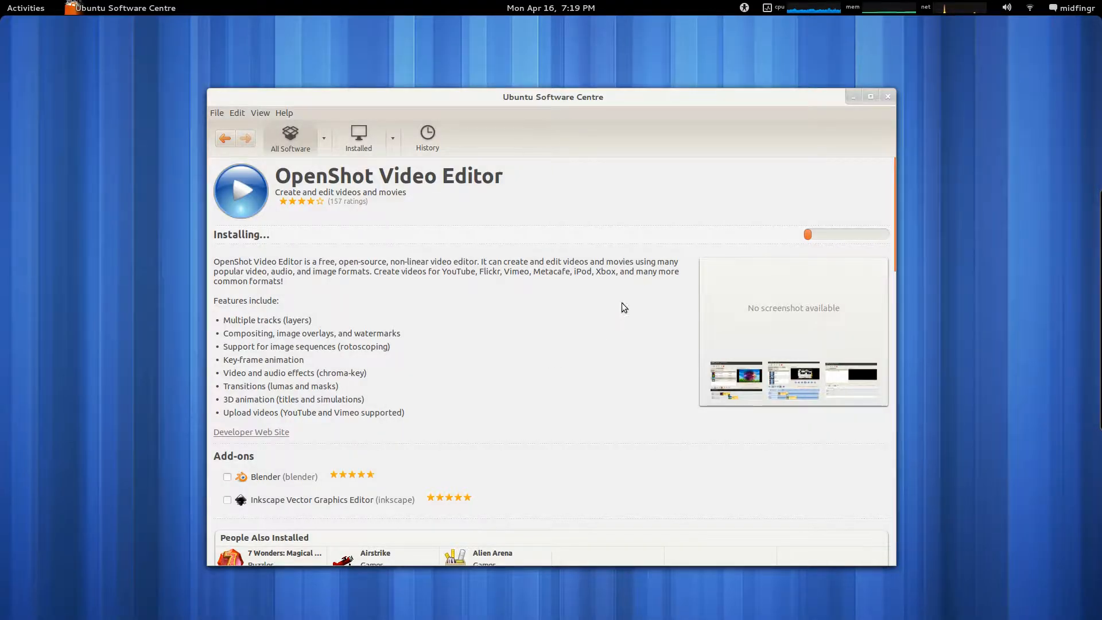
pyautogui.click(26, 8)
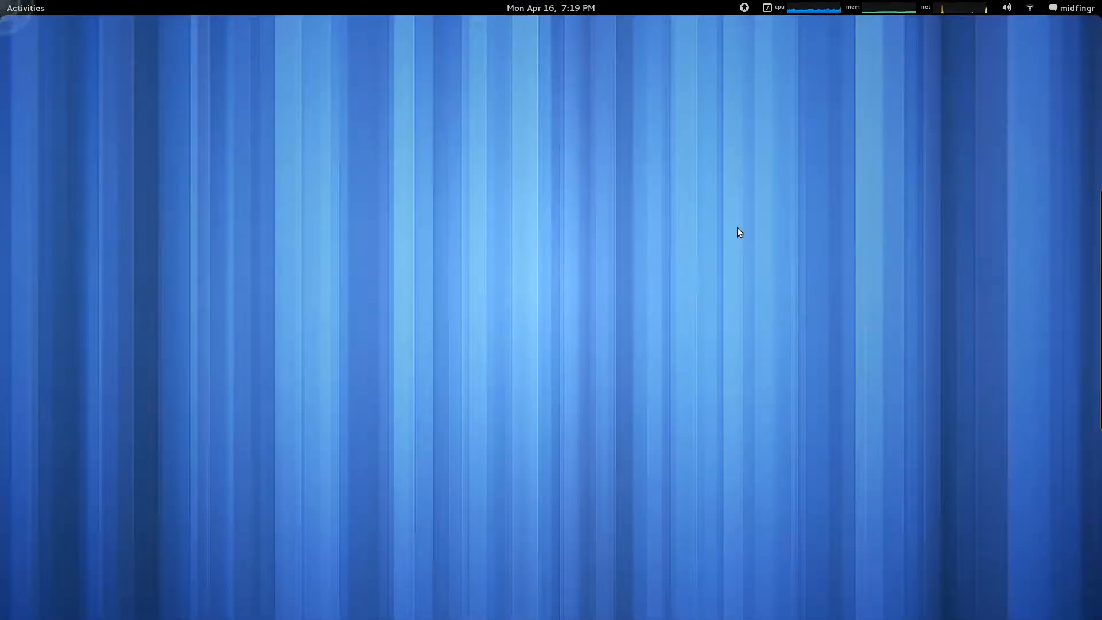
pyautogui.moveTo(376, 182)
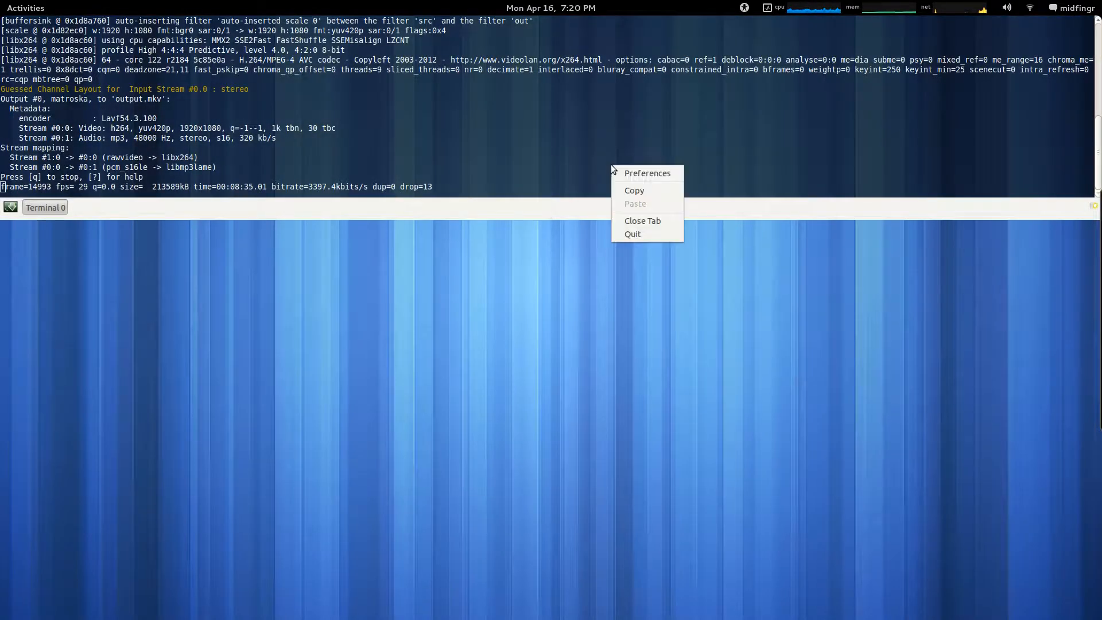
# In a new Guake tab, run gnome-shell --version showing 3.4.0, then open Activities
pyautogui.click(530, 219)
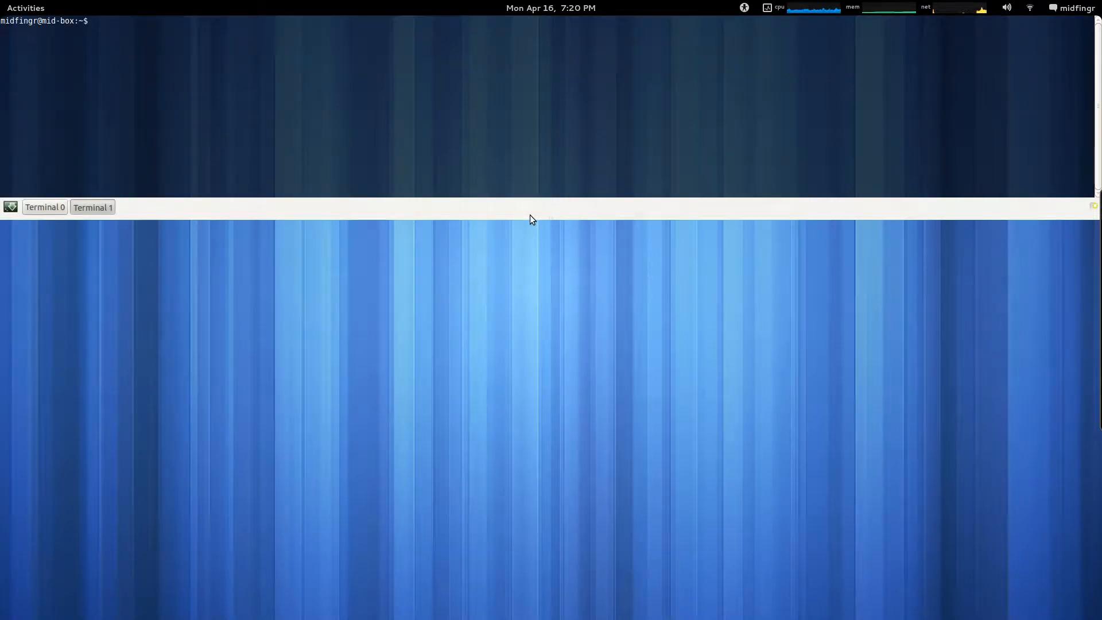
pyautogui.write('g')
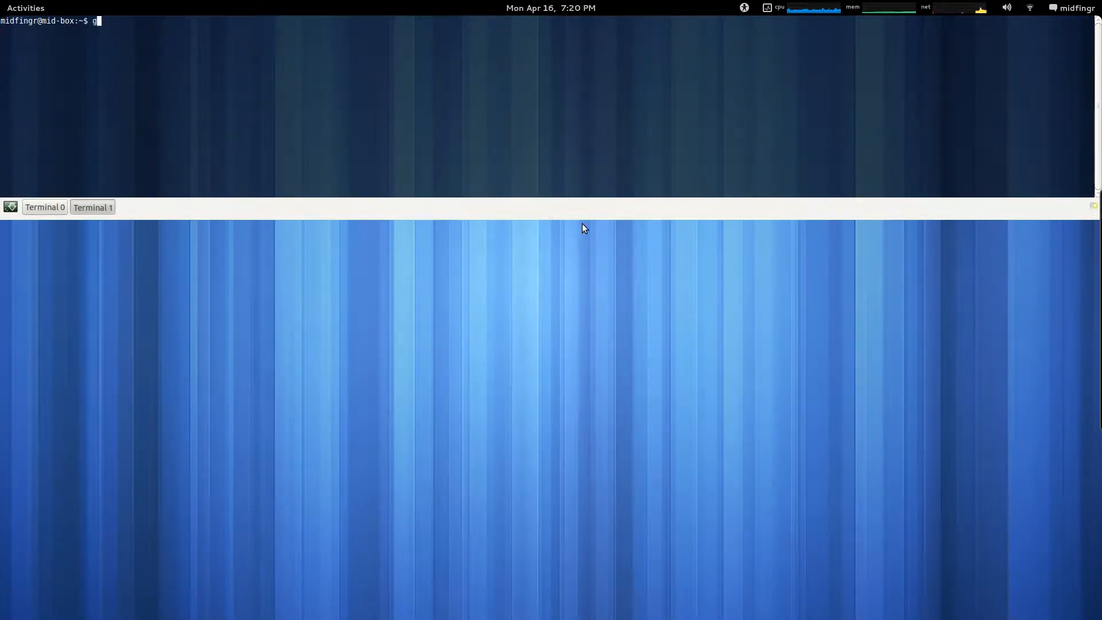
pyautogui.write('nome')
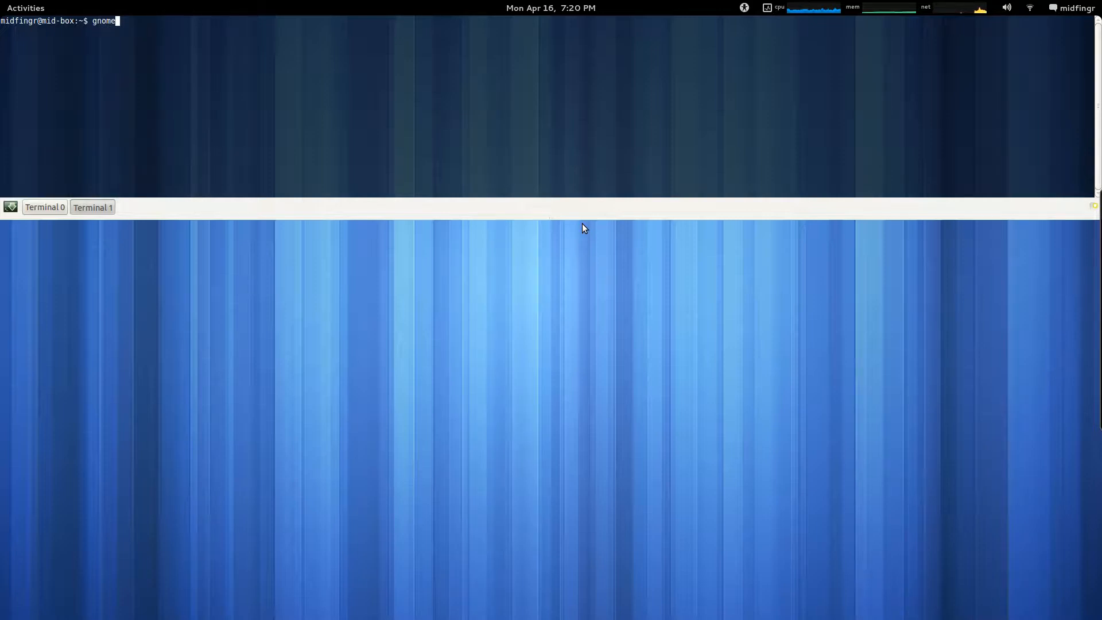
pyautogui.write('-seh')
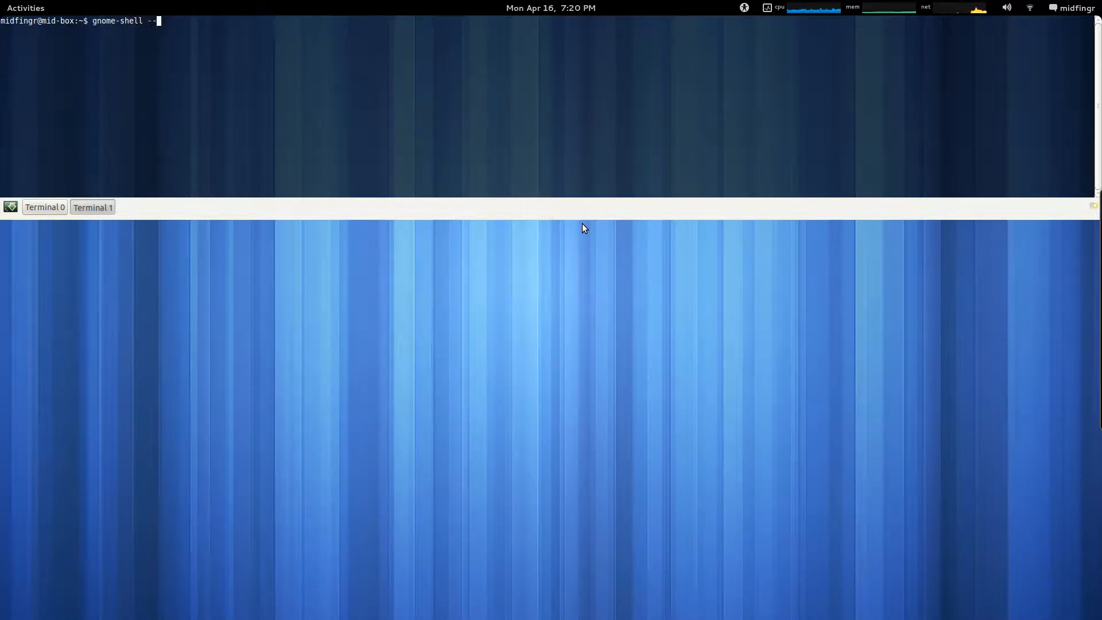
pyautogui.write('vers')
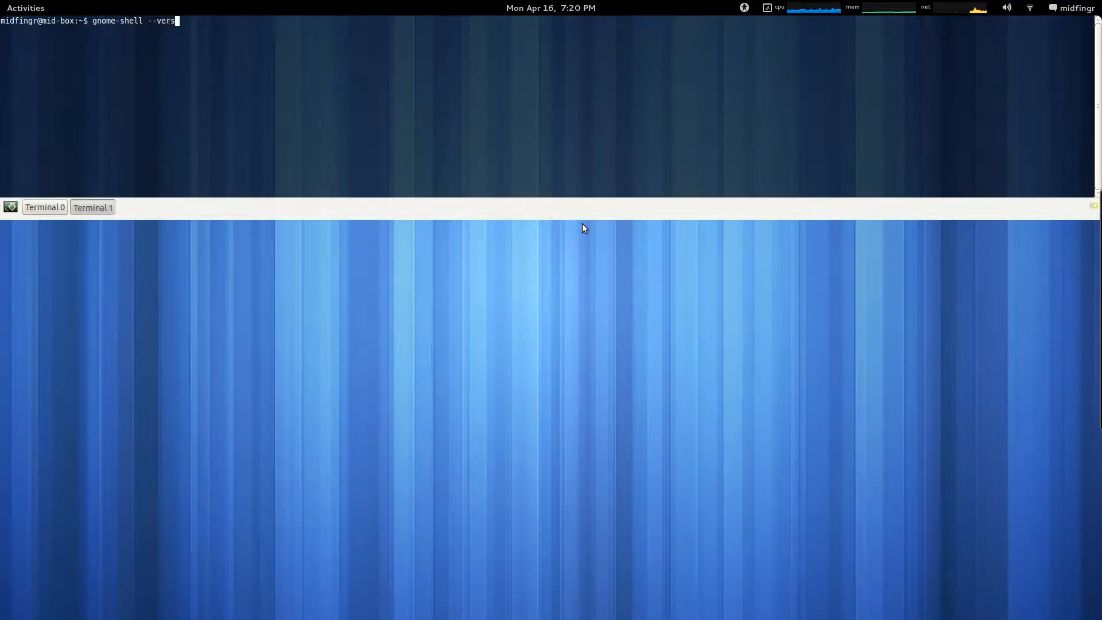
pyautogui.press('Return')
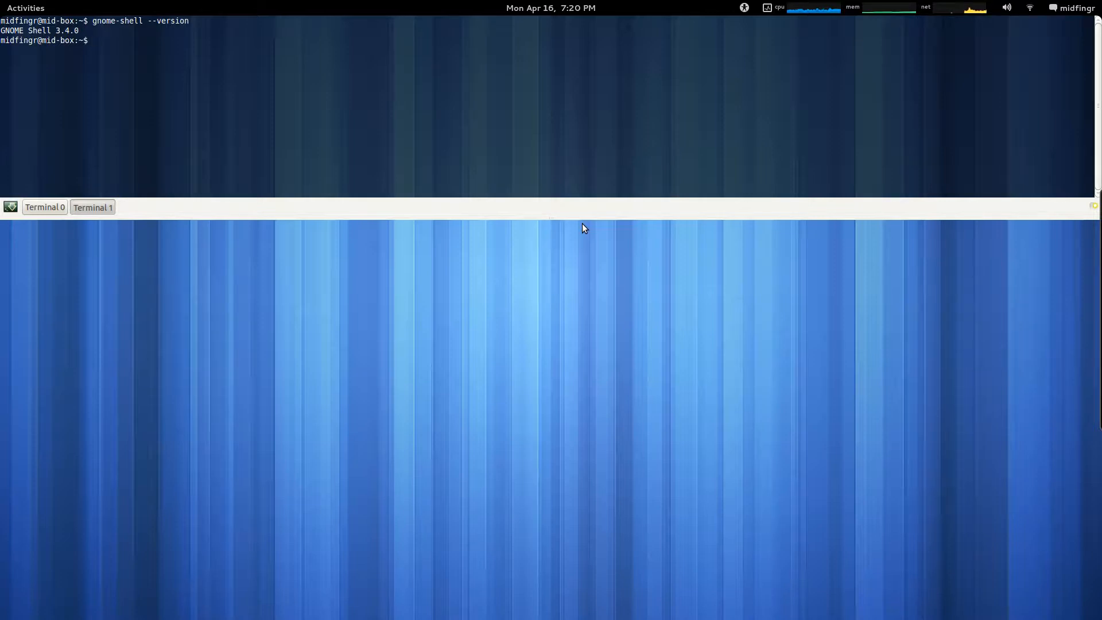
pyautogui.click(25, 8)
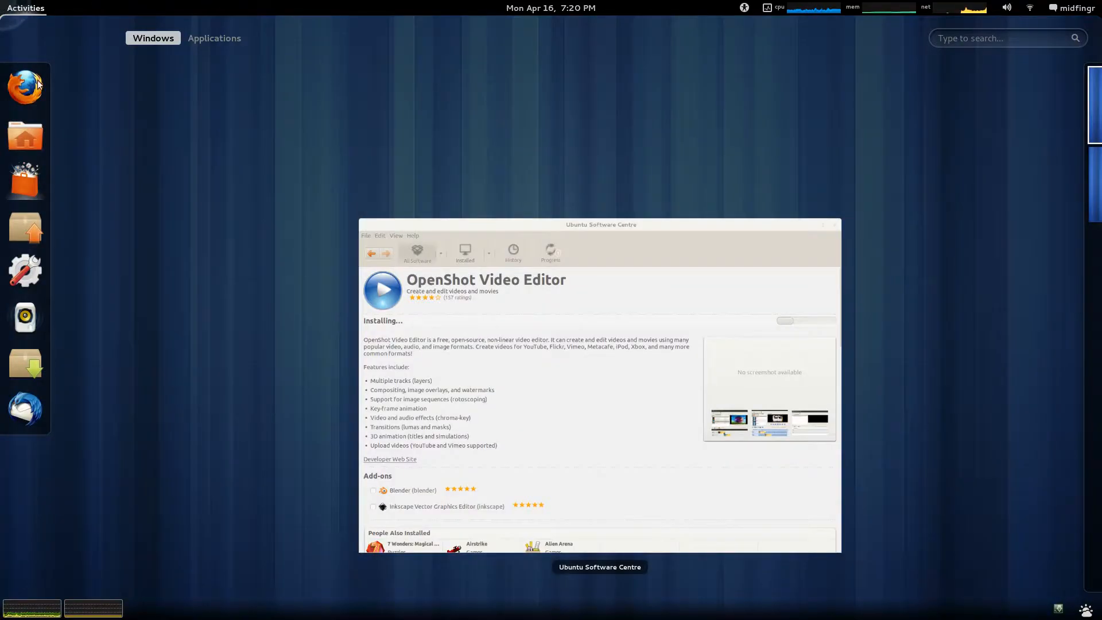
# Launch Firefox and scroll through the WebUpd8 posts labelled gnome shell
pyautogui.click(25, 85)
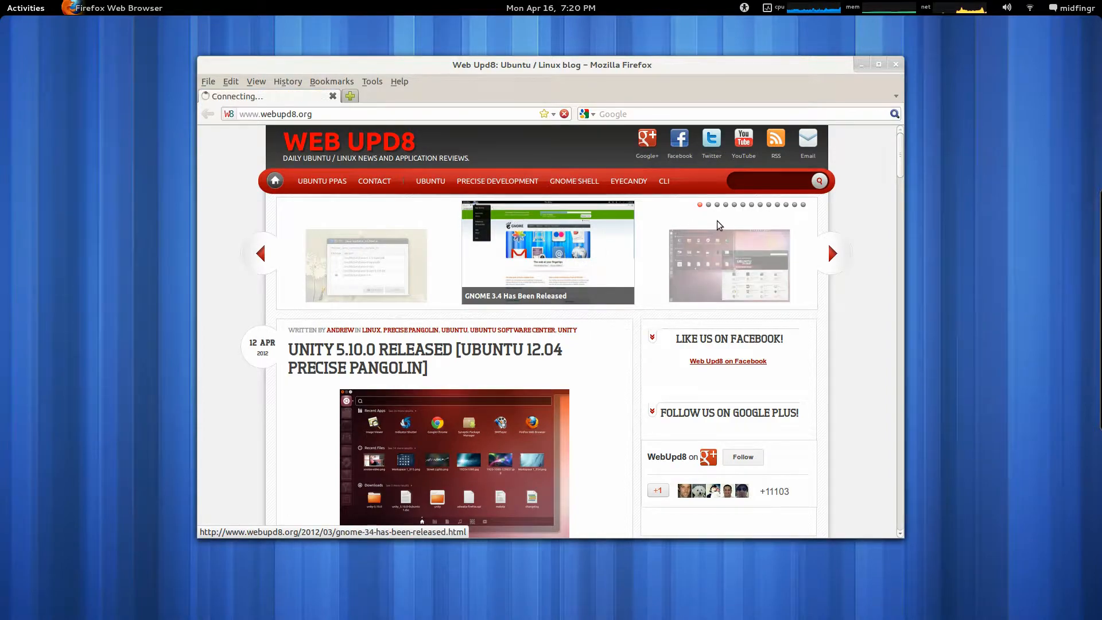
pyautogui.click(573, 181)
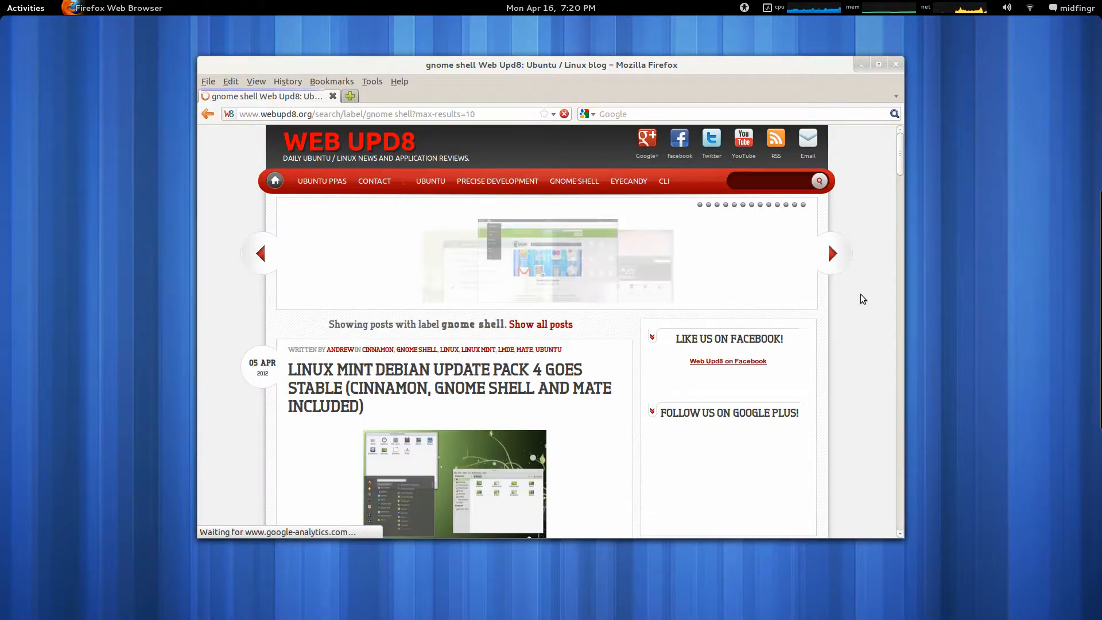
pyautogui.scroll(-3)
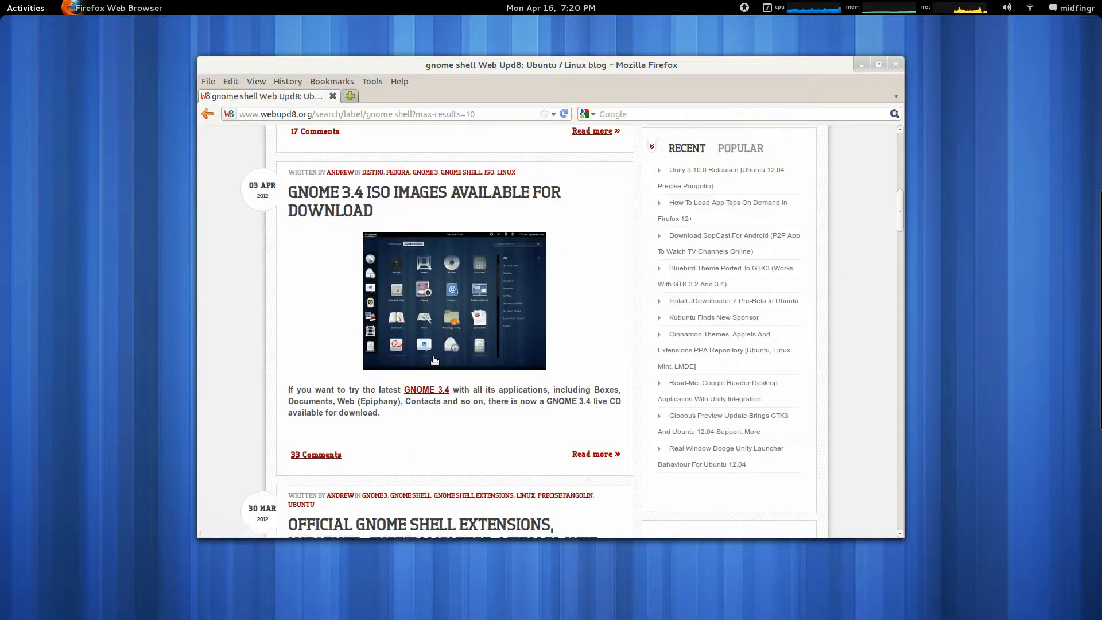
pyautogui.scroll(-3)
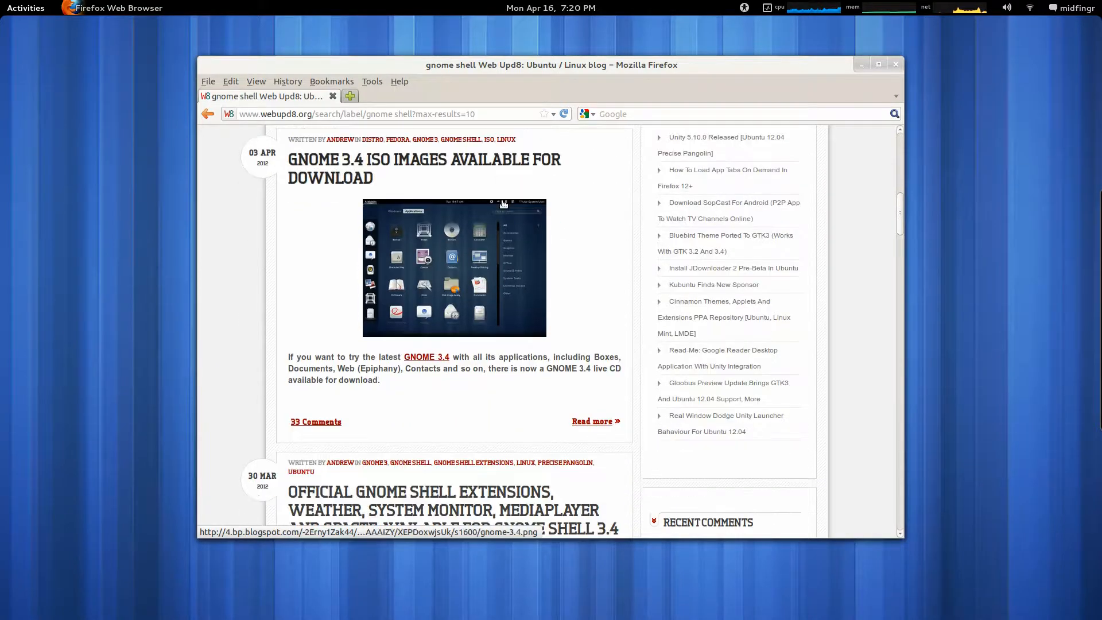
pyautogui.scroll(-3)
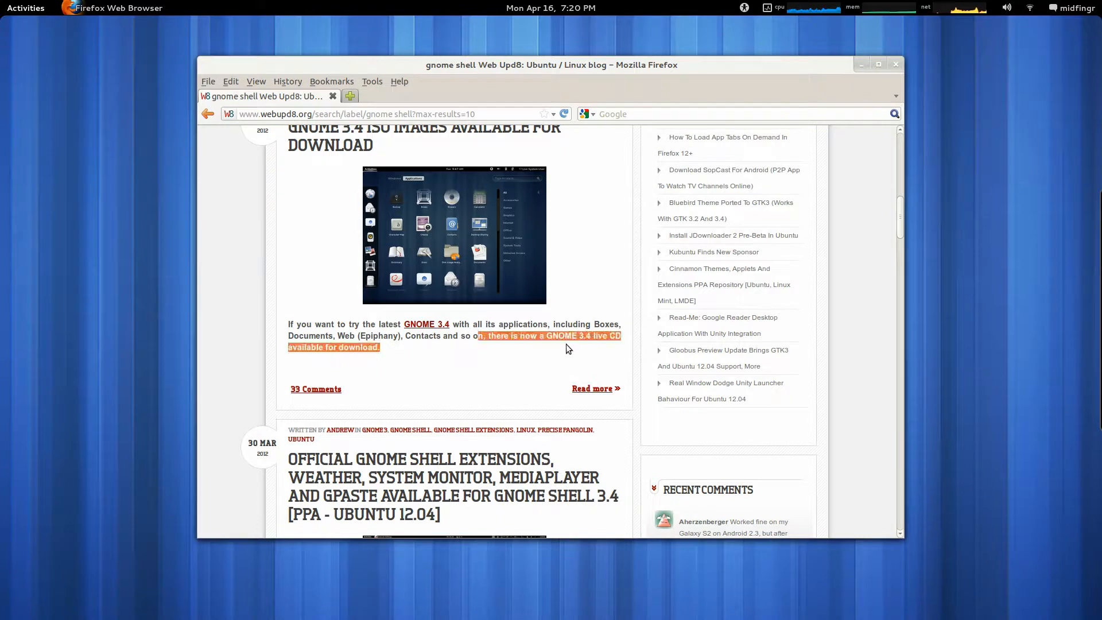
# Enlarge the GNOME 3.4 screenshot in the post, then close the lightbox
pyautogui.click(538, 345)
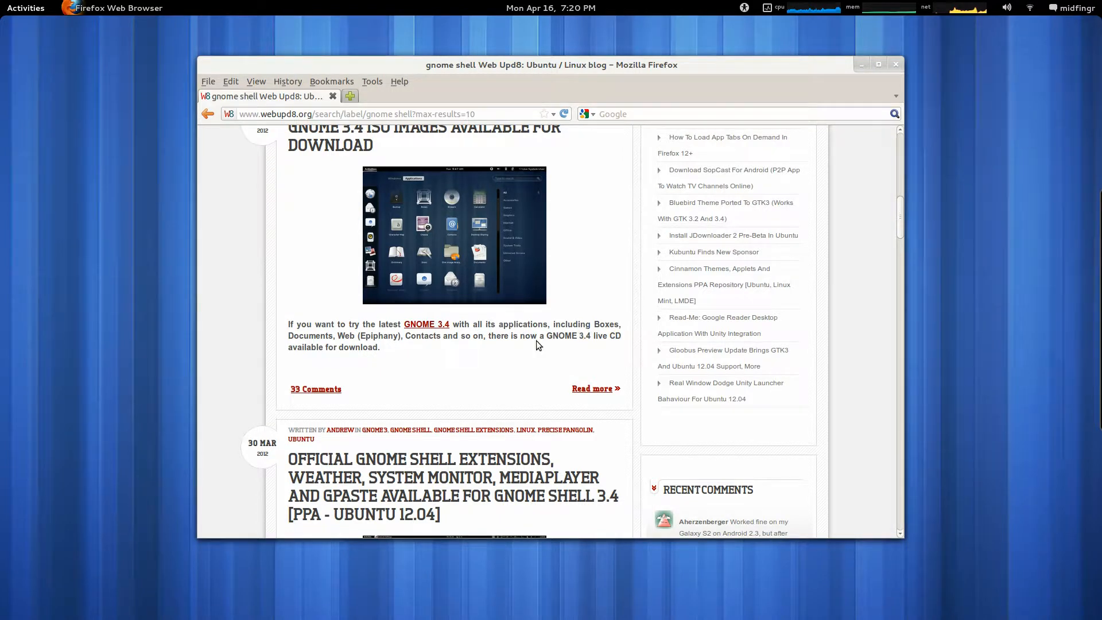
pyautogui.click(454, 235)
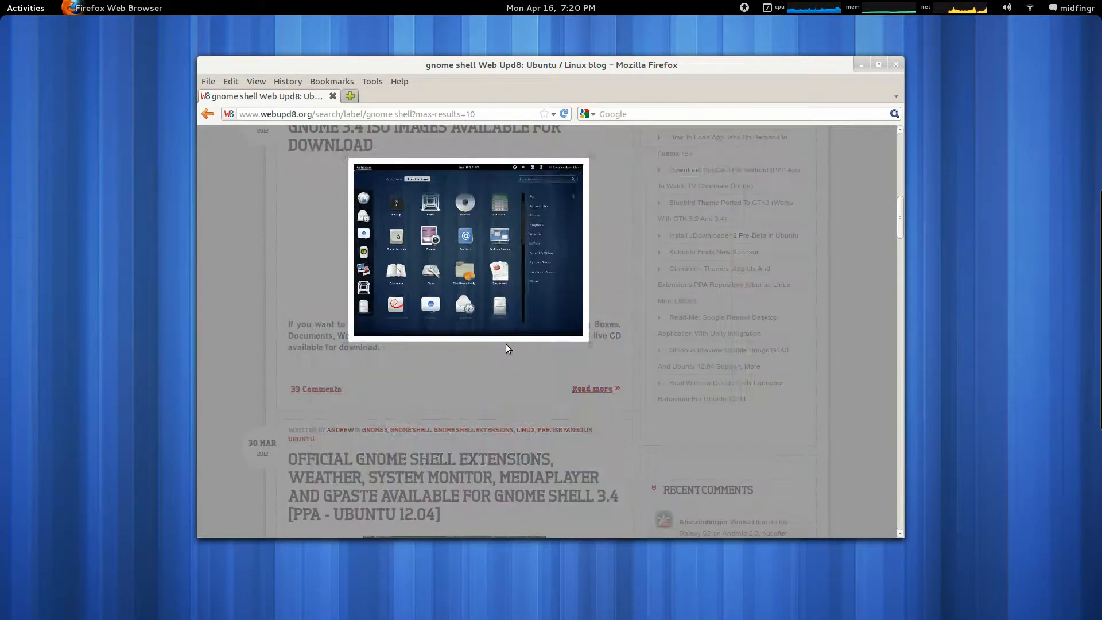
pyautogui.click(468, 249)
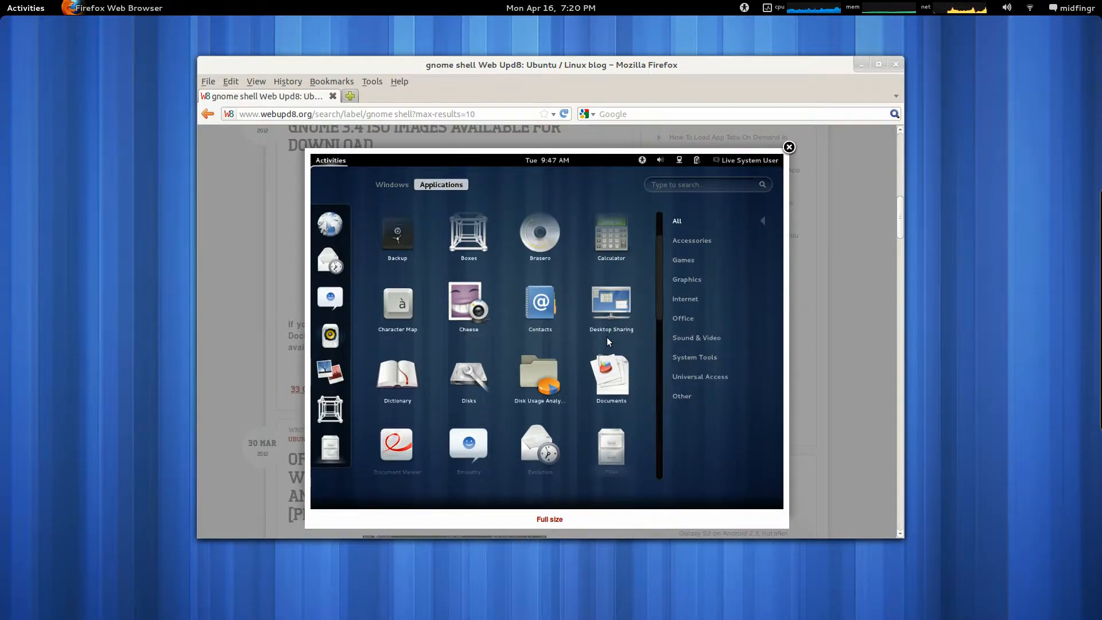
pyautogui.click(789, 147)
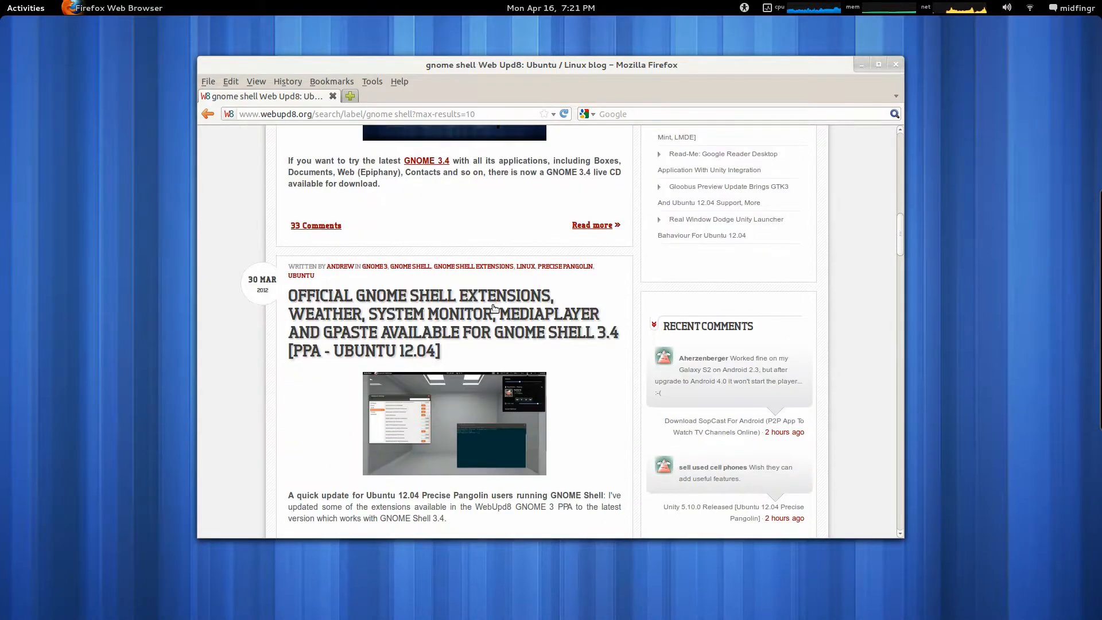
# Scroll to the bottom of the page to the Older Posts link
pyautogui.scroll(-3)
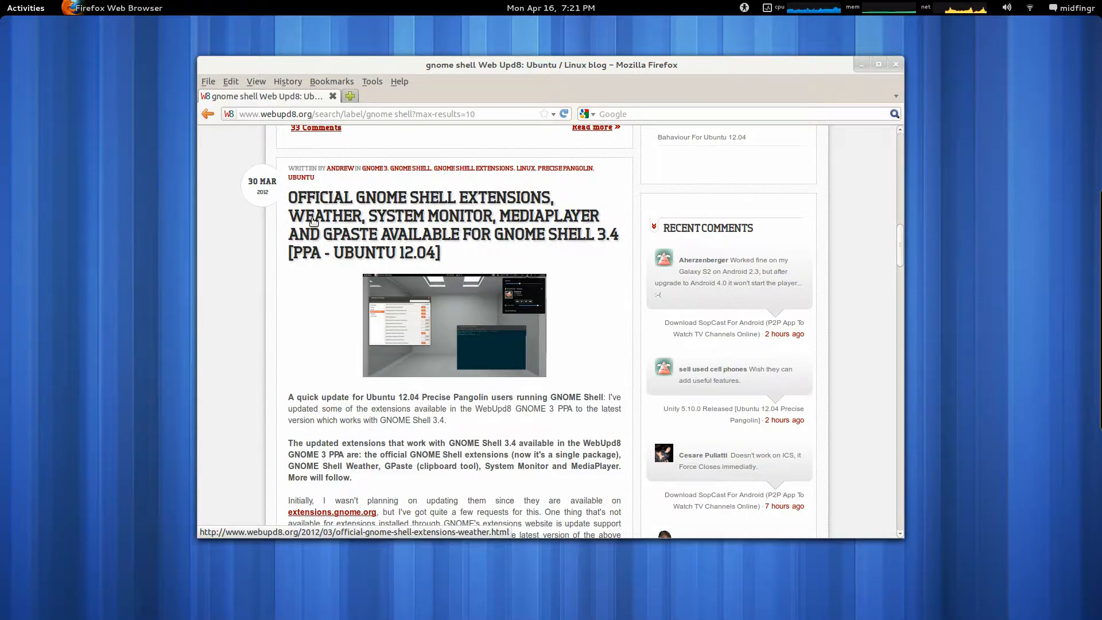
pyautogui.scroll(-3)
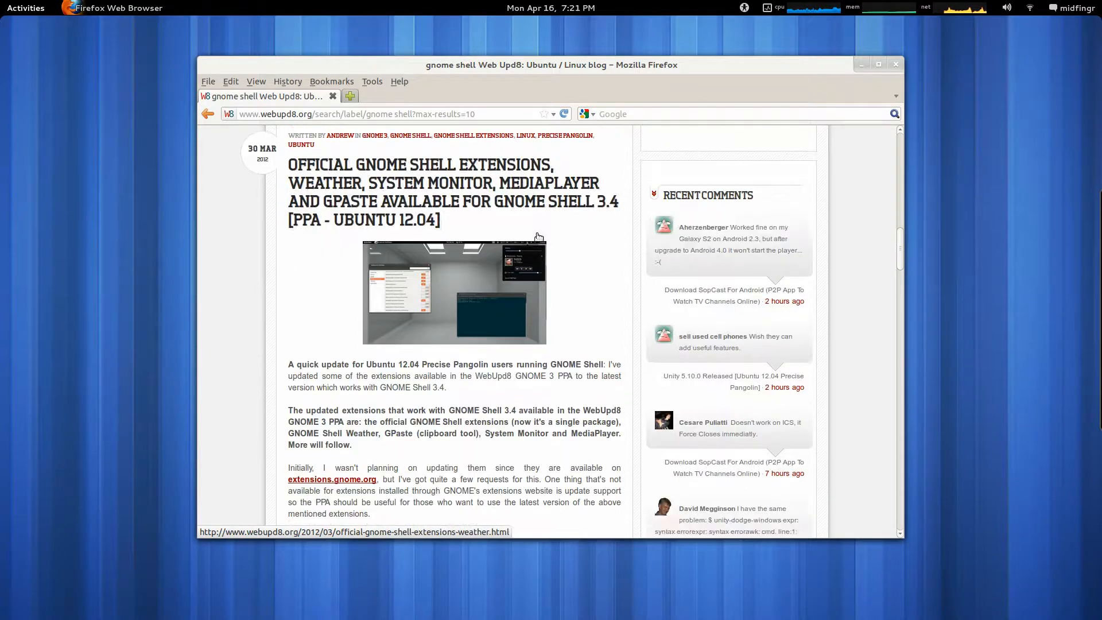
pyautogui.scroll(-3)
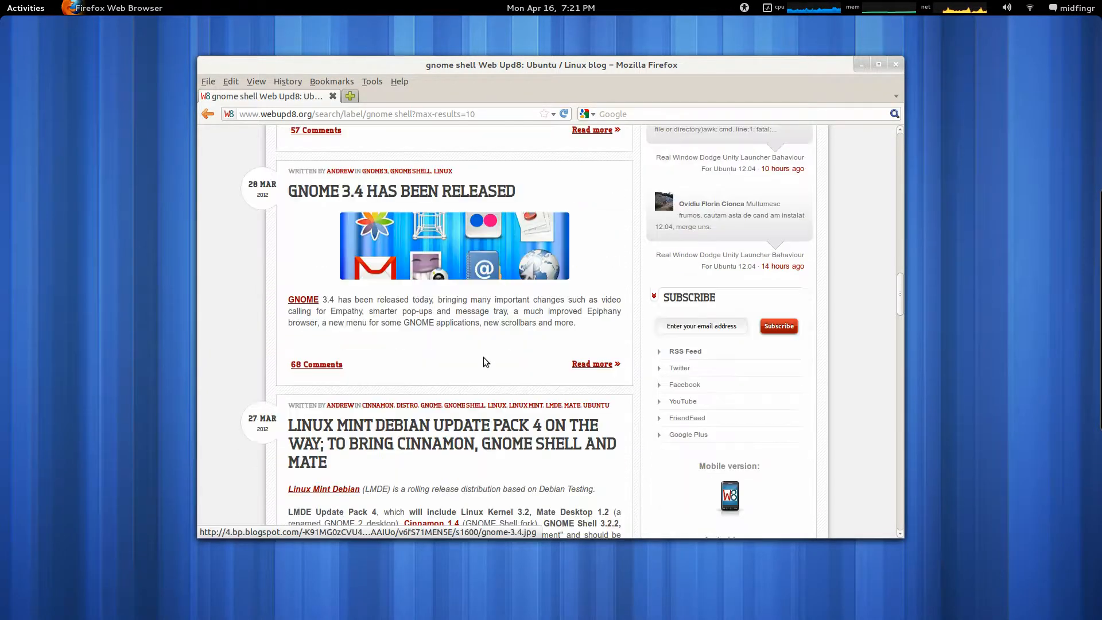
pyautogui.scroll(-3)
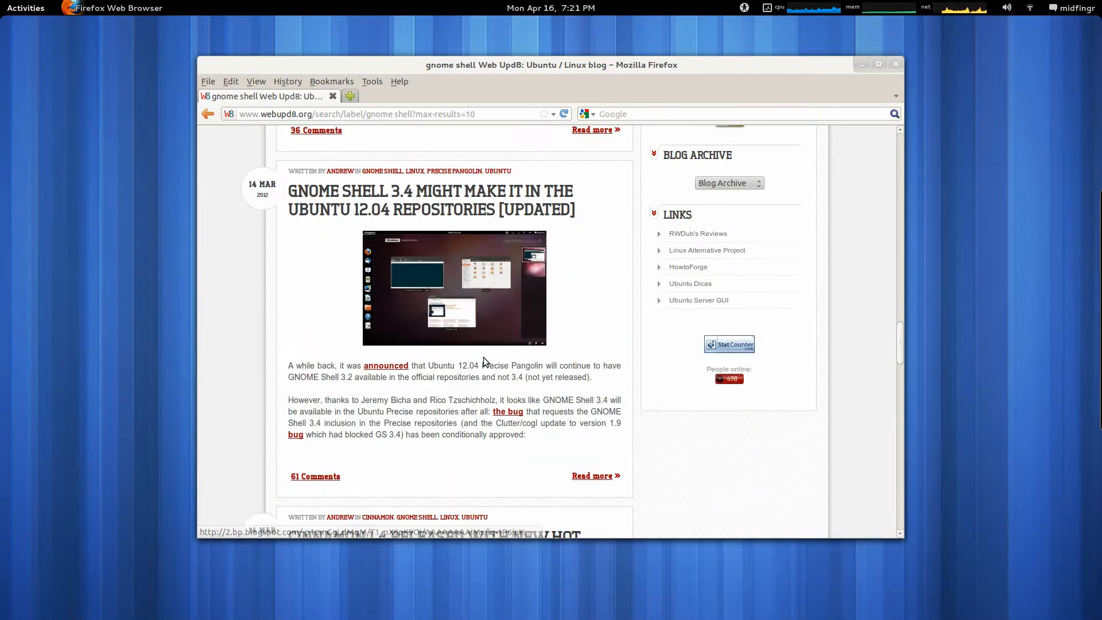
pyautogui.scroll(-3)
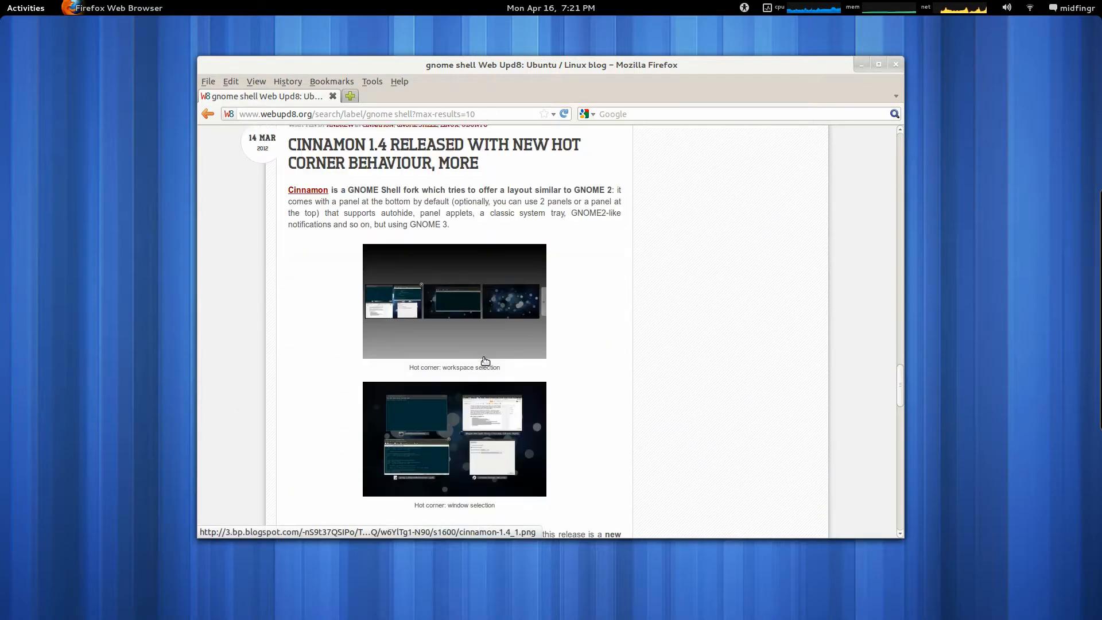
pyautogui.scroll(-3)
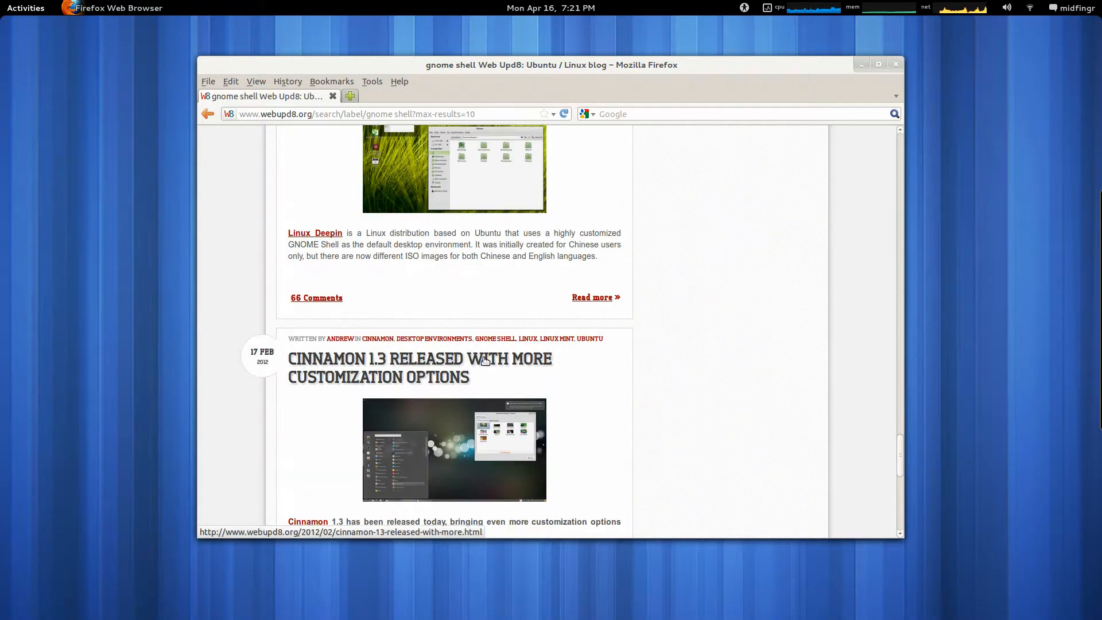
pyautogui.scroll(-3)
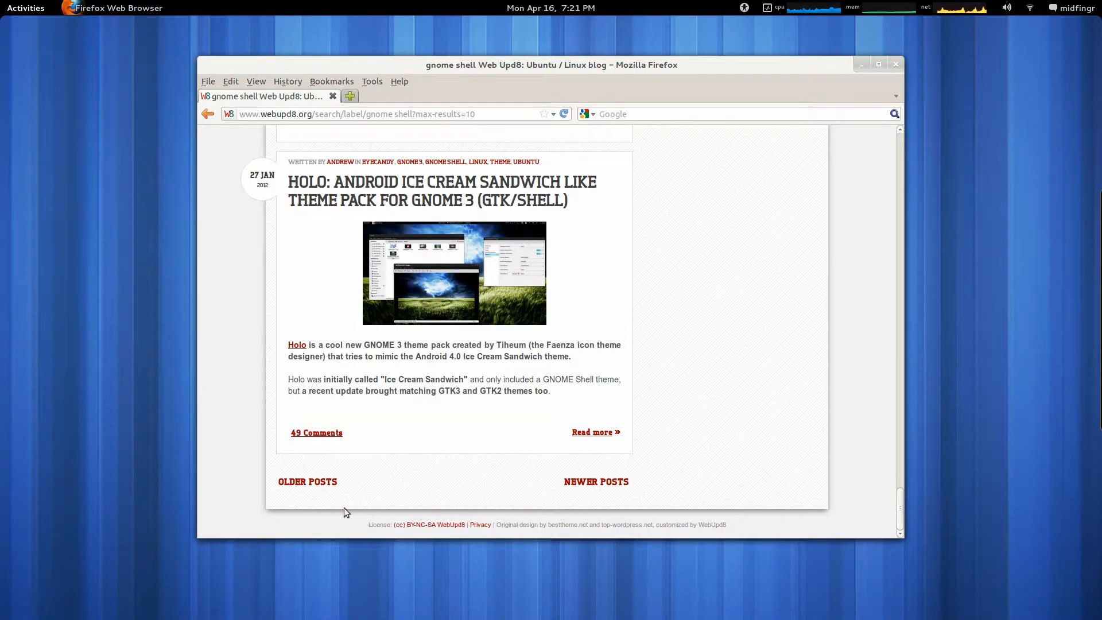
# Bring up Software Centre from Activities to check OpenShot's progress, then minimise it
pyautogui.click(25, 8)
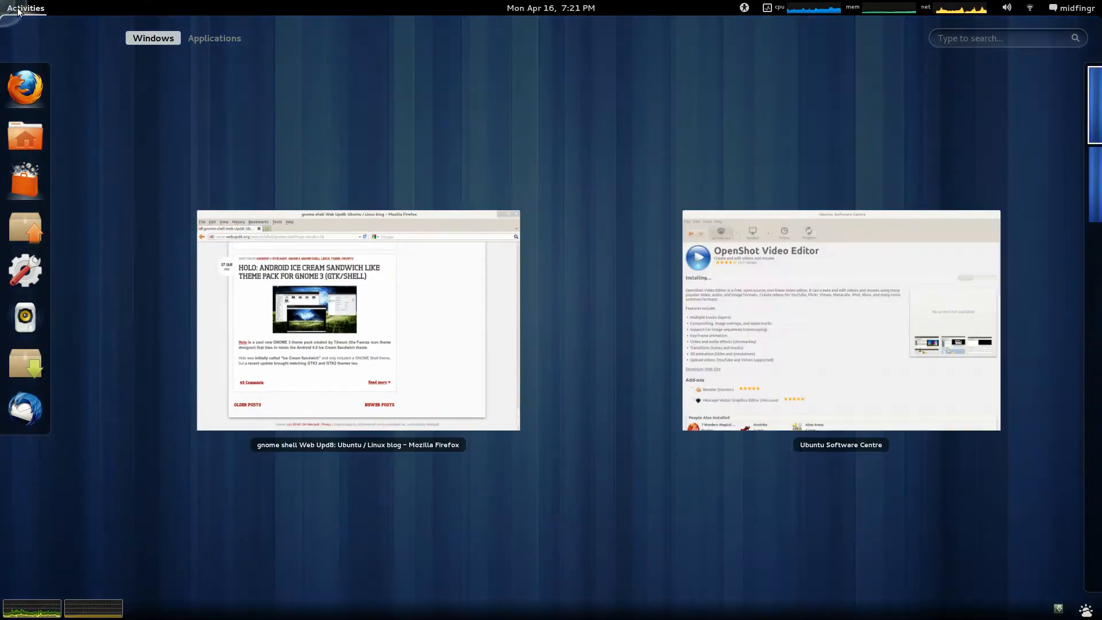
pyautogui.click(840, 323)
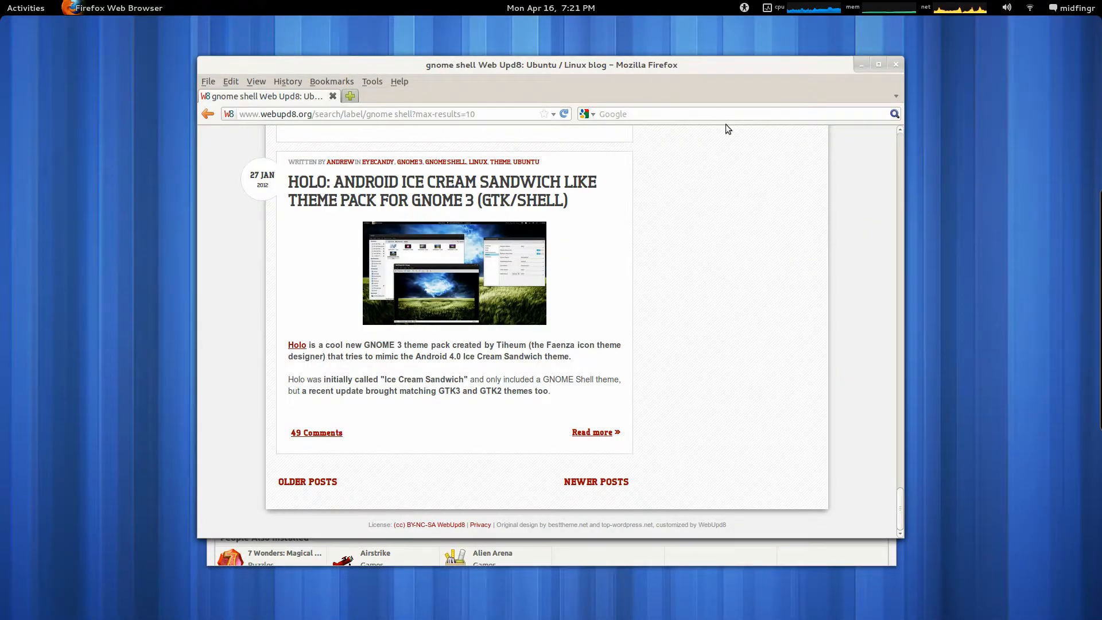
pyautogui.moveTo(880, 106)
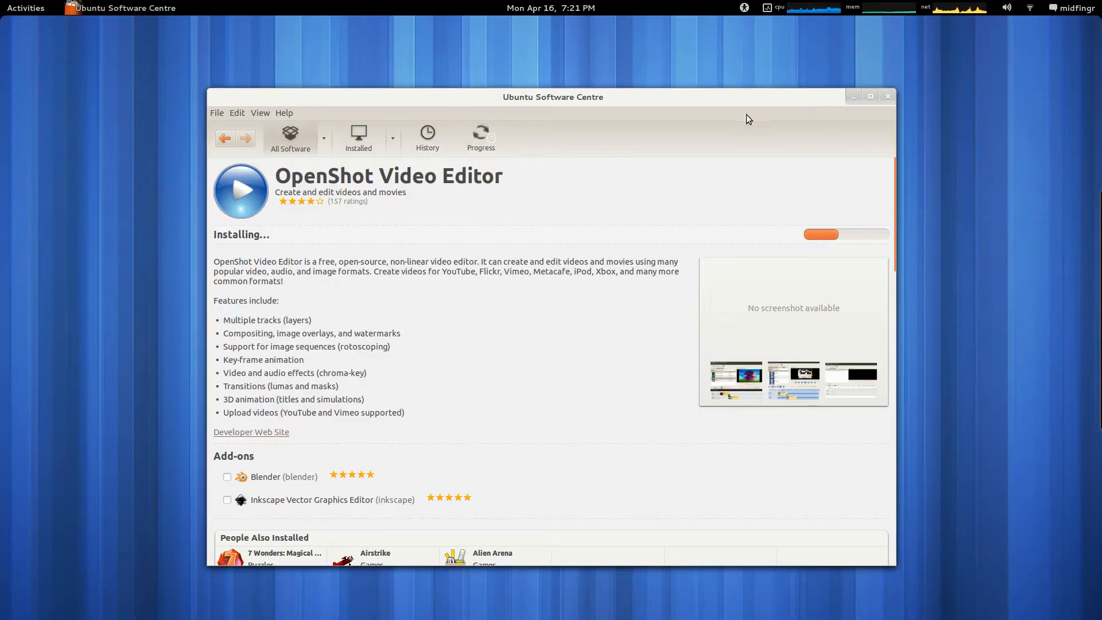
pyautogui.moveTo(670, 153)
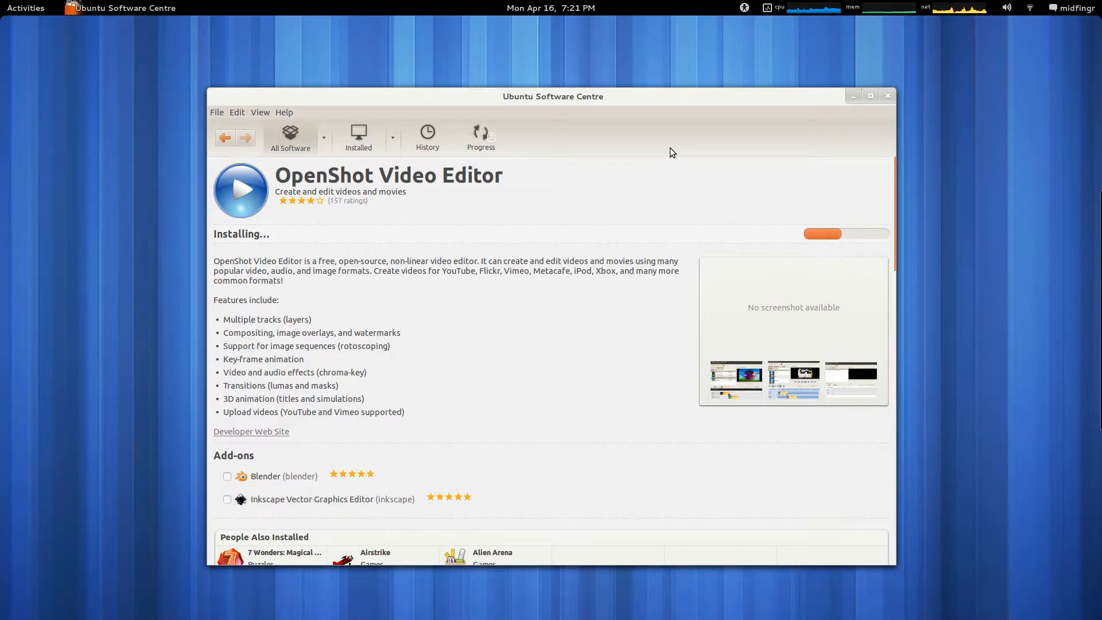
pyautogui.moveTo(578, 232)
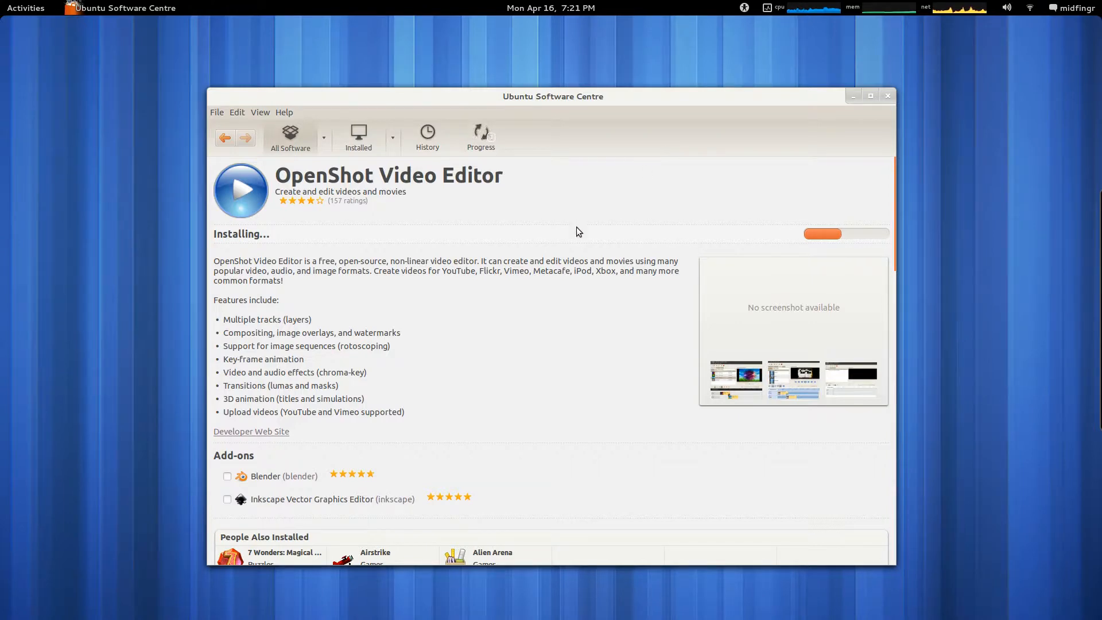
pyautogui.moveTo(558, 296)
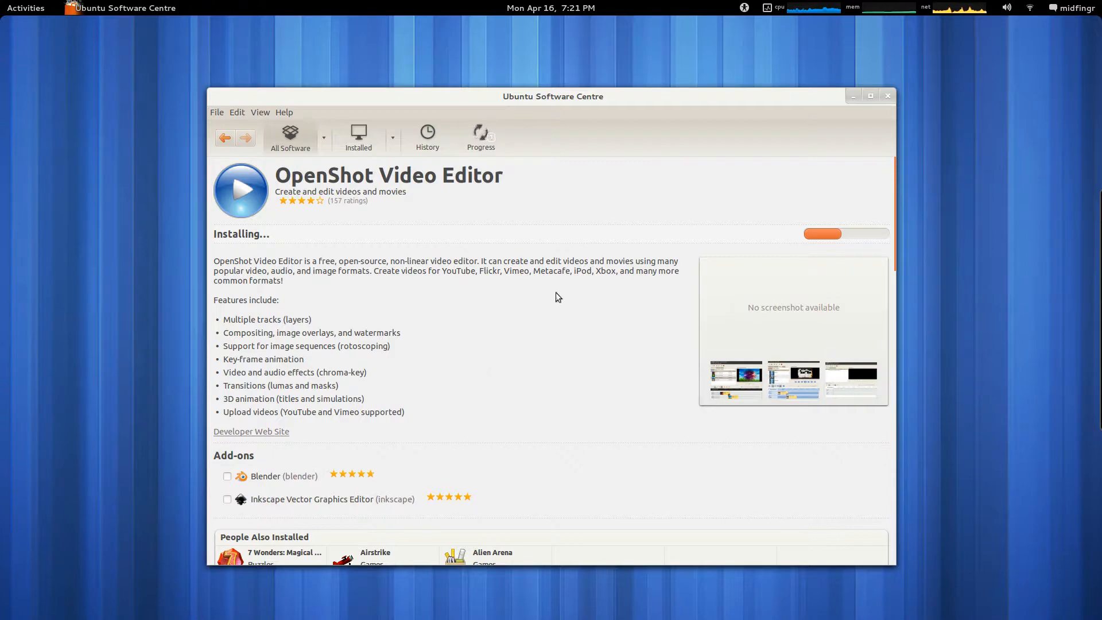
pyautogui.moveTo(731, 117)
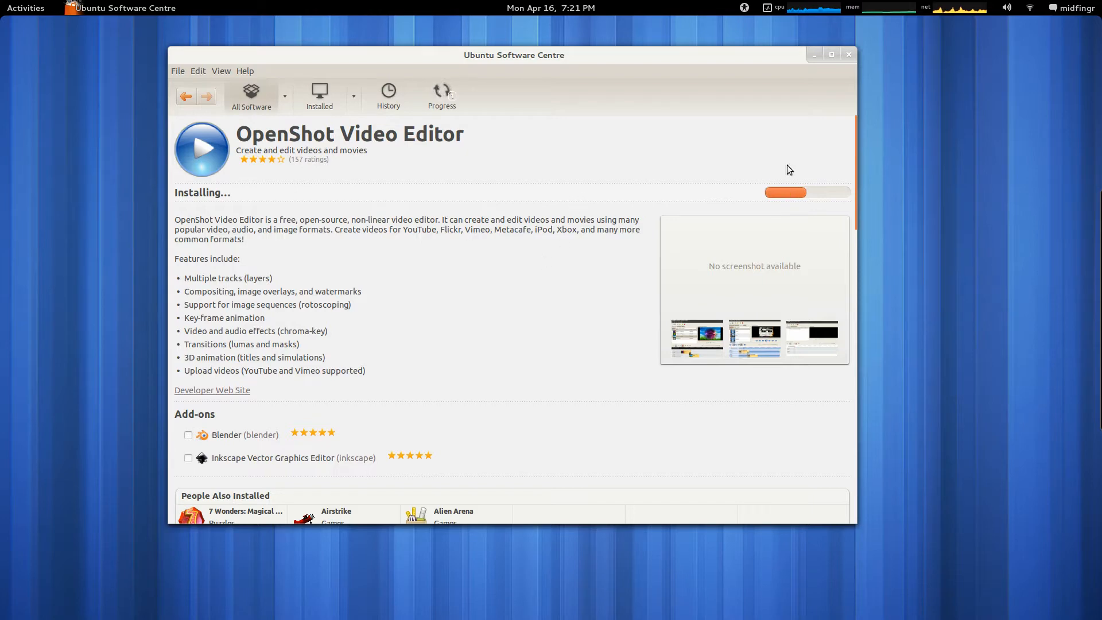
pyautogui.click(847, 54)
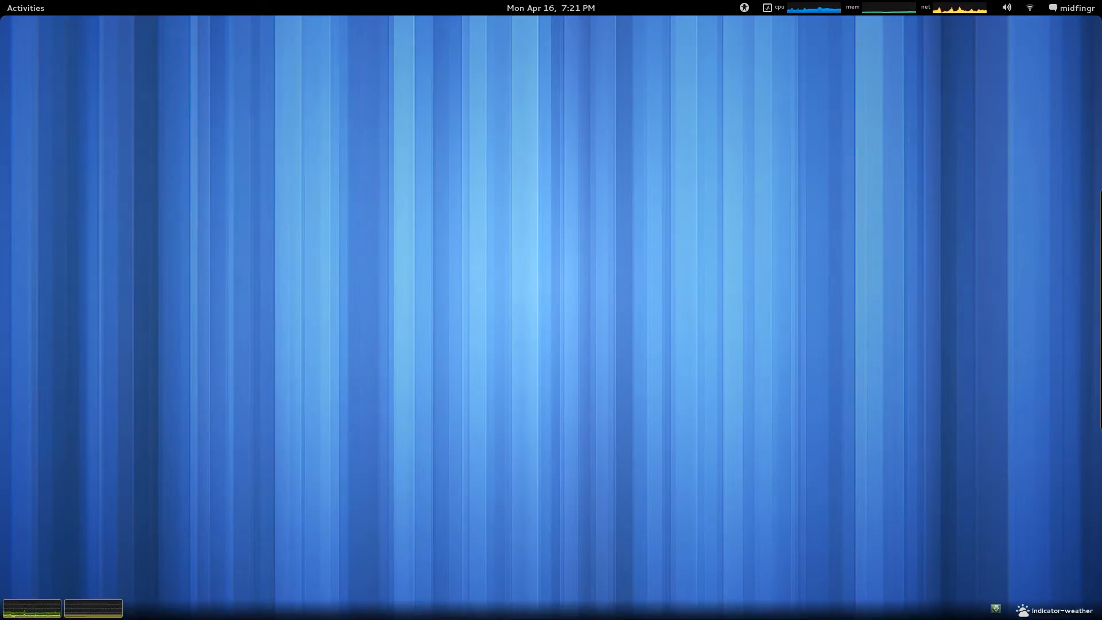